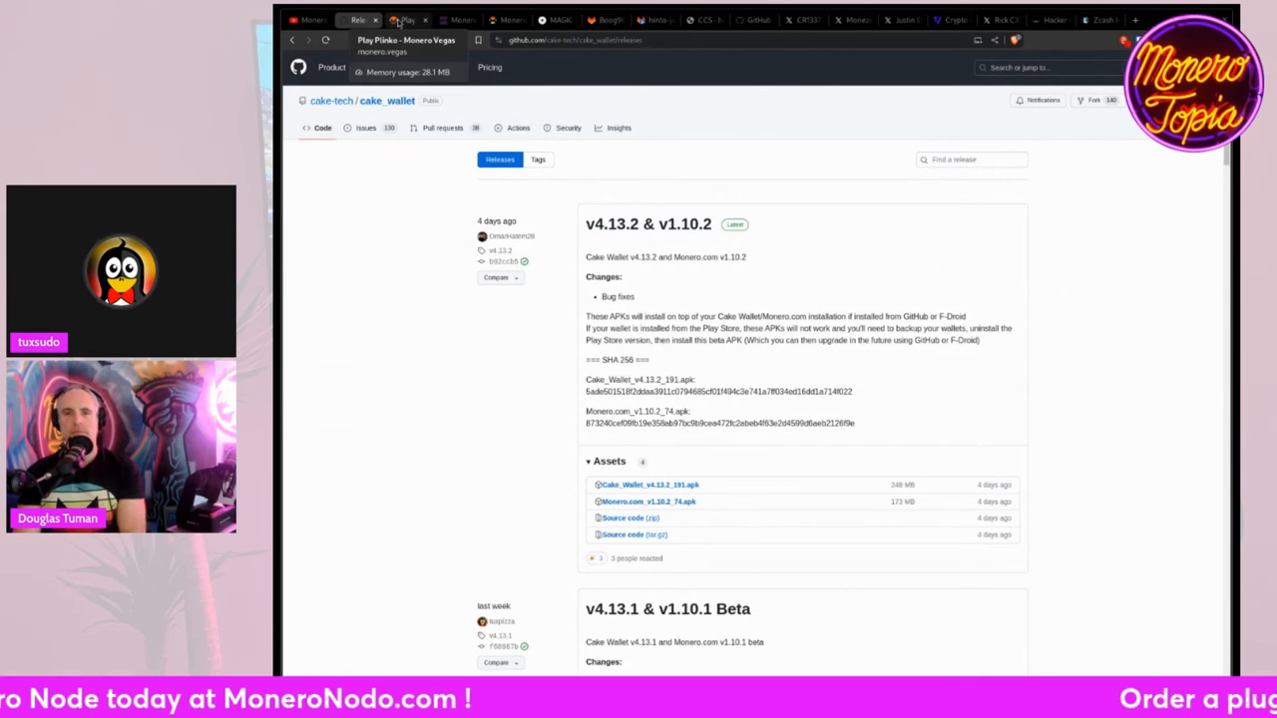
Step: Switch to the Monero.Vegas Plinko tab and highlight part of its news updates
left_click(407, 20)
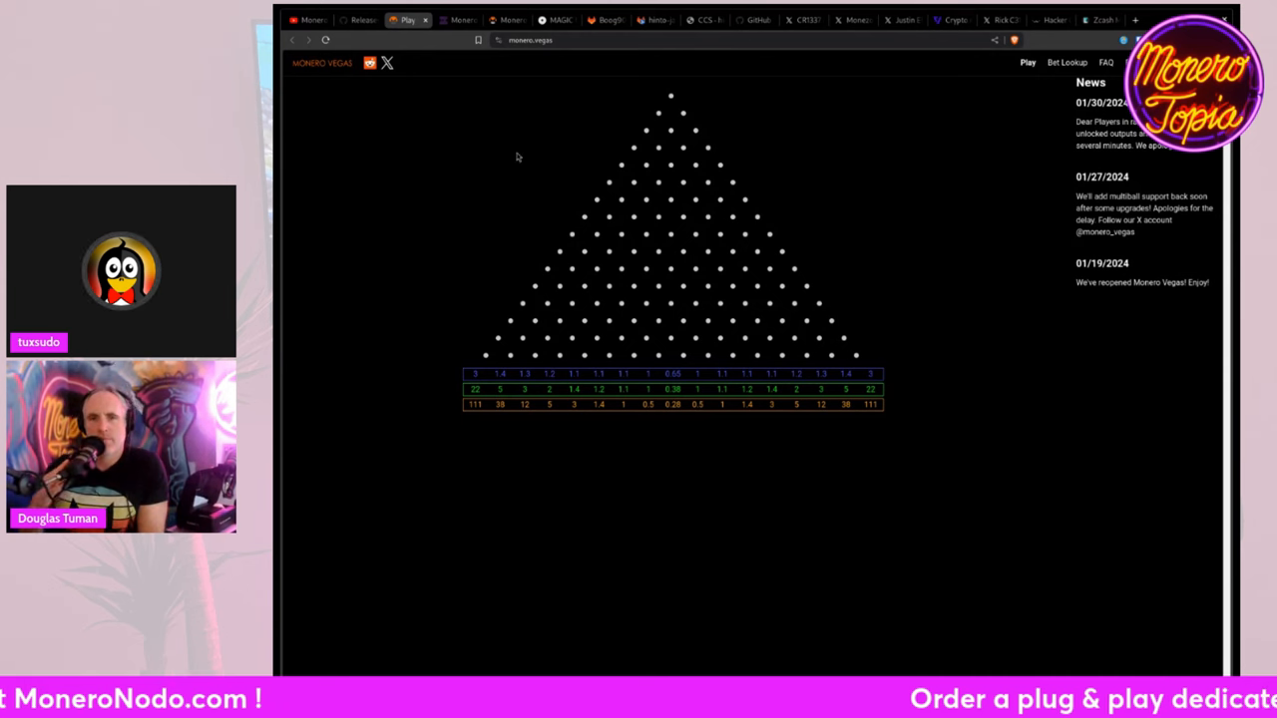
mouse_move(599, 263)
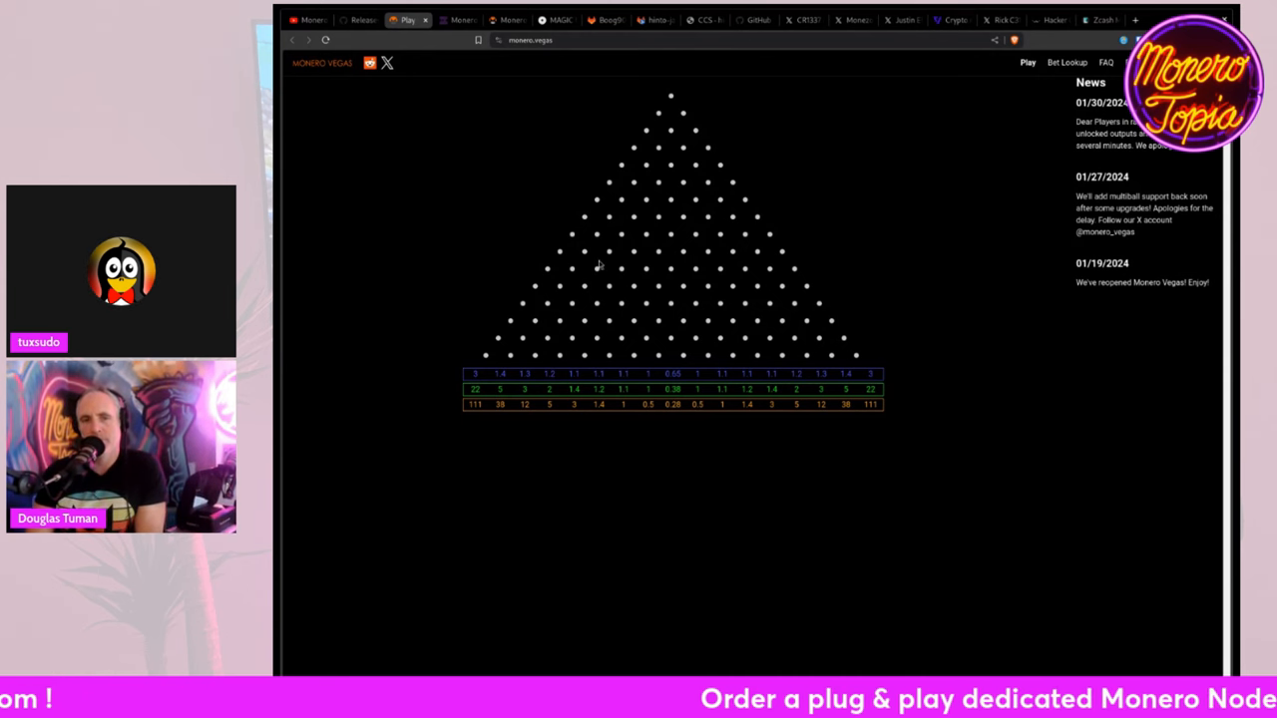
mouse_move(447, 176)
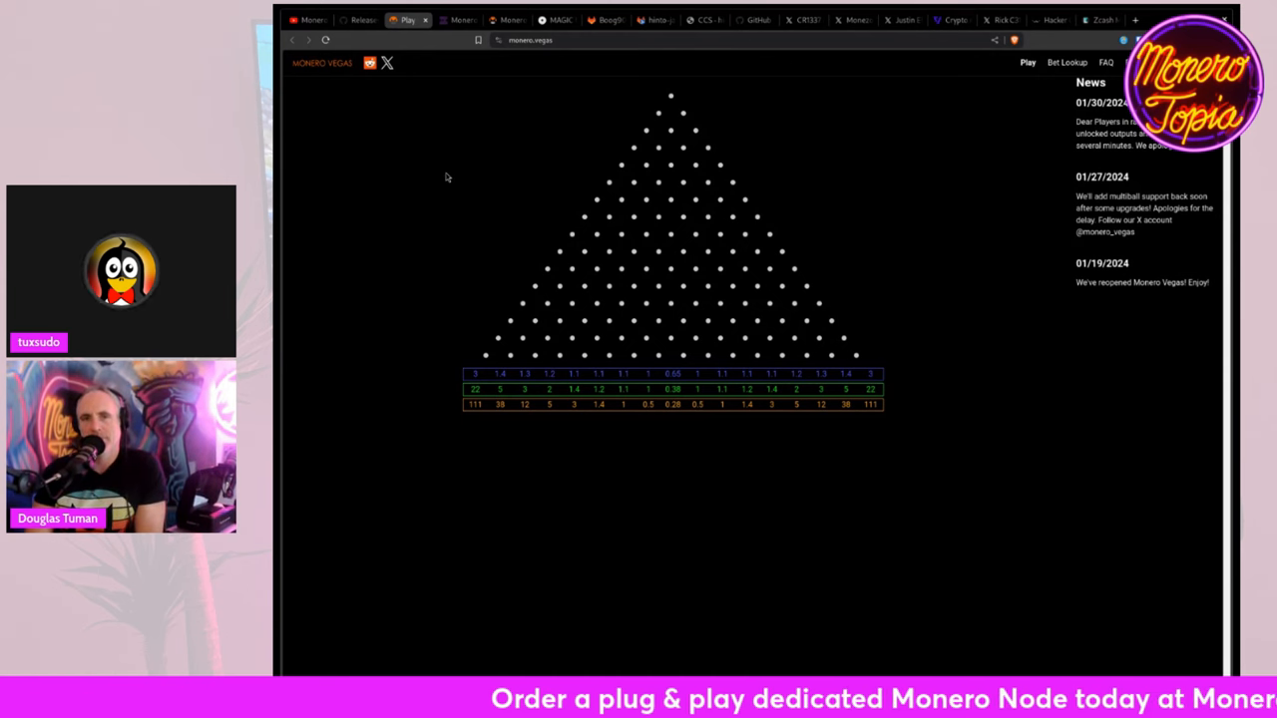
mouse_move(603, 369)
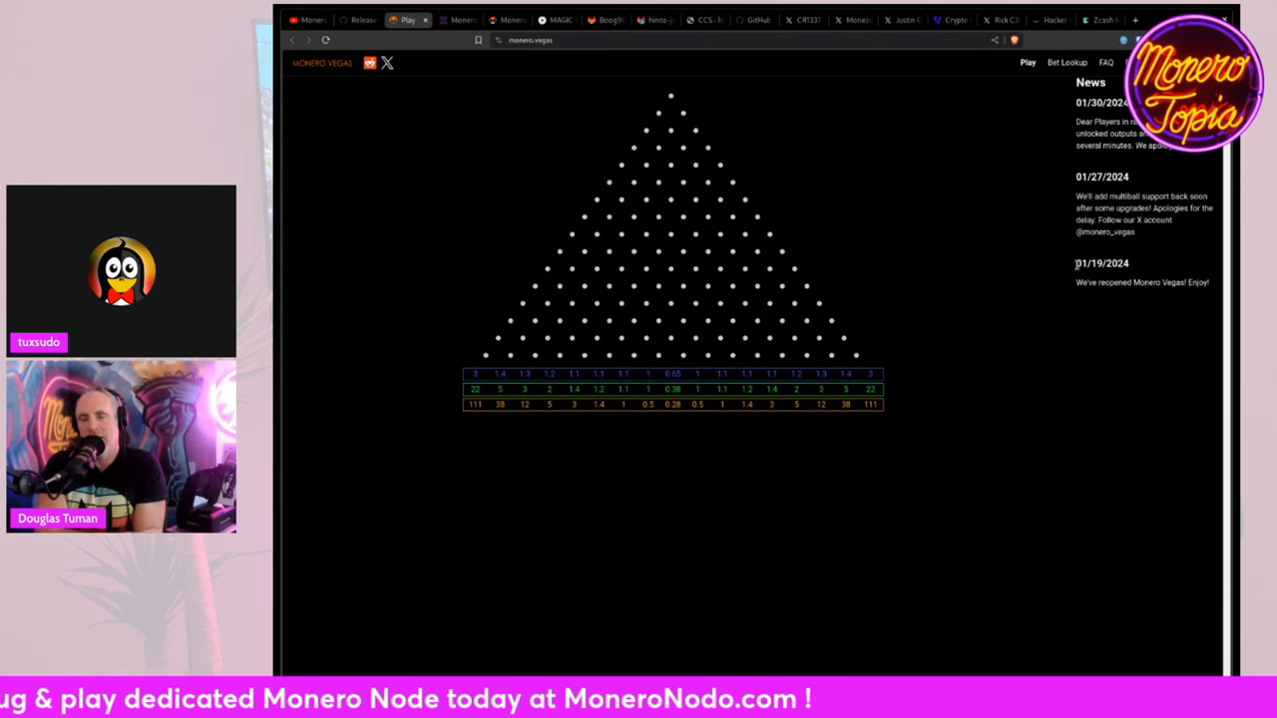
left_click_drag(1078, 263, 1209, 284)
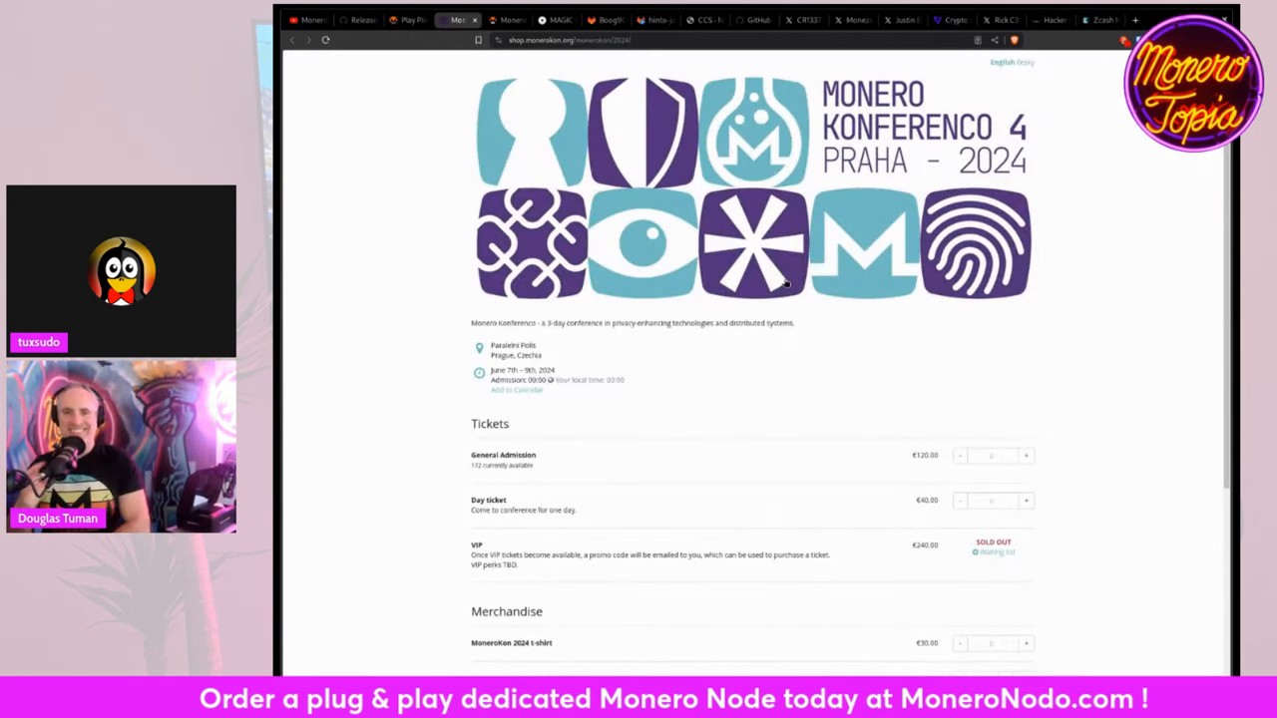
mouse_move(734, 395)
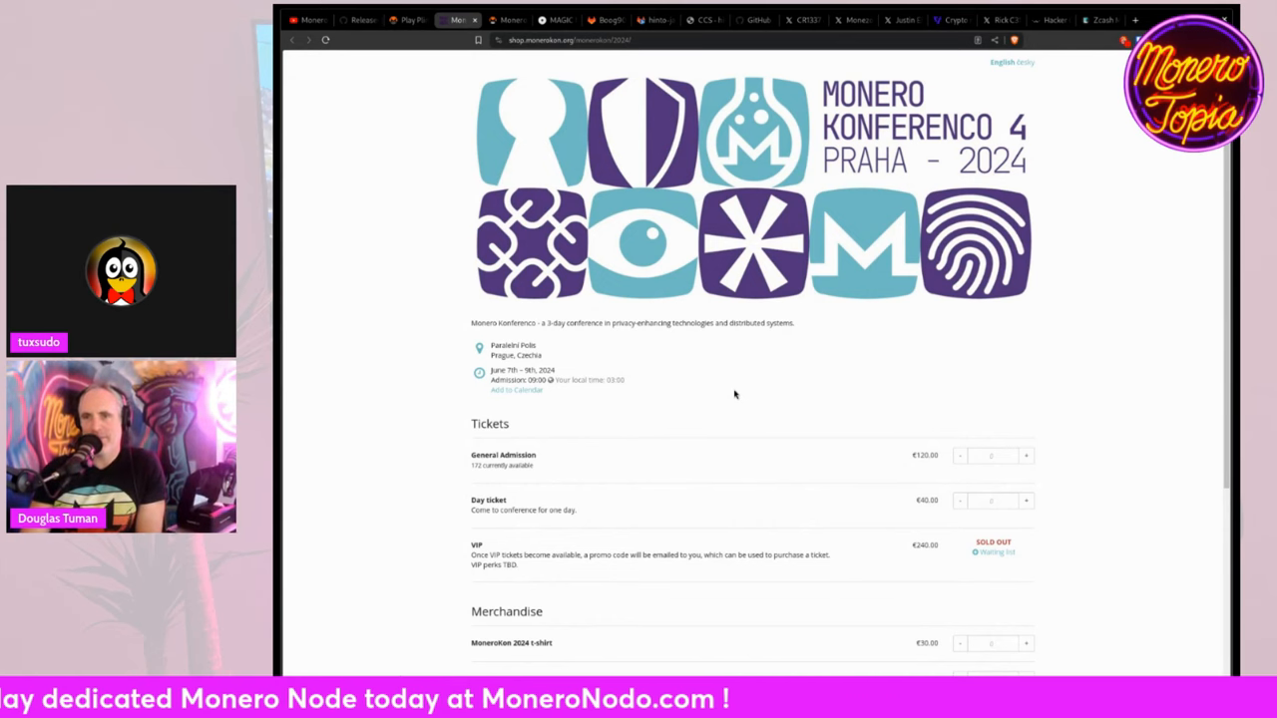
Step: Scroll the MoneroKon shop past tickets and merchandise to the 'Redeem a voucher' section
scroll("down", 3)
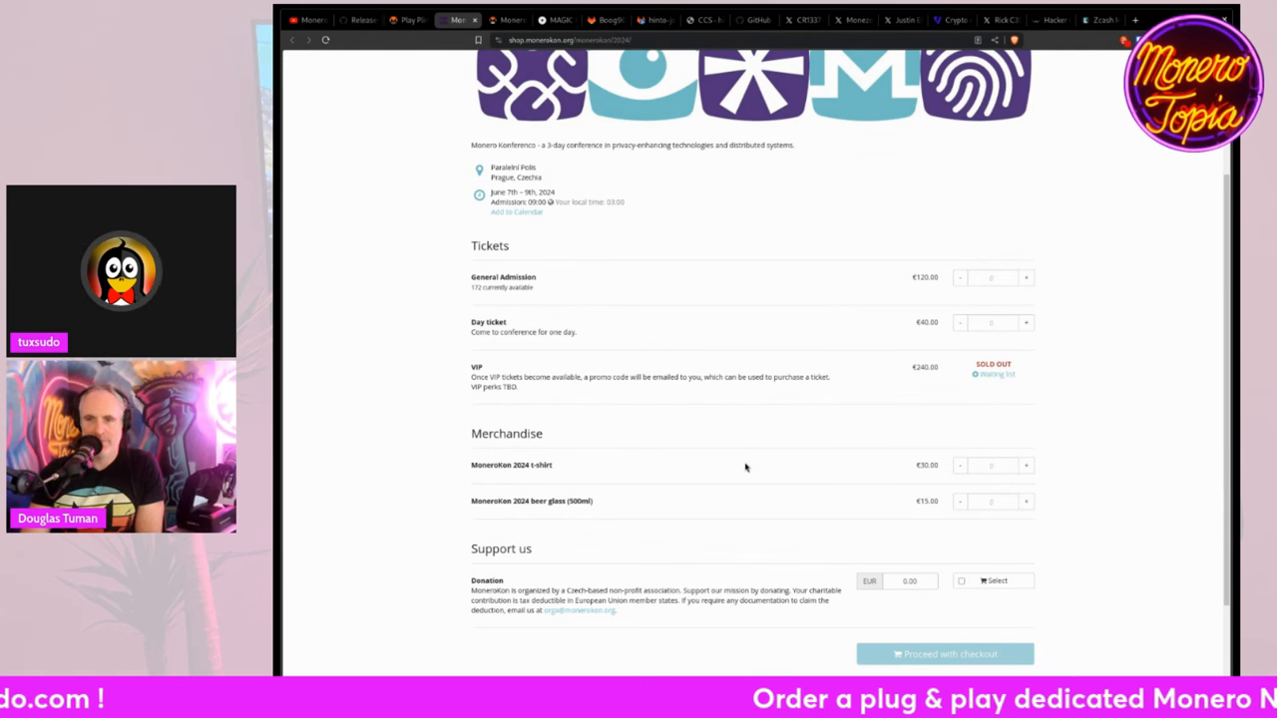
scroll("down", 3)
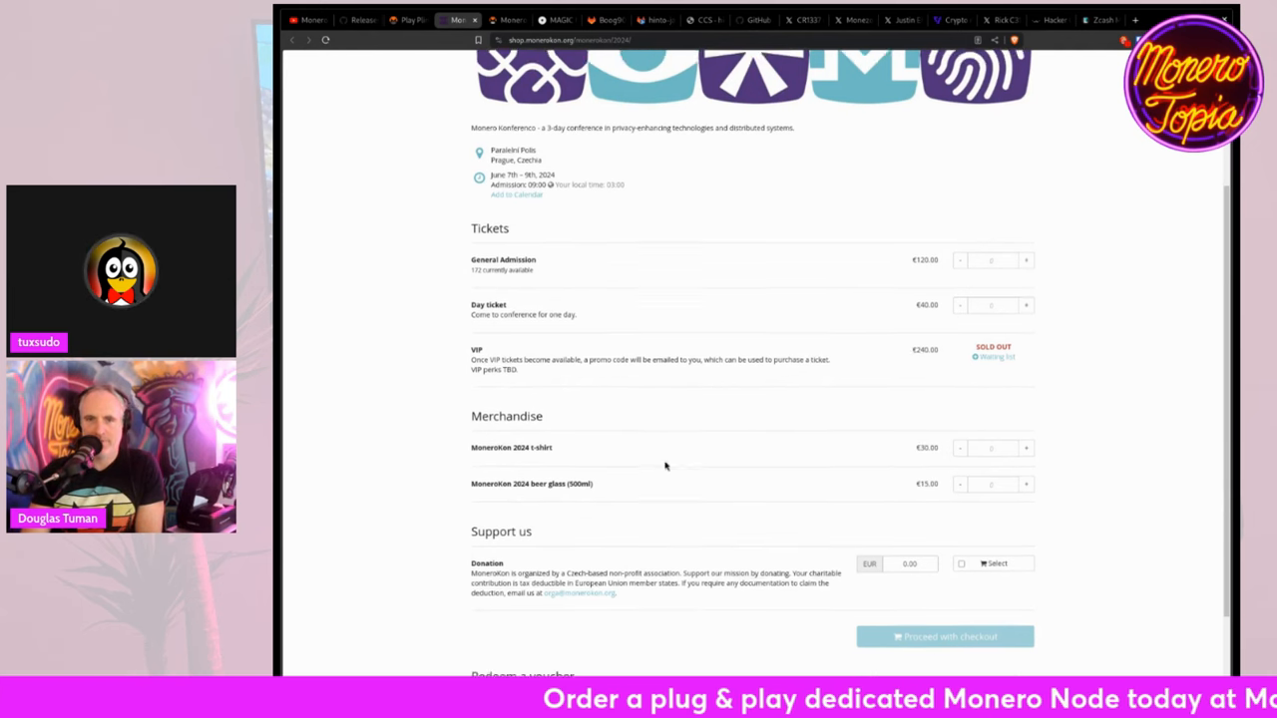
scroll("down", 3)
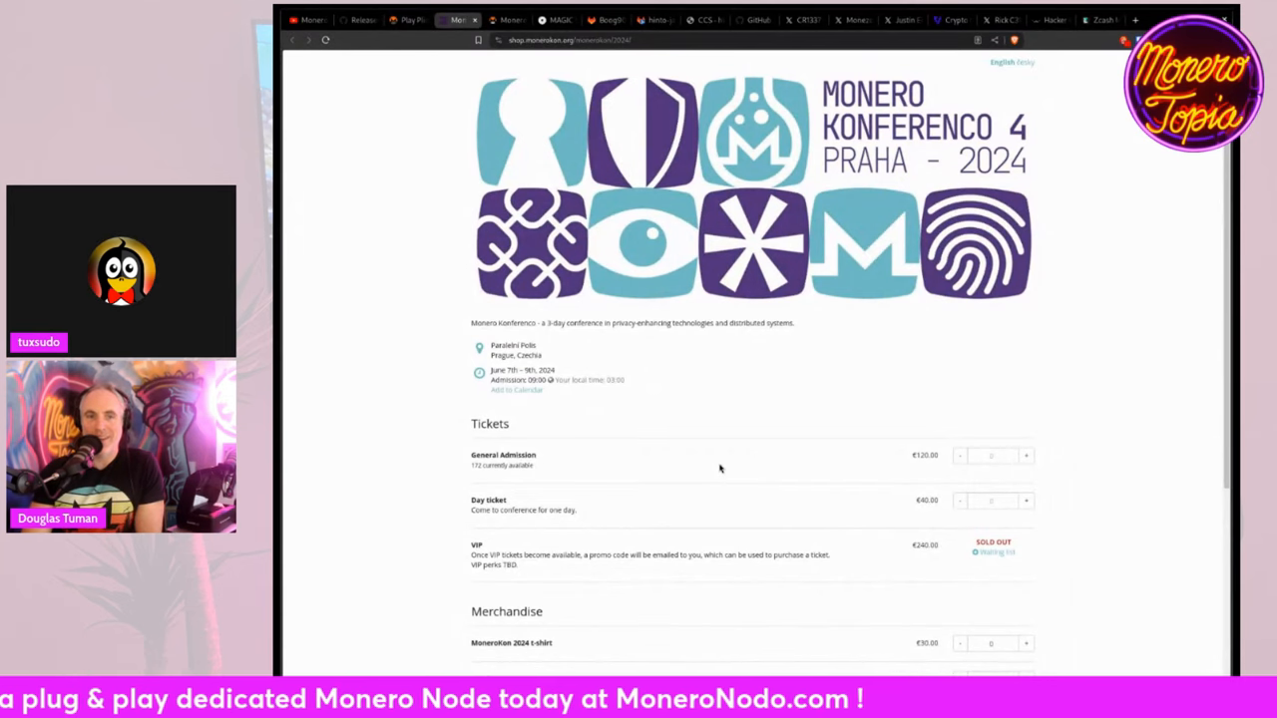
scroll("down", 3)
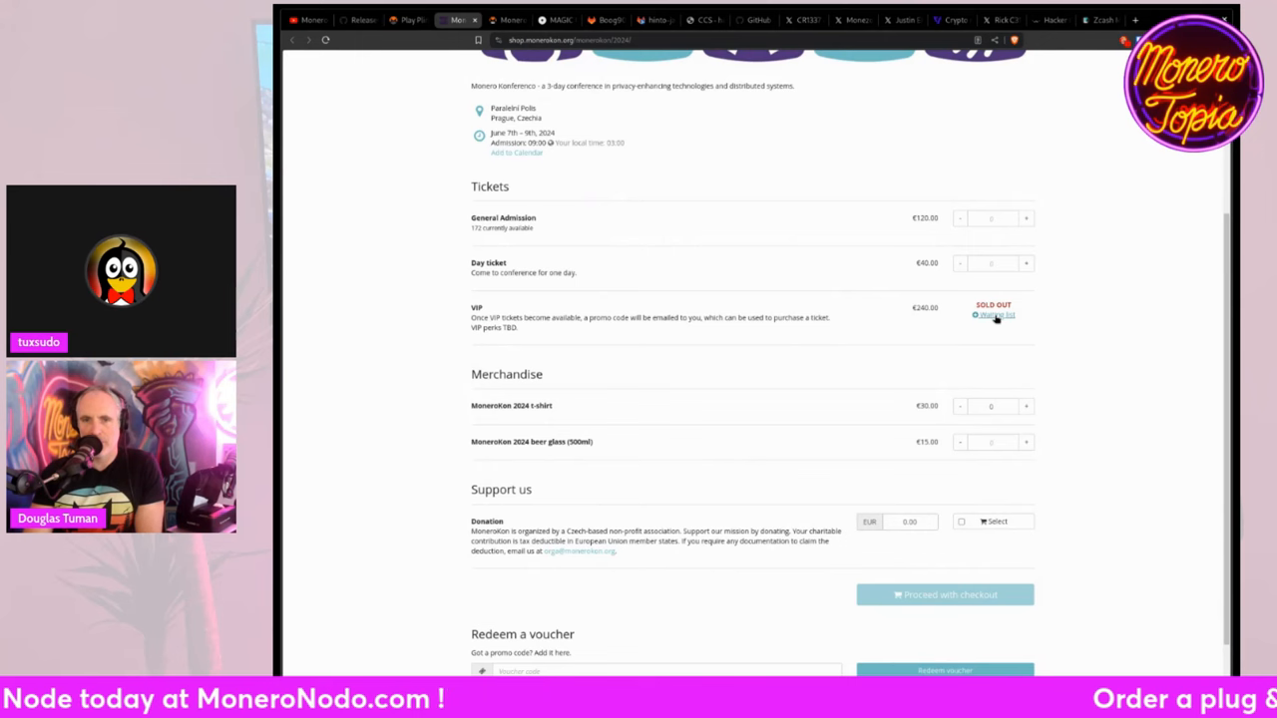
scroll("down", 3)
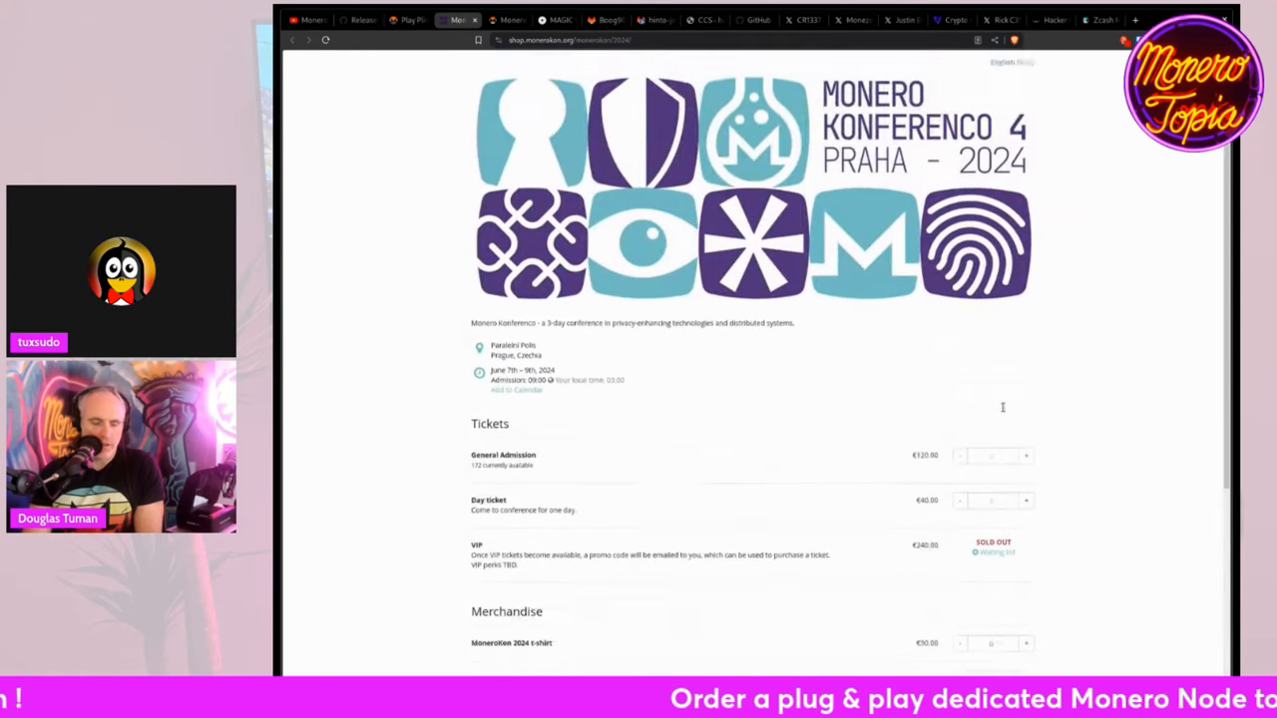
scroll("down", 3)
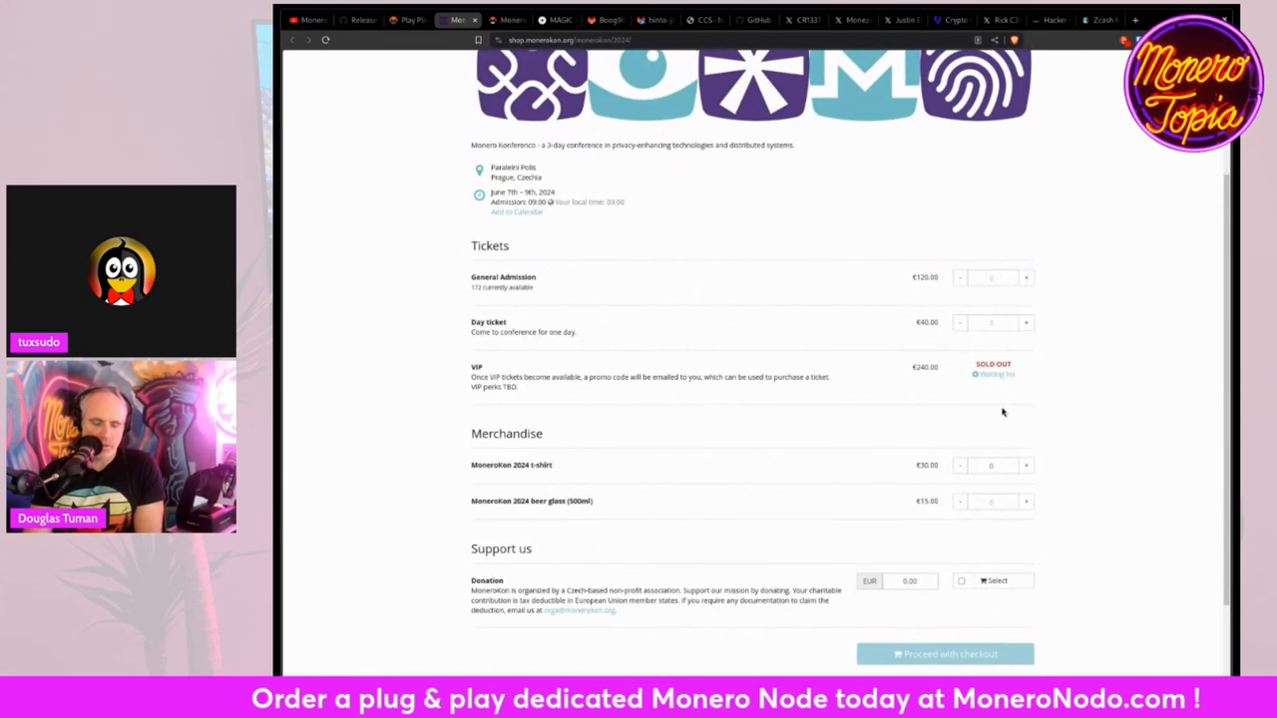
mouse_move(1004, 411)
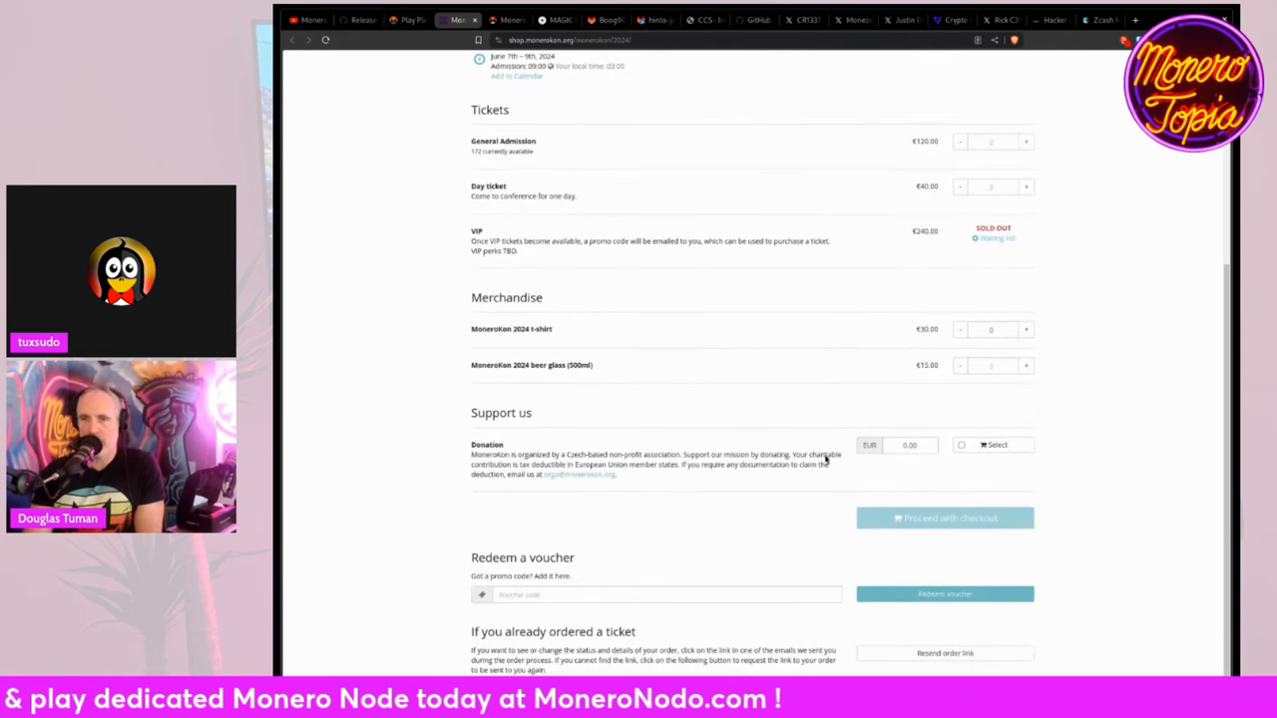
Step: Redeem the 'monerotopia' voucher so General Admission shows the discounted €102.00 price
type("monerotopia")
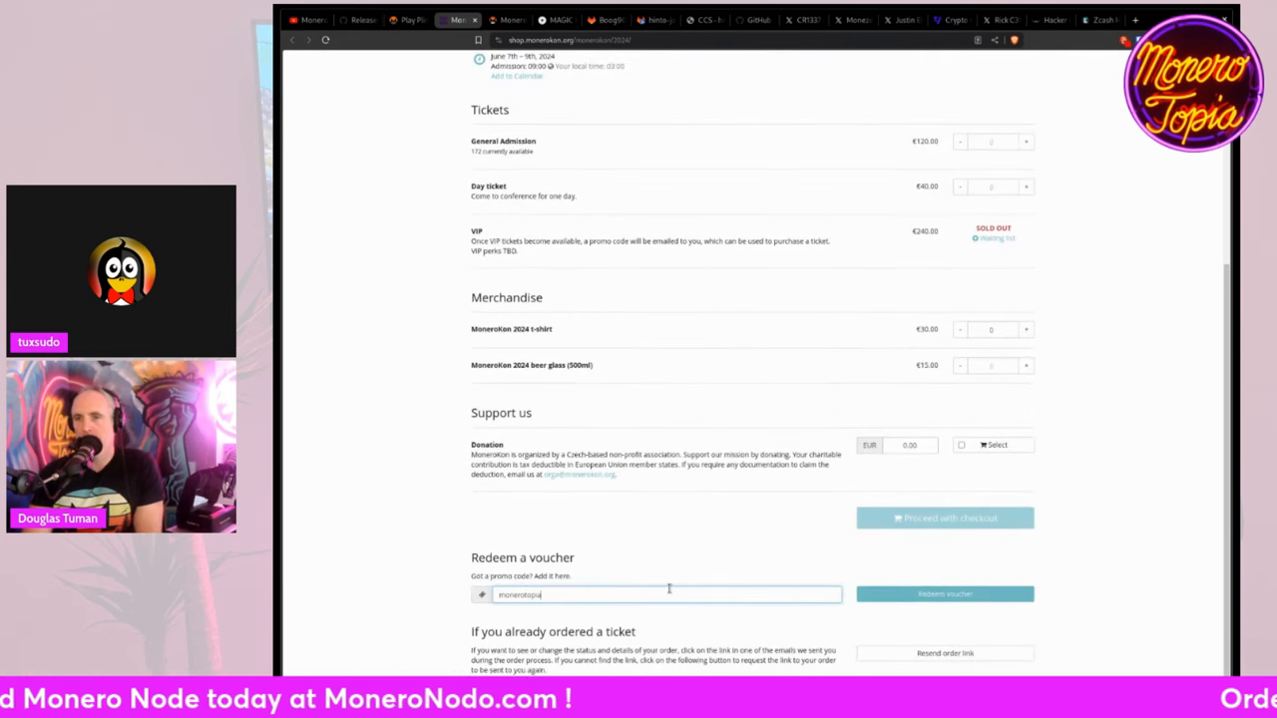
left_click(944, 594)
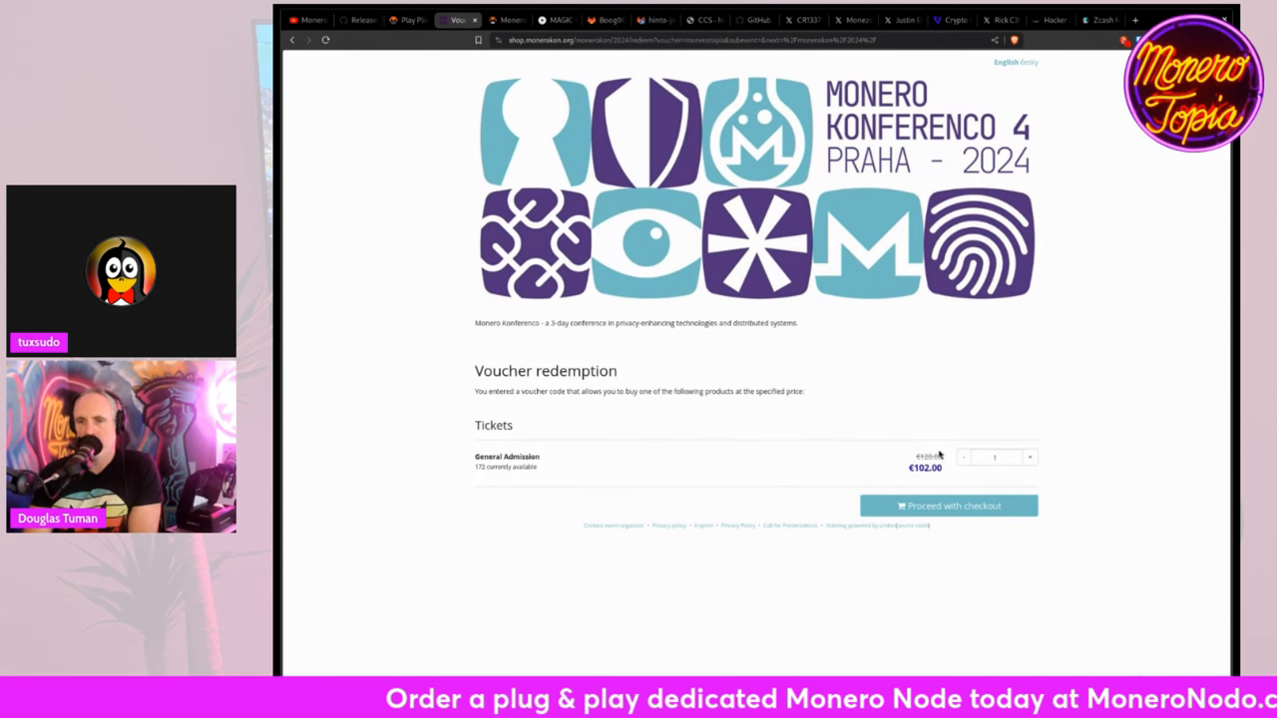
mouse_move(341, 74)
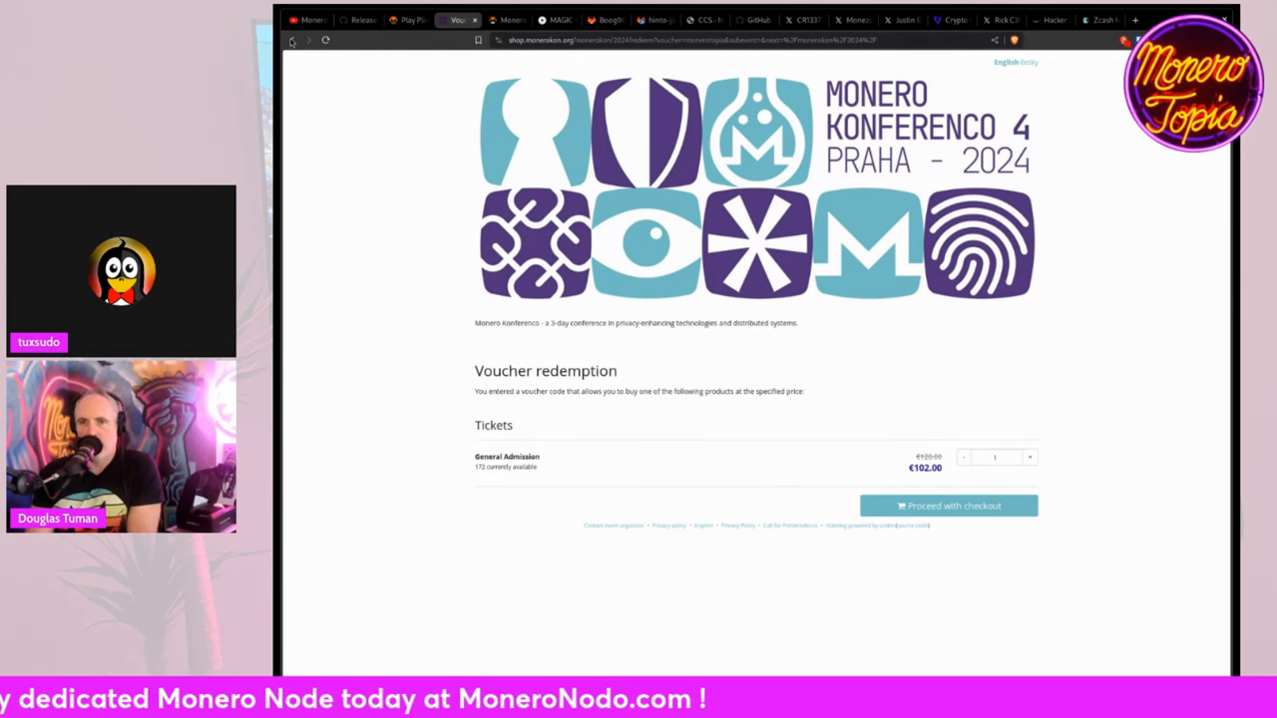
scroll("down", 3)
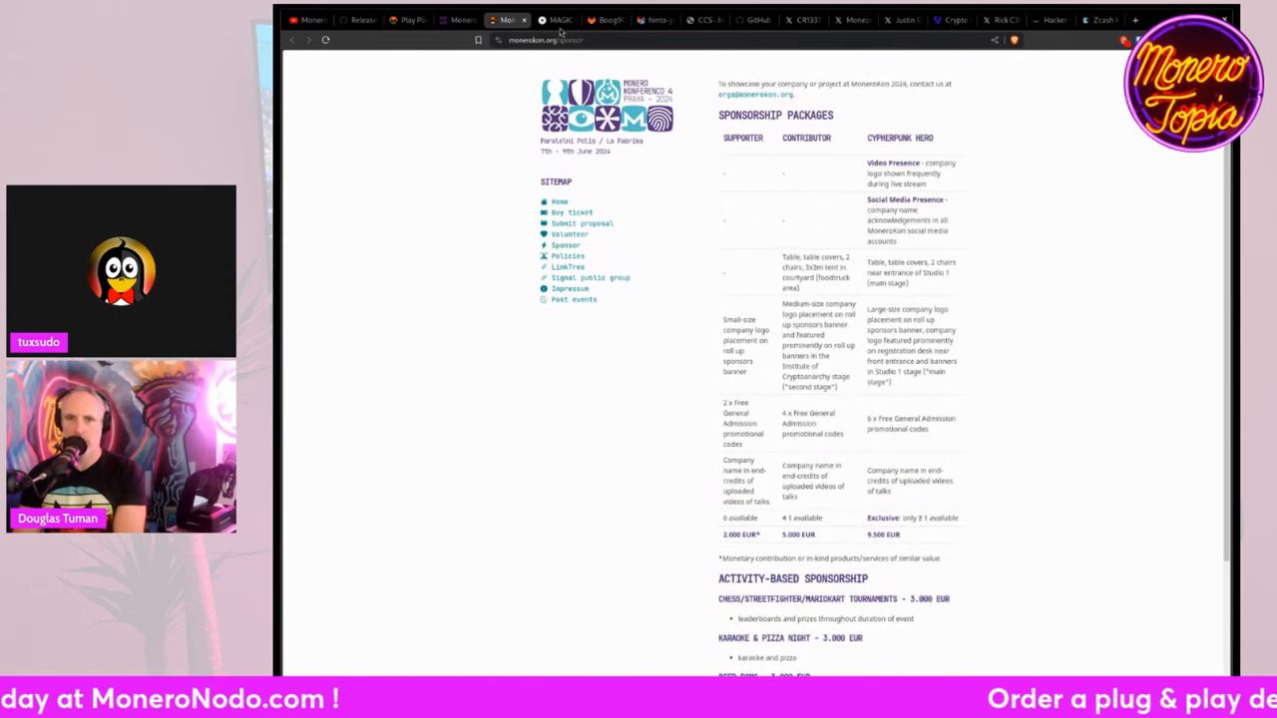
Step: Switch to the monerokon.org tab with the 2024 sponsorship packages
left_click(555, 20)
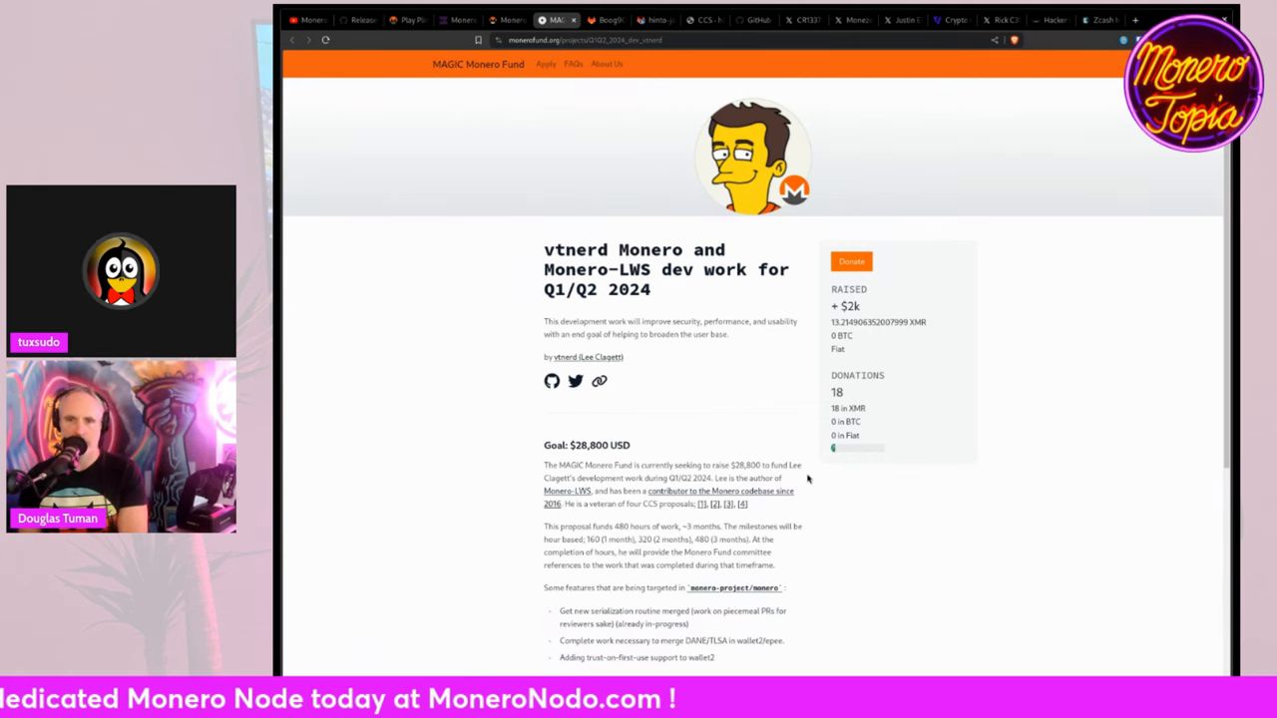
Step: Scroll the sponsorship page, then switch to the MAGIC Monero Fund vtnerd fundraiser tab
scroll("down", 3)
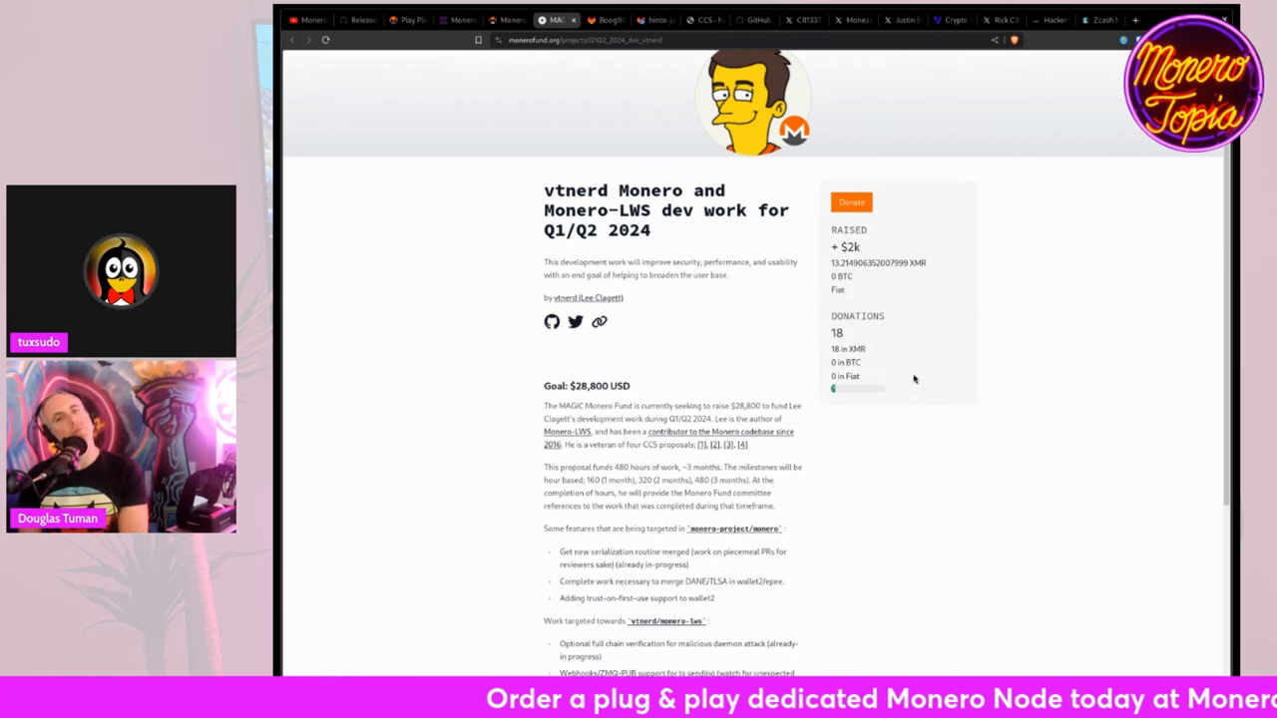
scroll("down", 3)
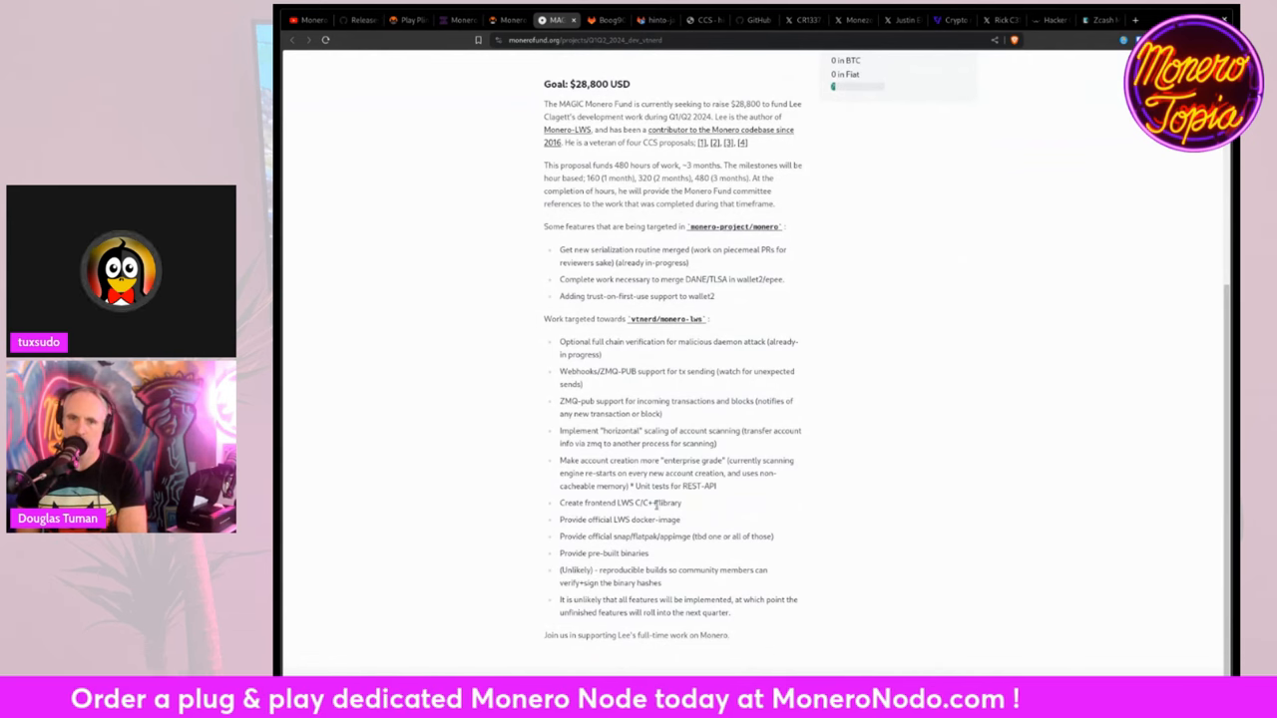
mouse_move(892, 559)
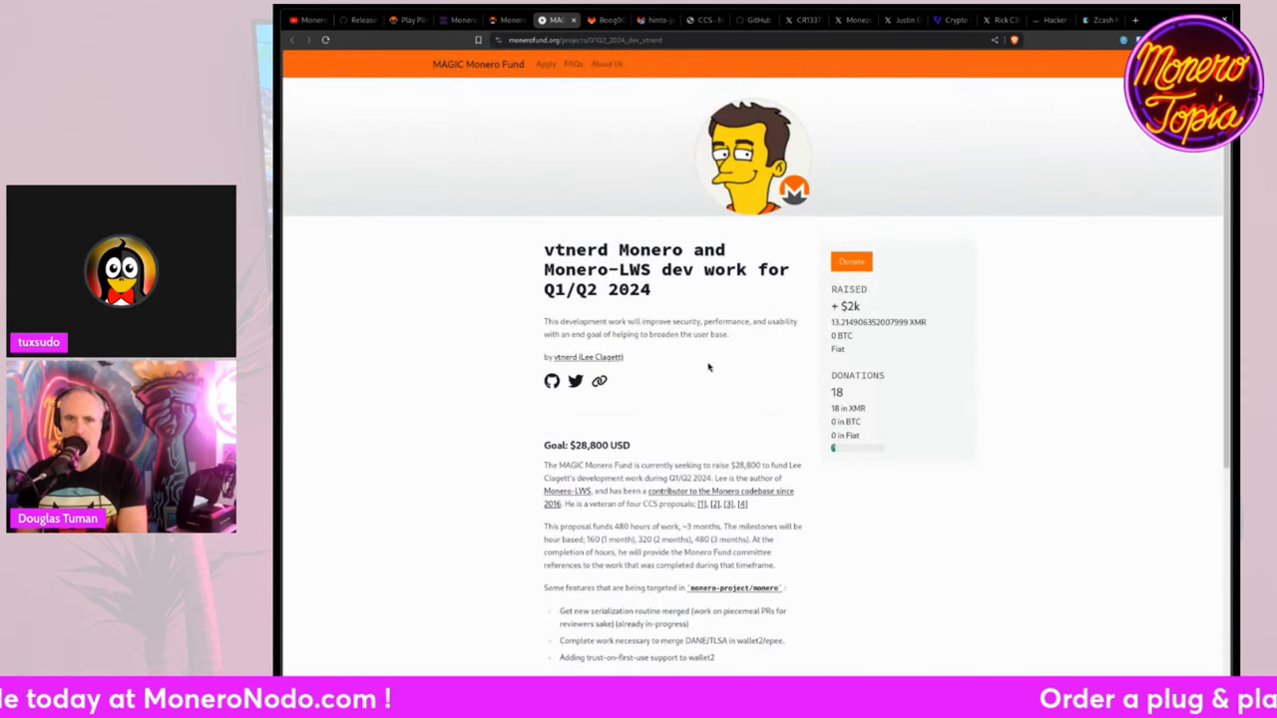
mouse_move(776, 365)
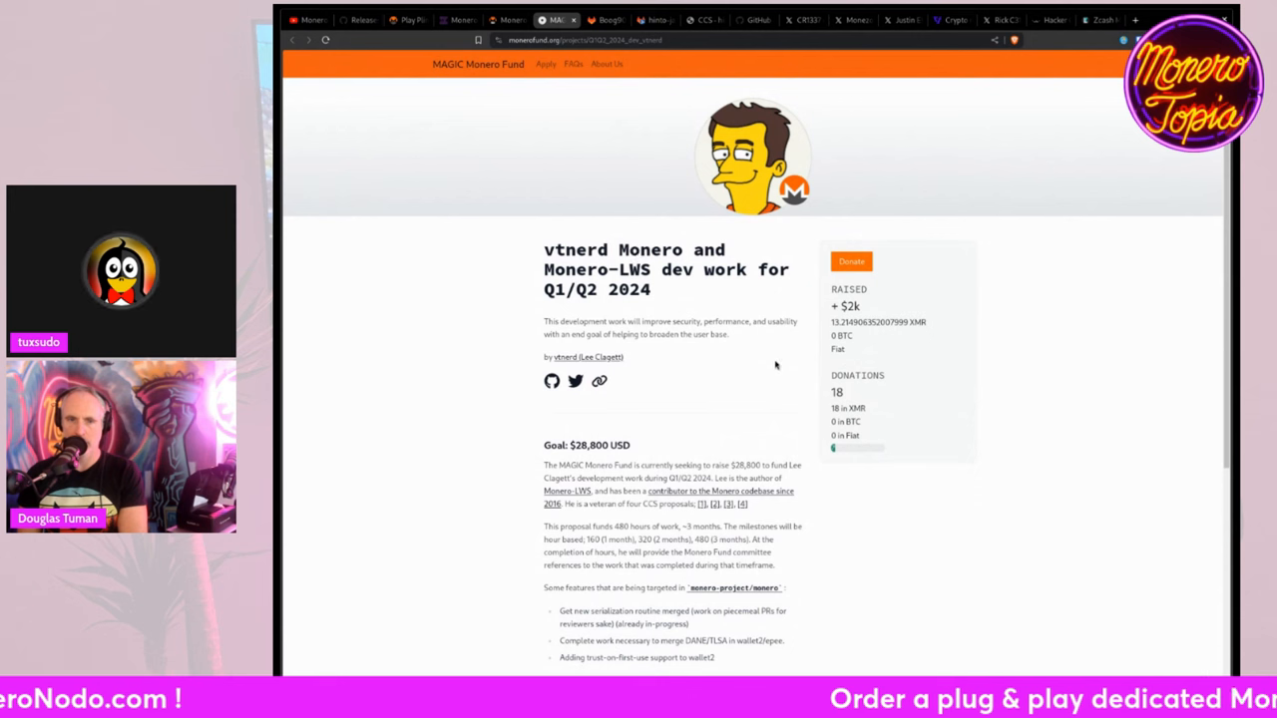
mouse_move(808, 403)
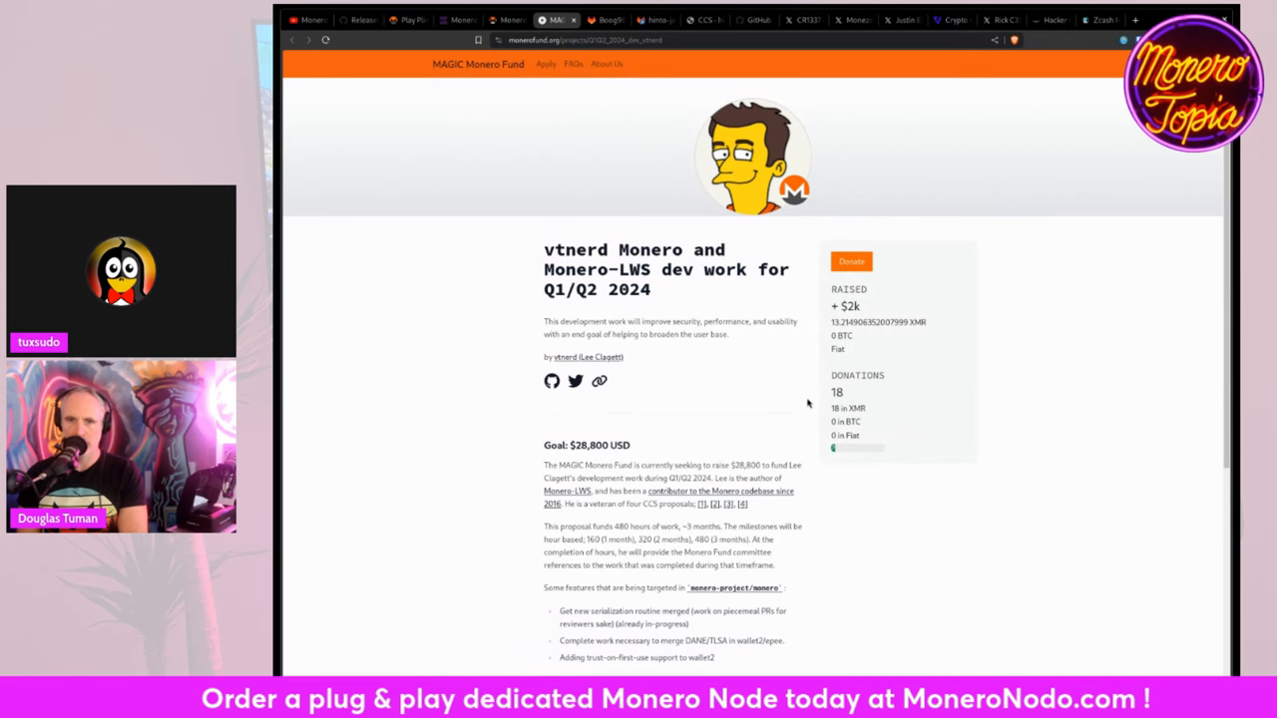
left_click(602, 20)
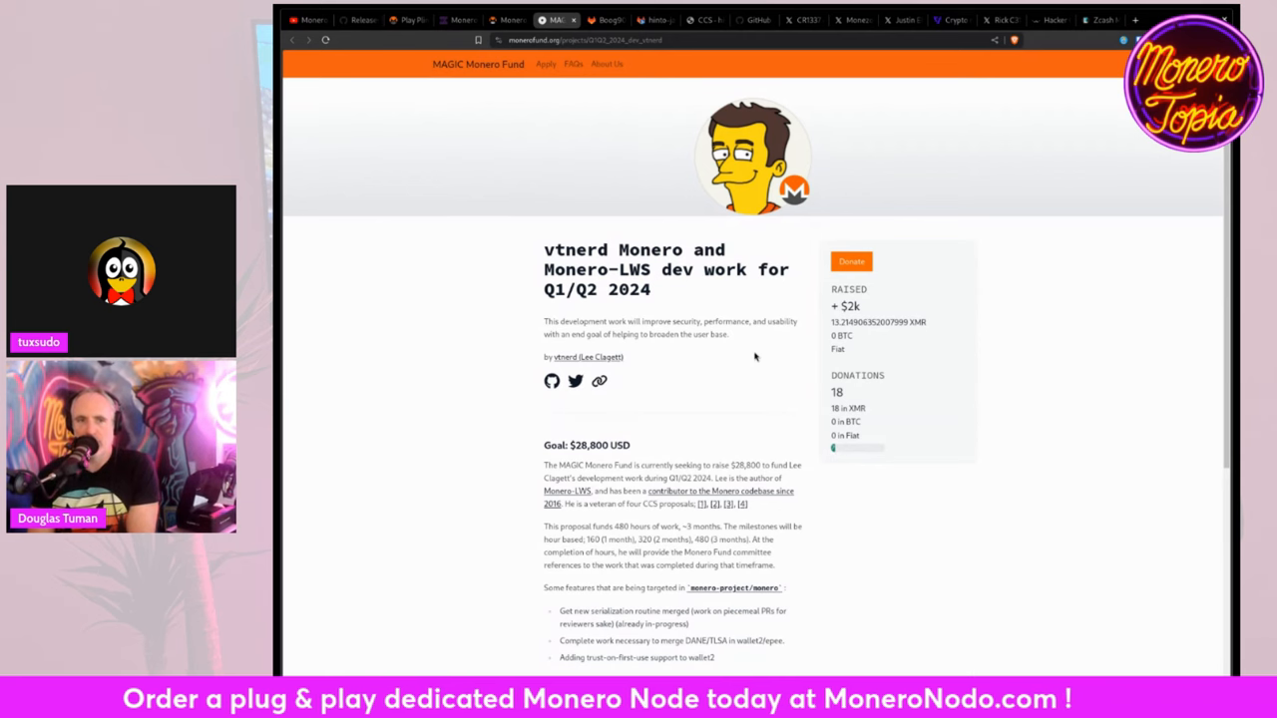
mouse_move(784, 219)
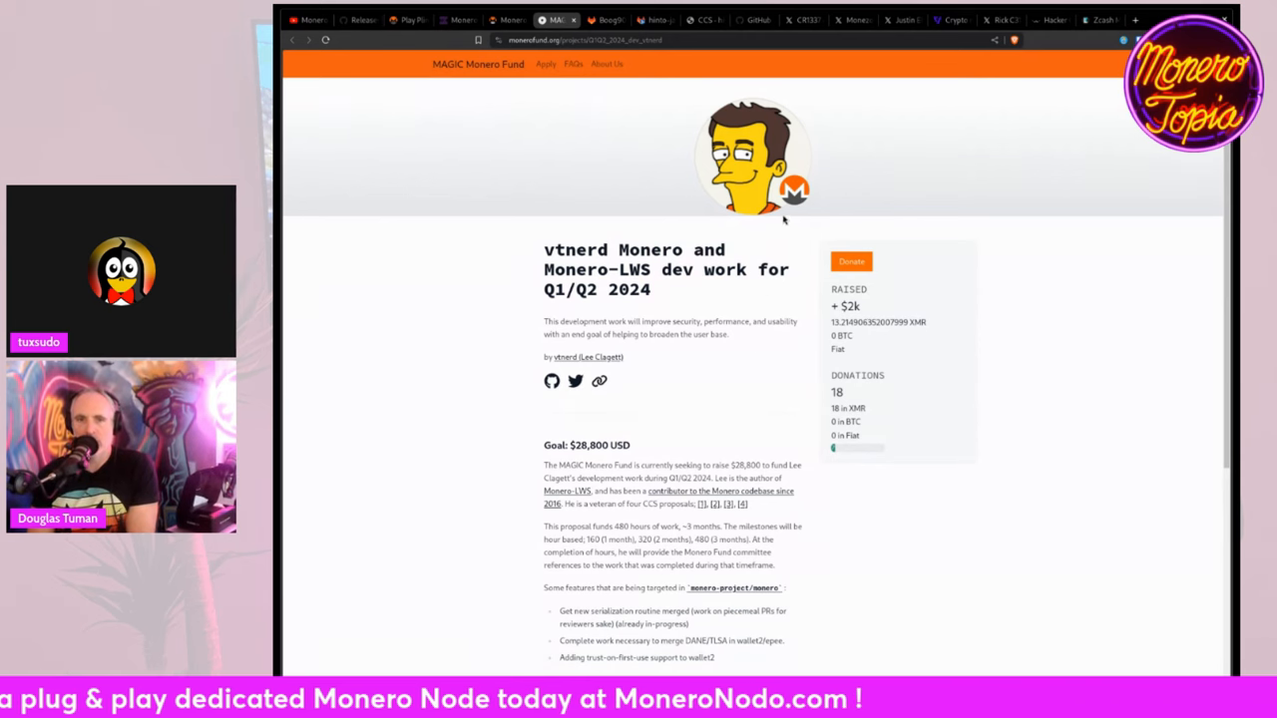
mouse_move(810, 357)
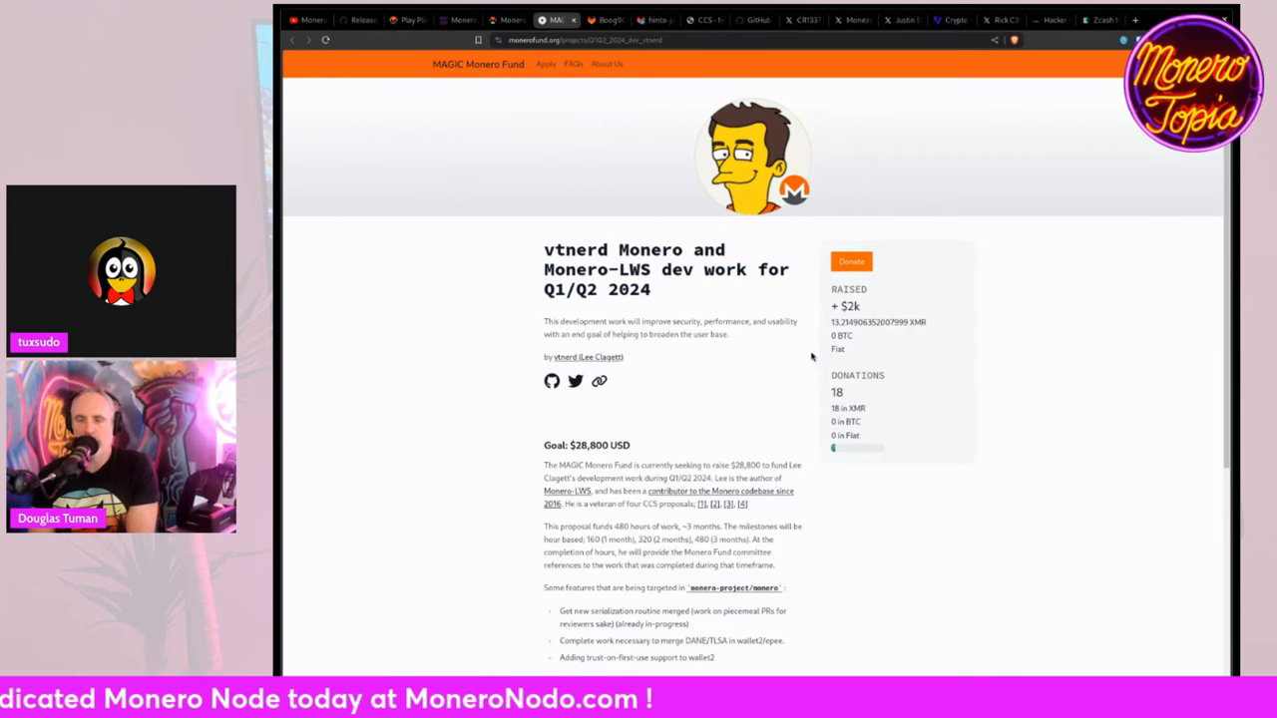
Step: Read through vtnerd's planned monero and monero-lws features, then return to the top
scroll("down", 3)
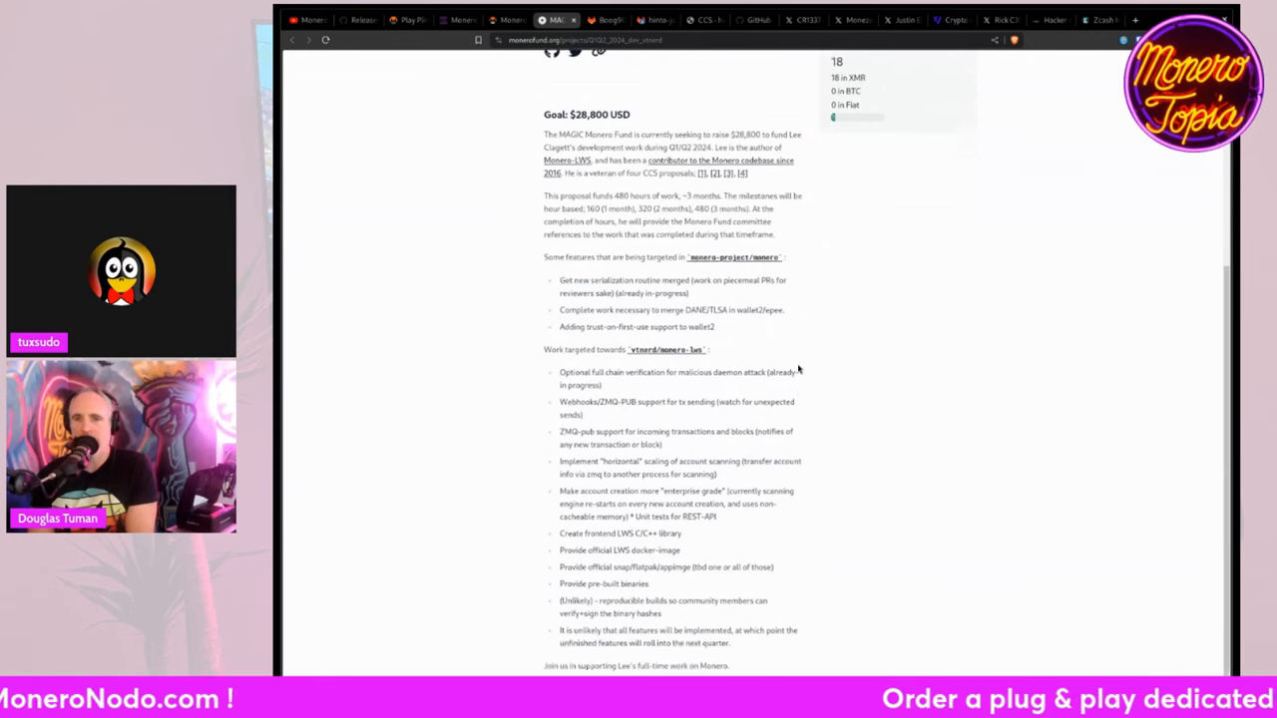
scroll("down", 3)
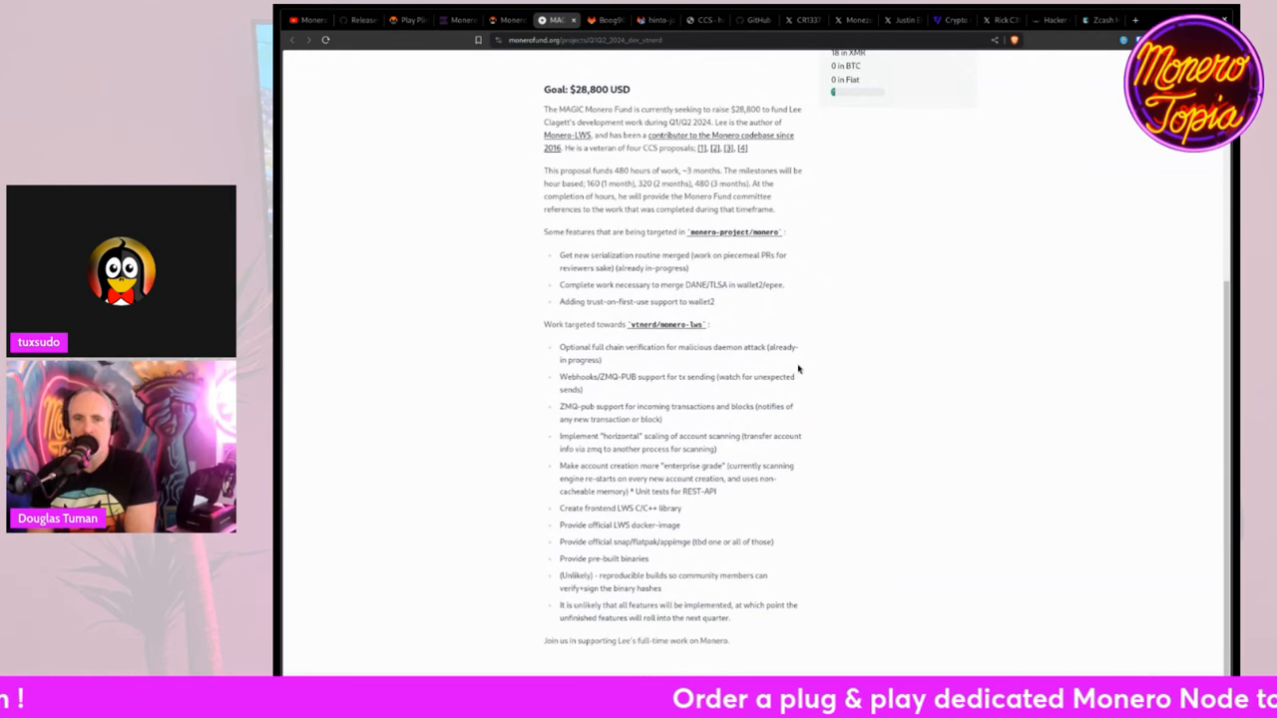
scroll("up", 3)
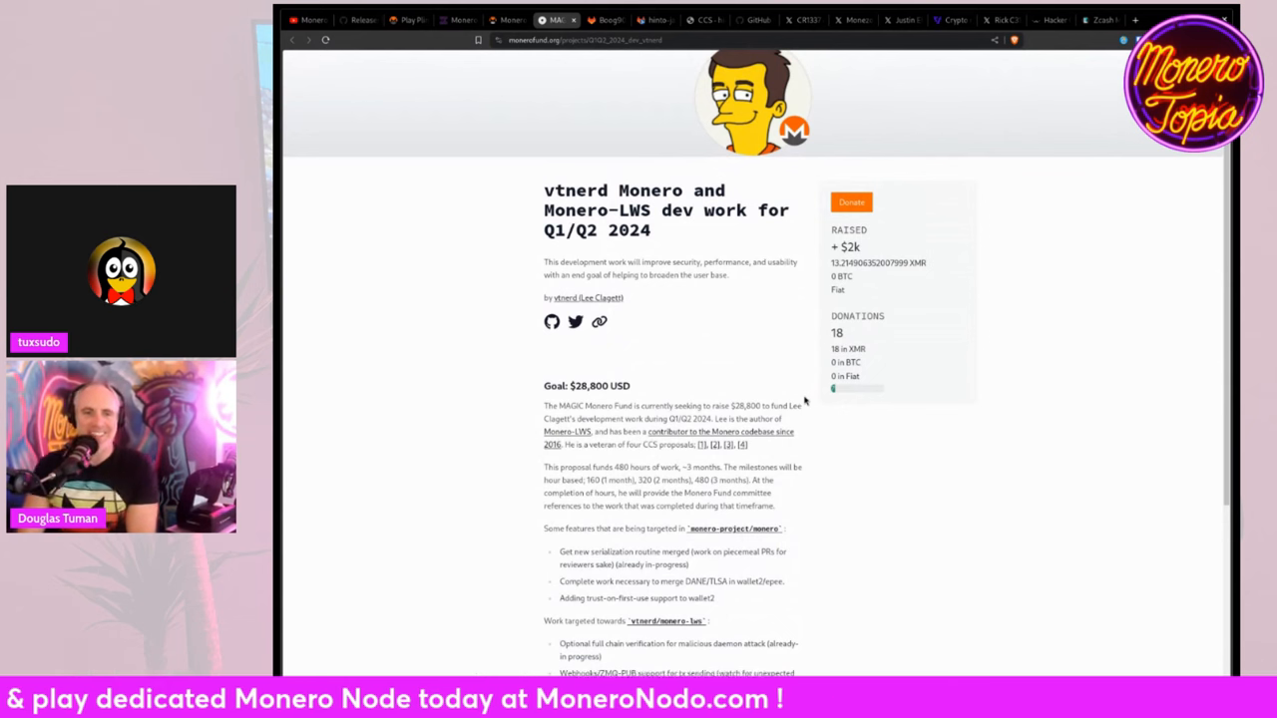
scroll("down", 3)
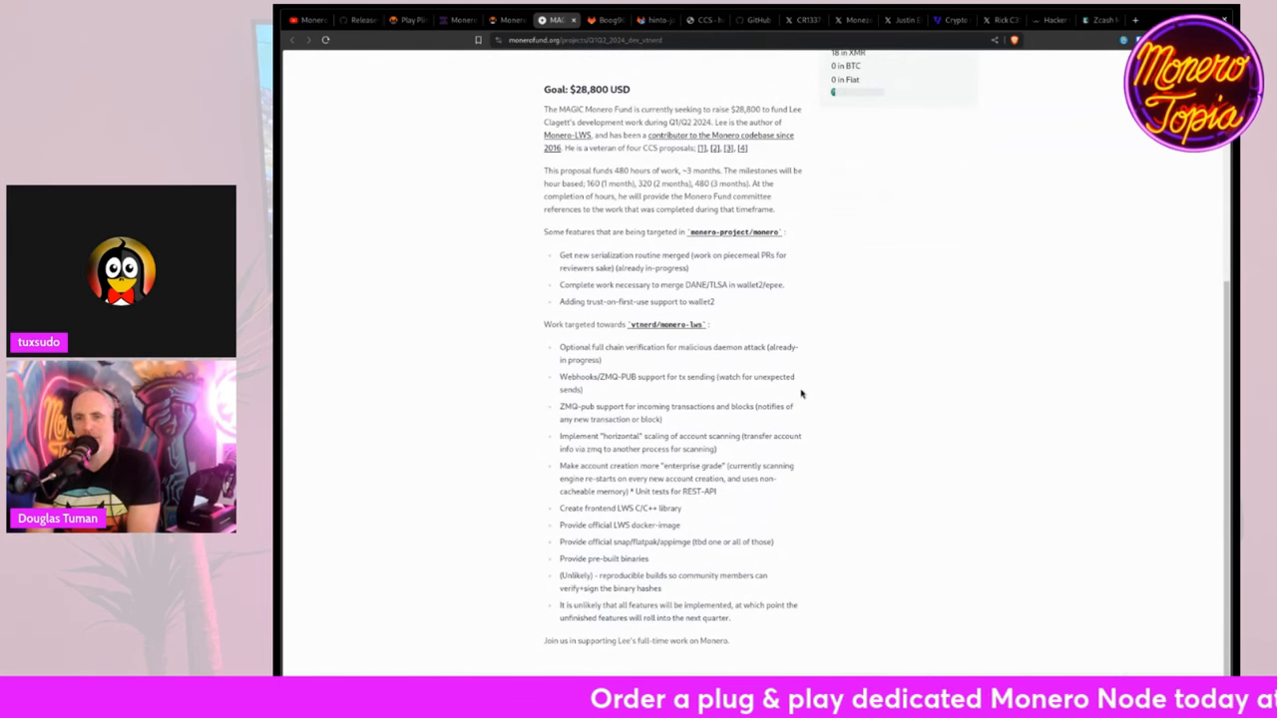
scroll("down", 3)
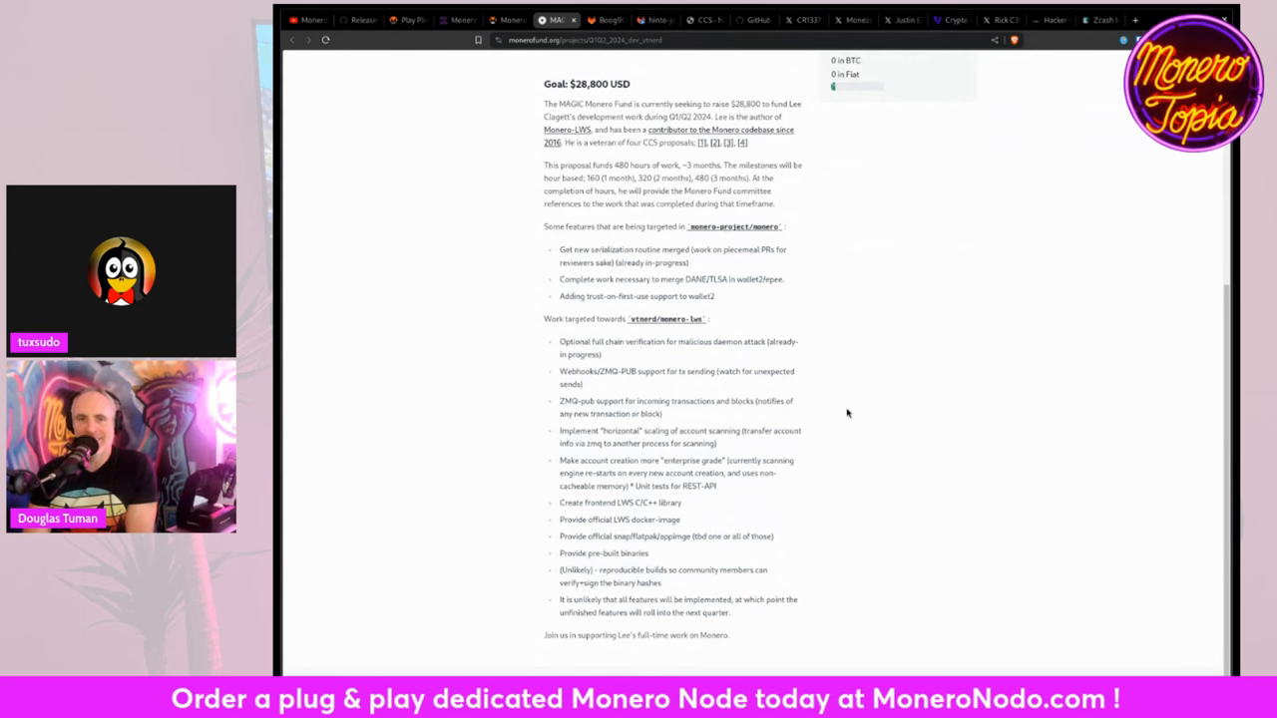
mouse_move(818, 437)
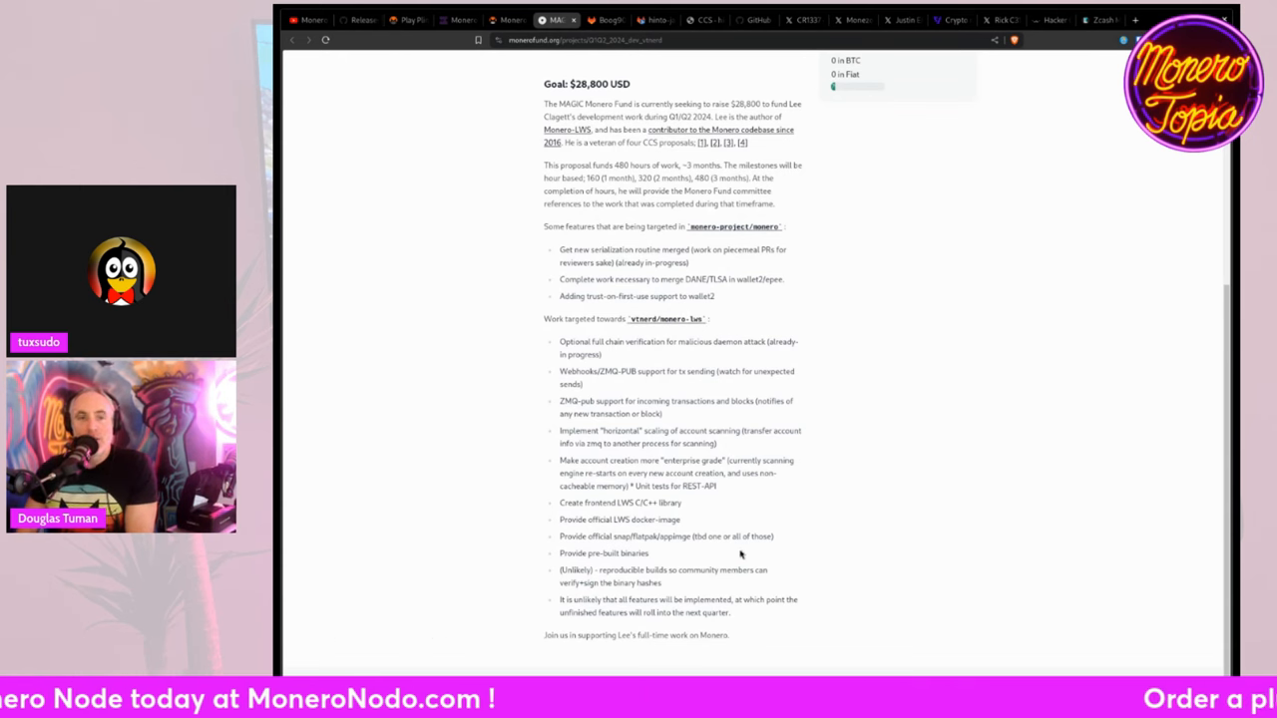
mouse_move(691, 570)
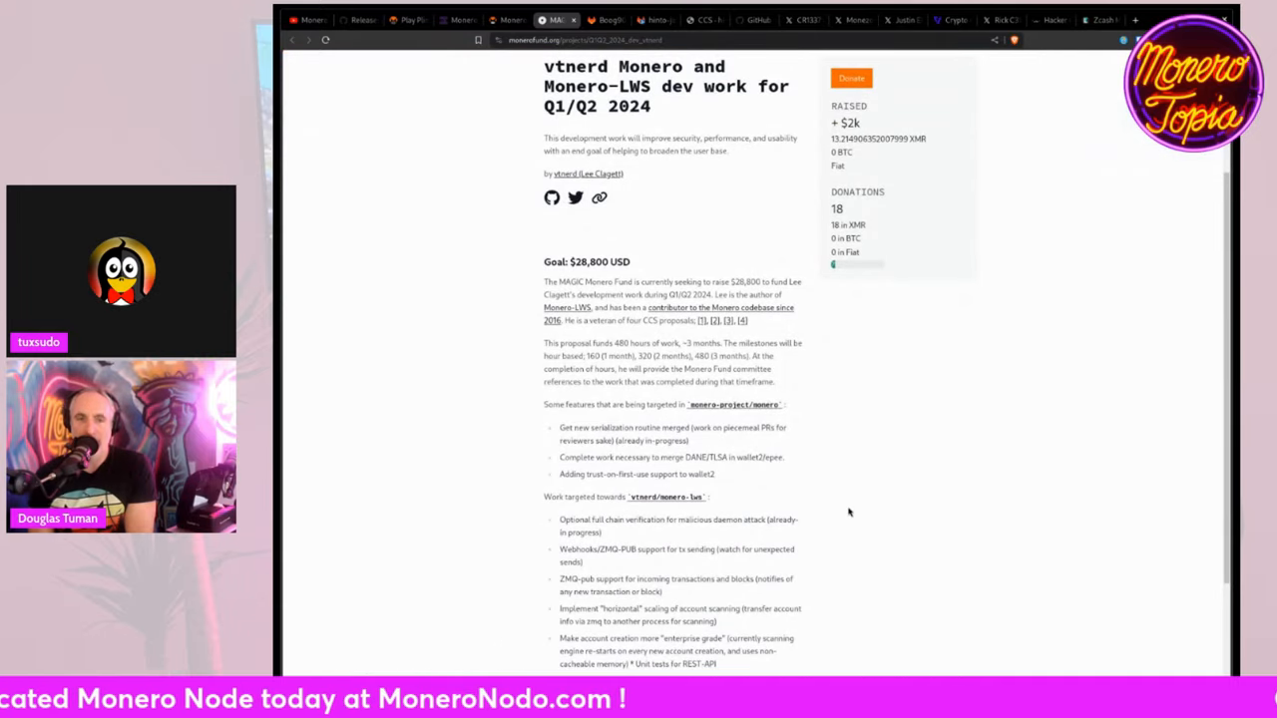
scroll("up", 3)
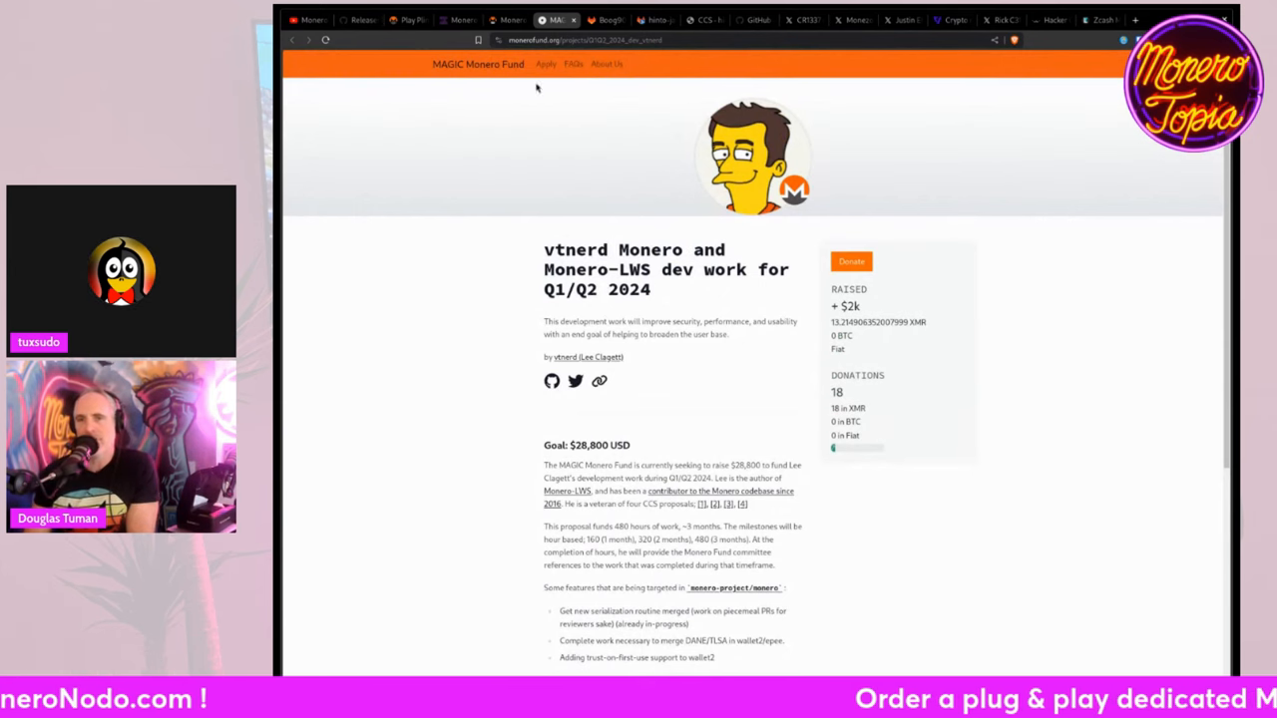
Step: Flip through Boog900's Cuprate proposal, hinto-janai's CCS page and the Cuprate repository tabs
left_click(602, 20)
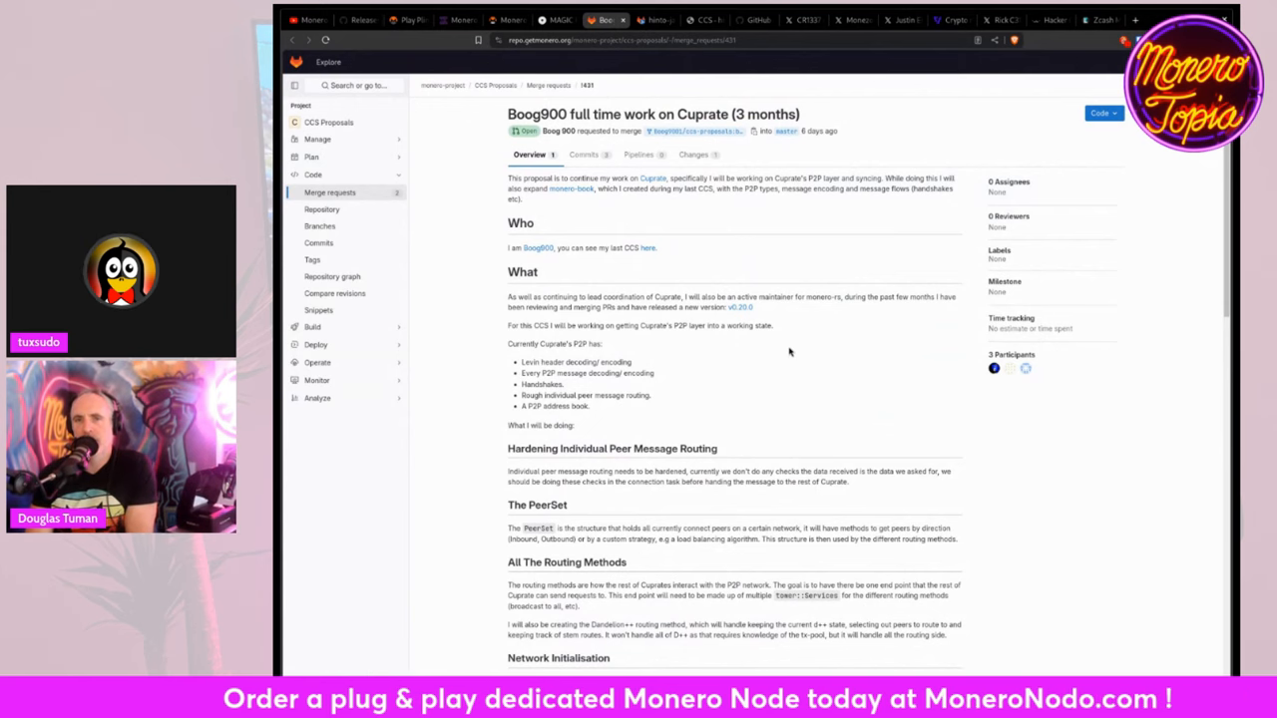
left_click(706, 19)
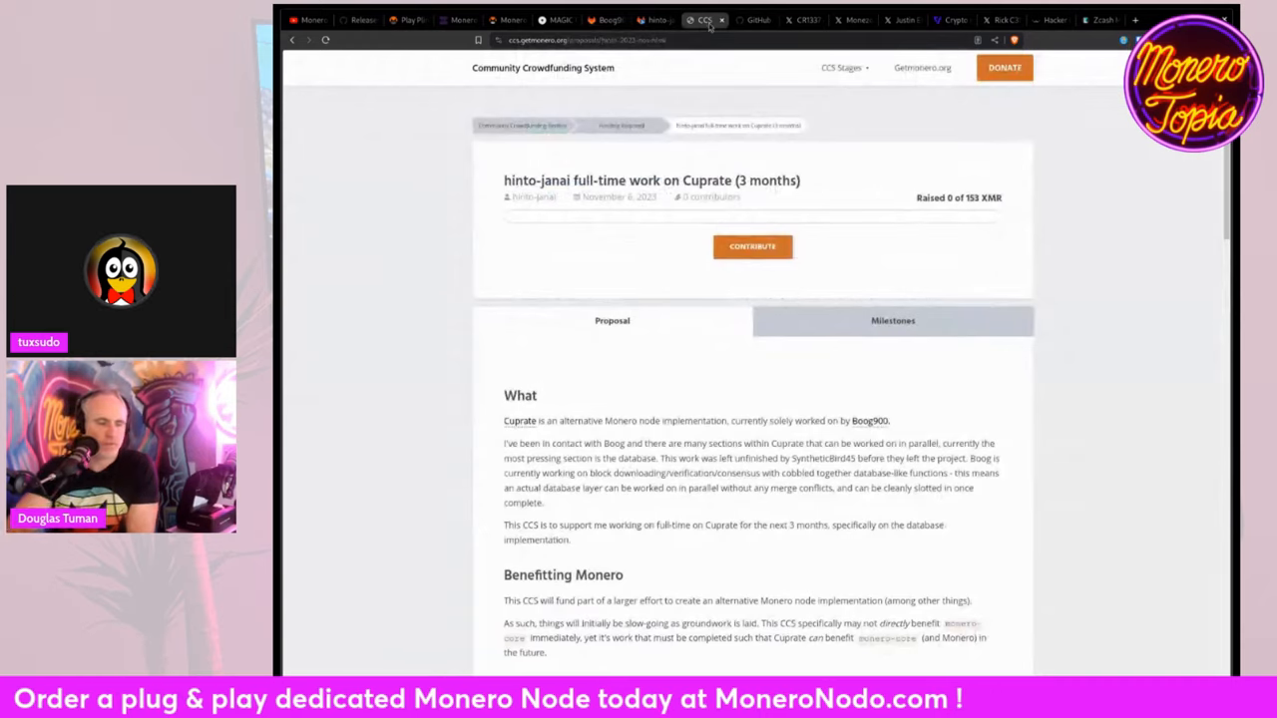
left_click(754, 20)
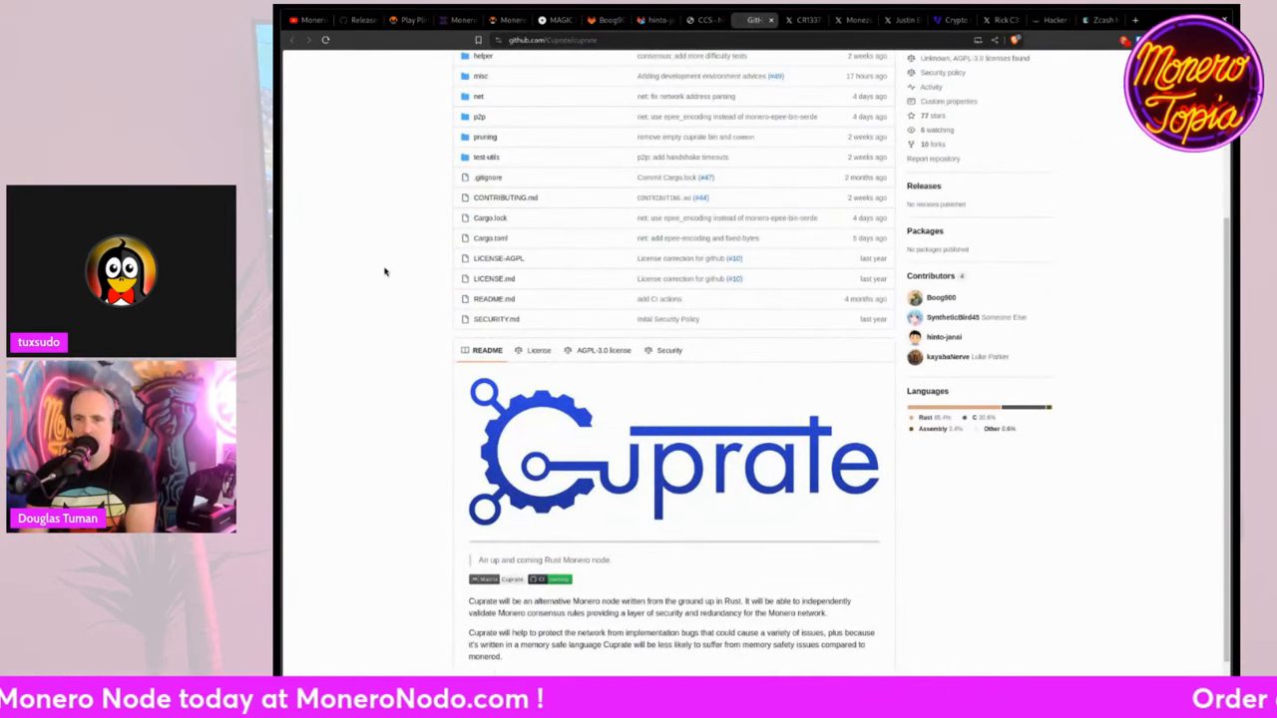
Step: Scroll the Cuprate README, revisit Boog900's proposal, then open hinto-janai's merge request
scroll("down", 3)
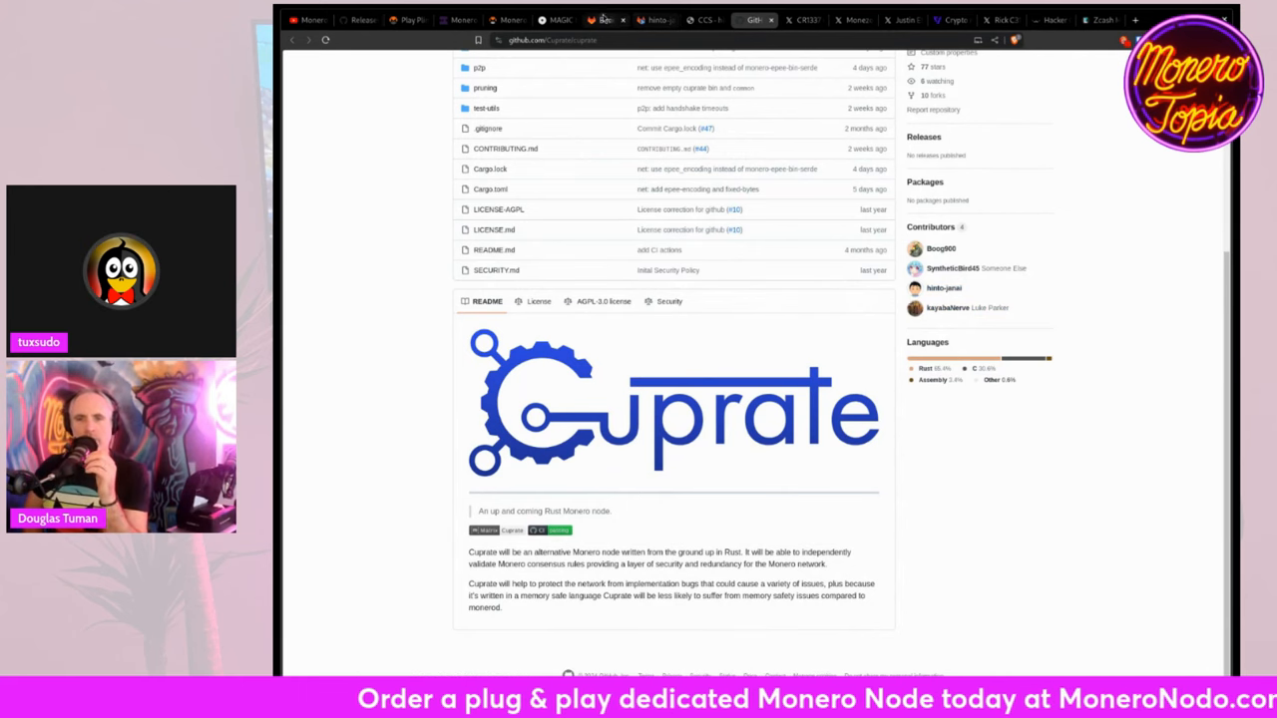
left_click(602, 20)
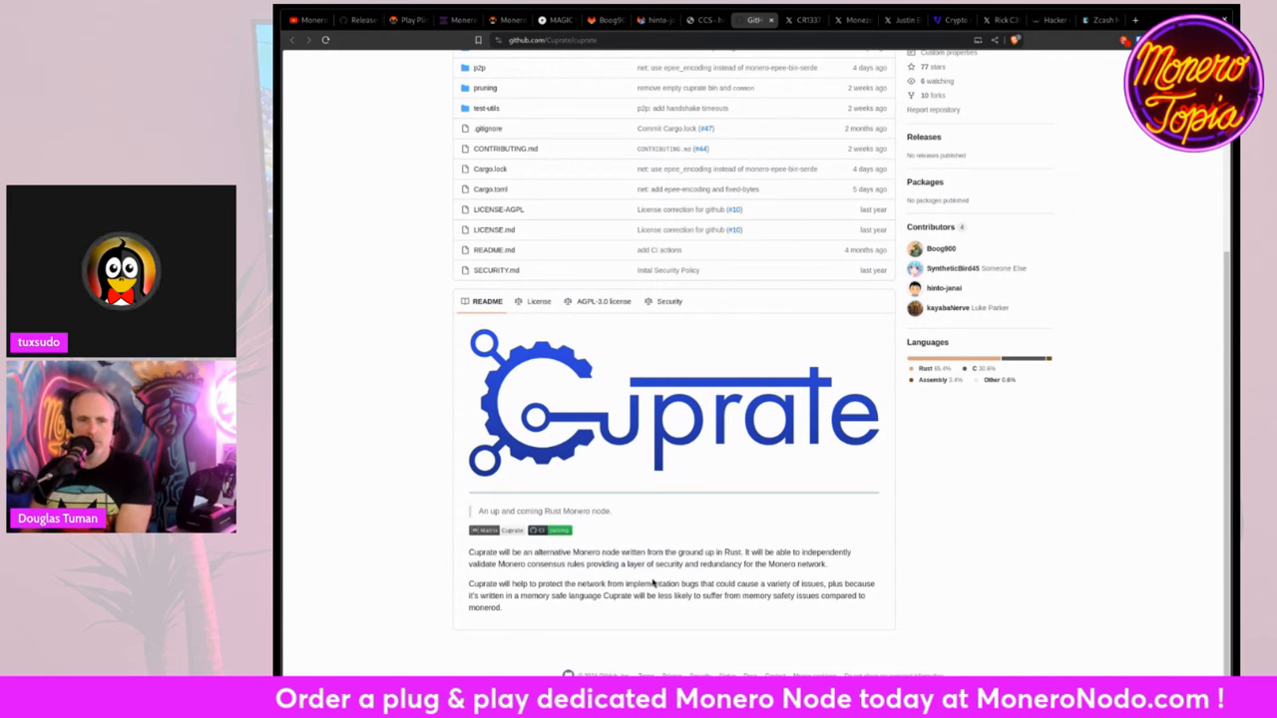
left_click(654, 20)
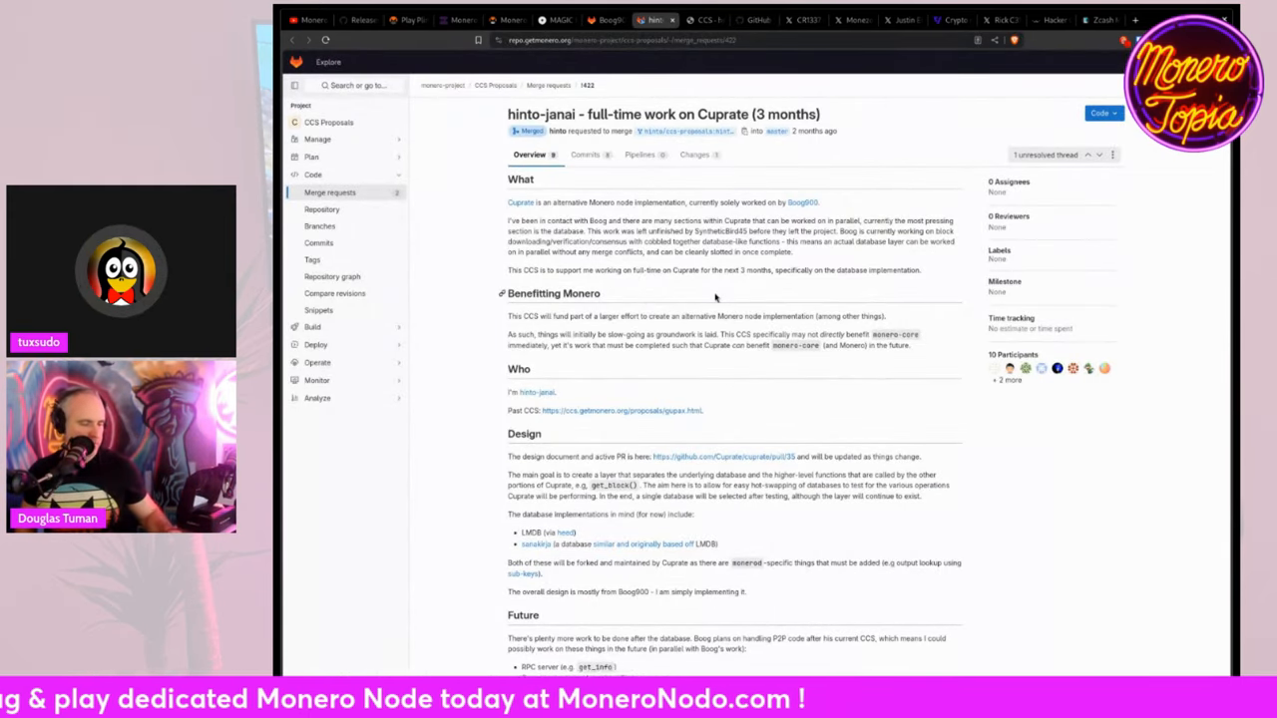
Step: Scroll hinto-janai's Cuprate proposal and its crowdfunding page showing 0 of 153 XMR raised
scroll("down", 3)
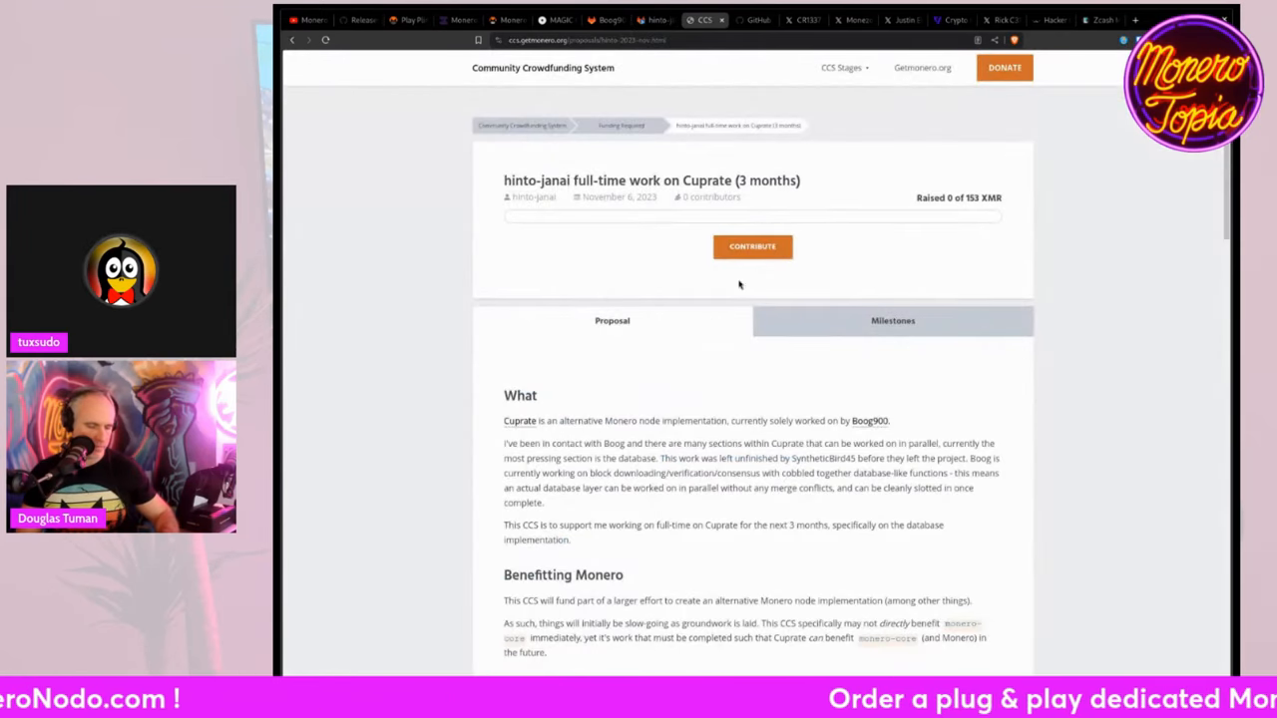
mouse_move(674, 389)
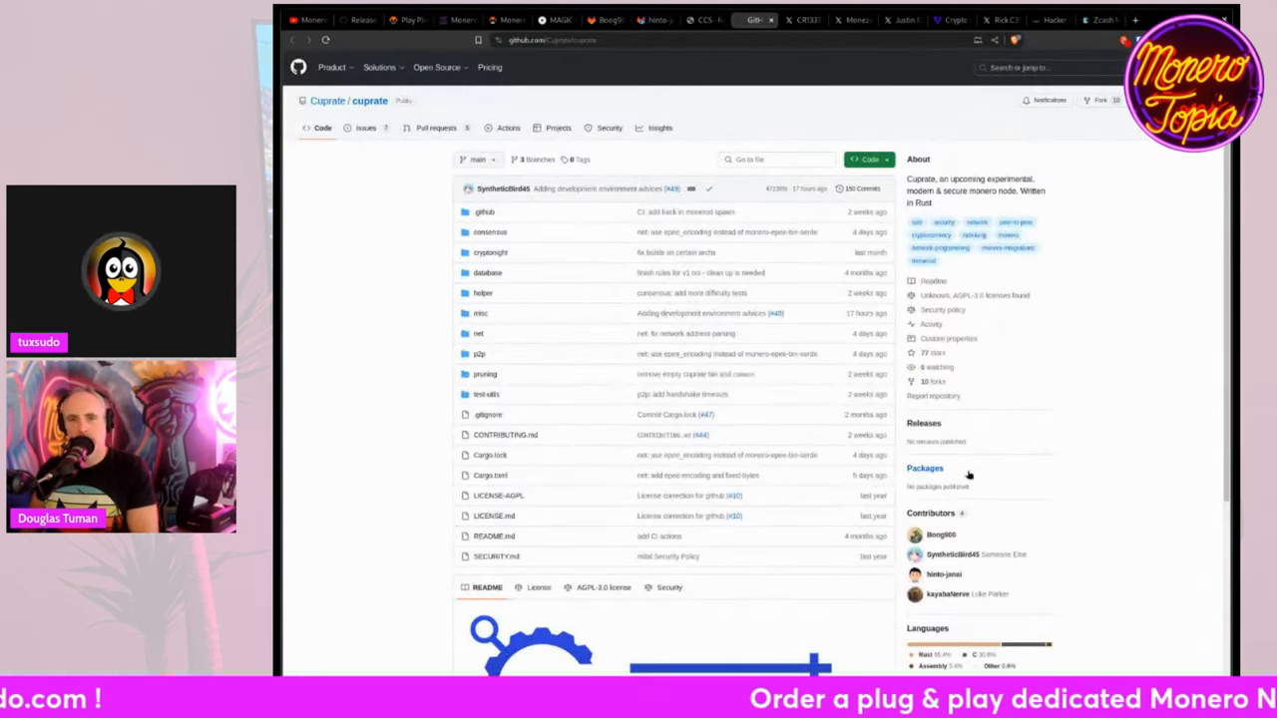
scroll("down", 3)
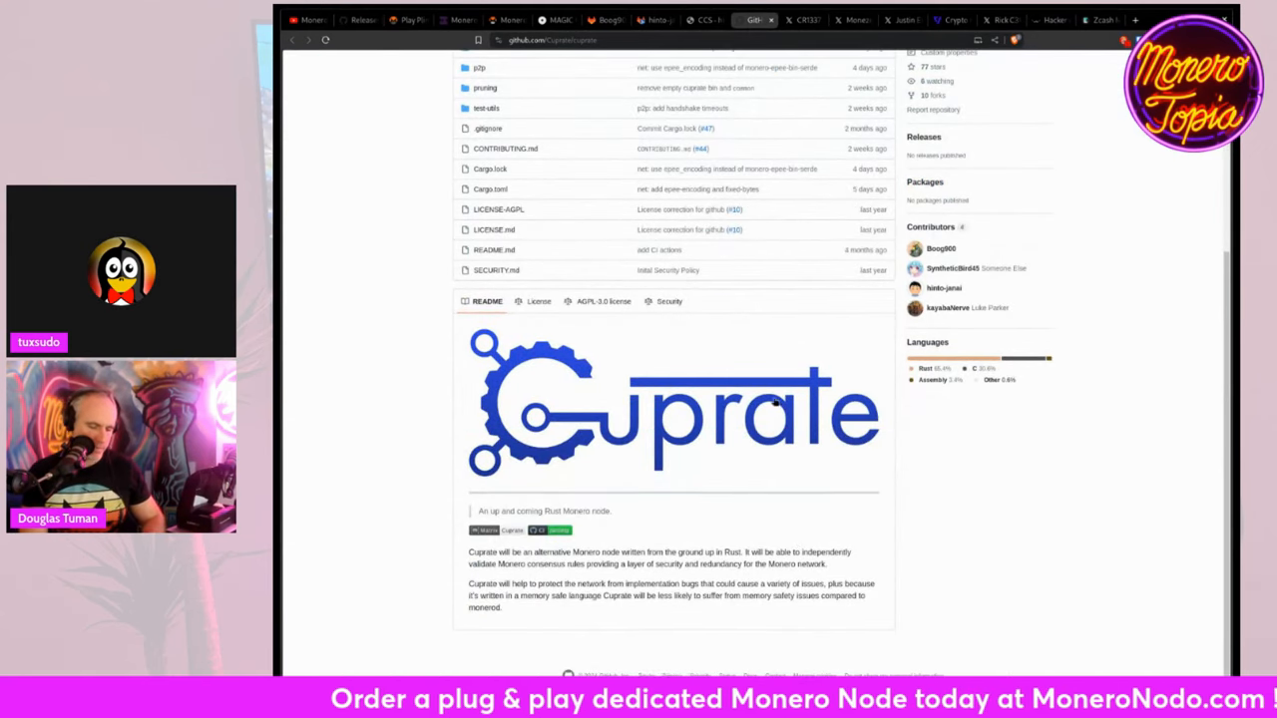
left_click(655, 20)
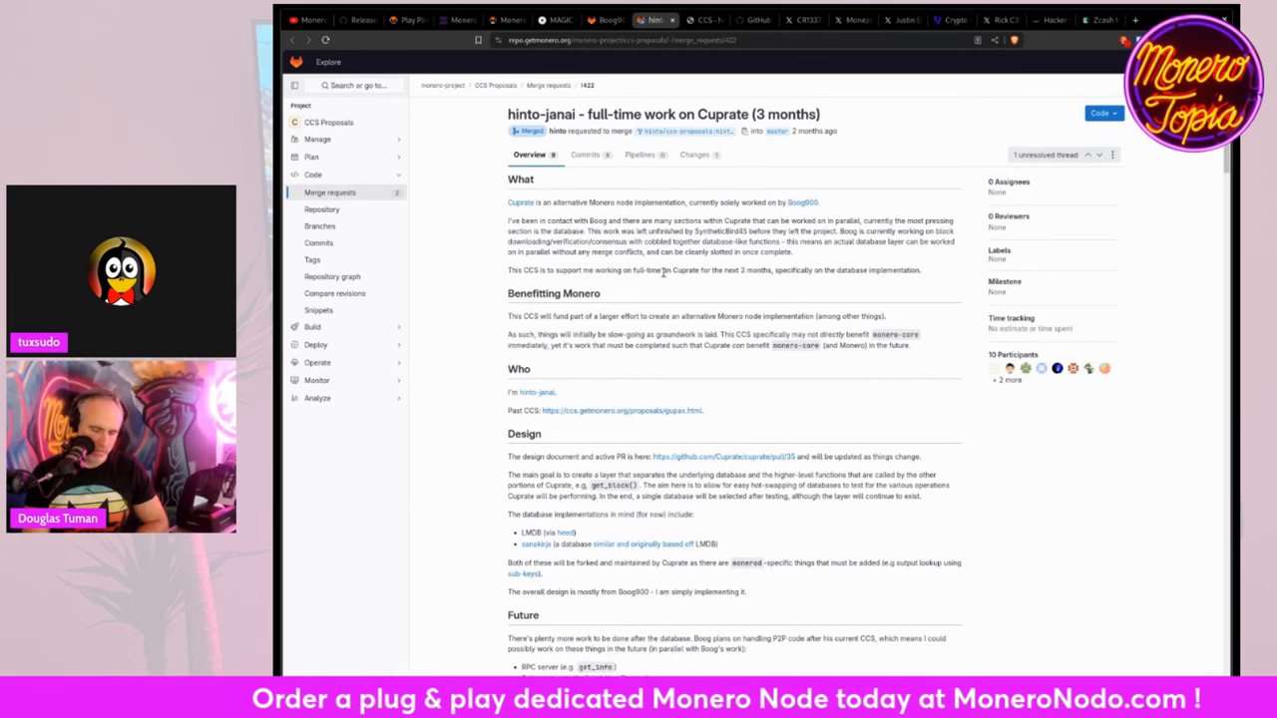
scroll("down", 3)
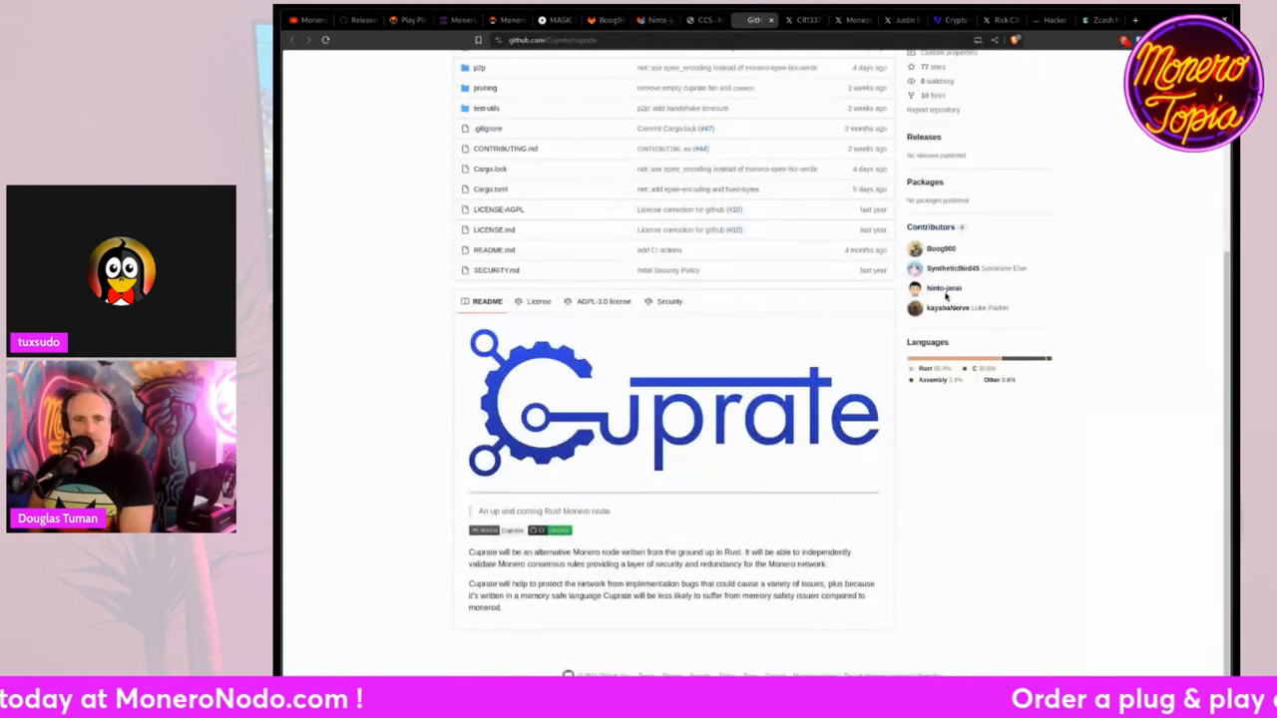
Step: View hinto-janai's GitHub profile and CCS proposal, then switch to the German Bitcoin seizure tweet
left_click(941, 288)
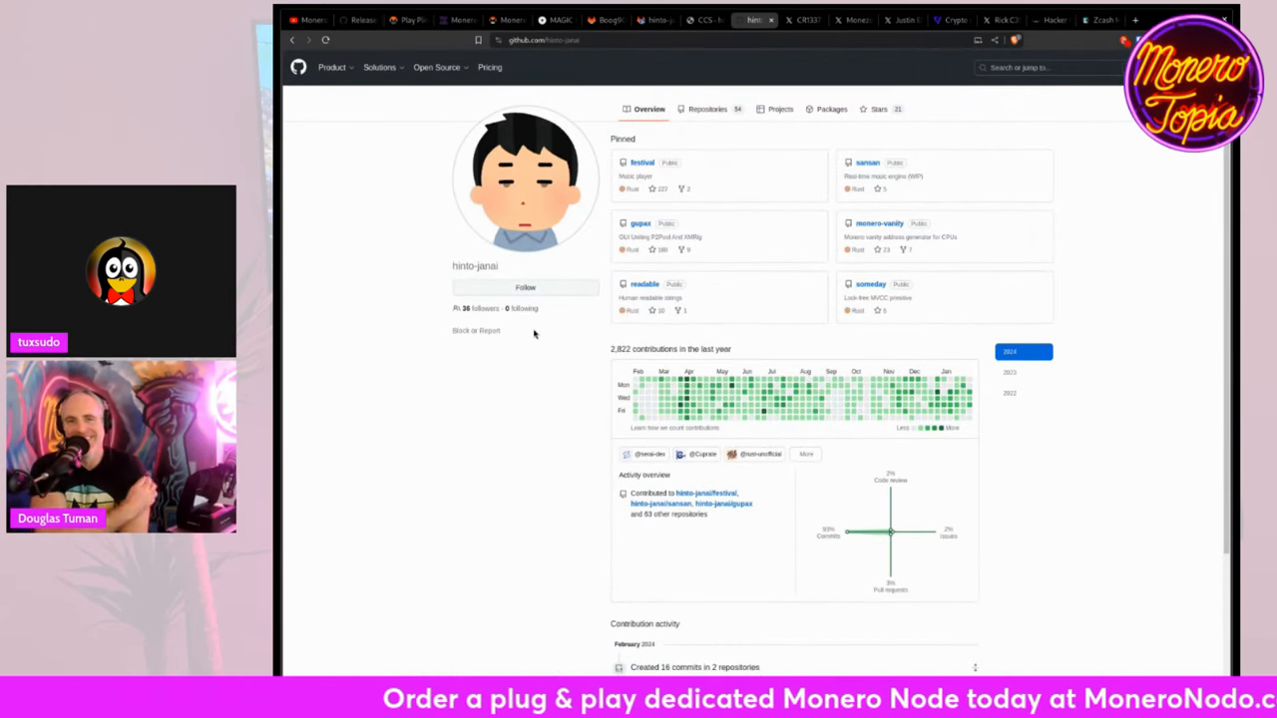
mouse_move(610, 195)
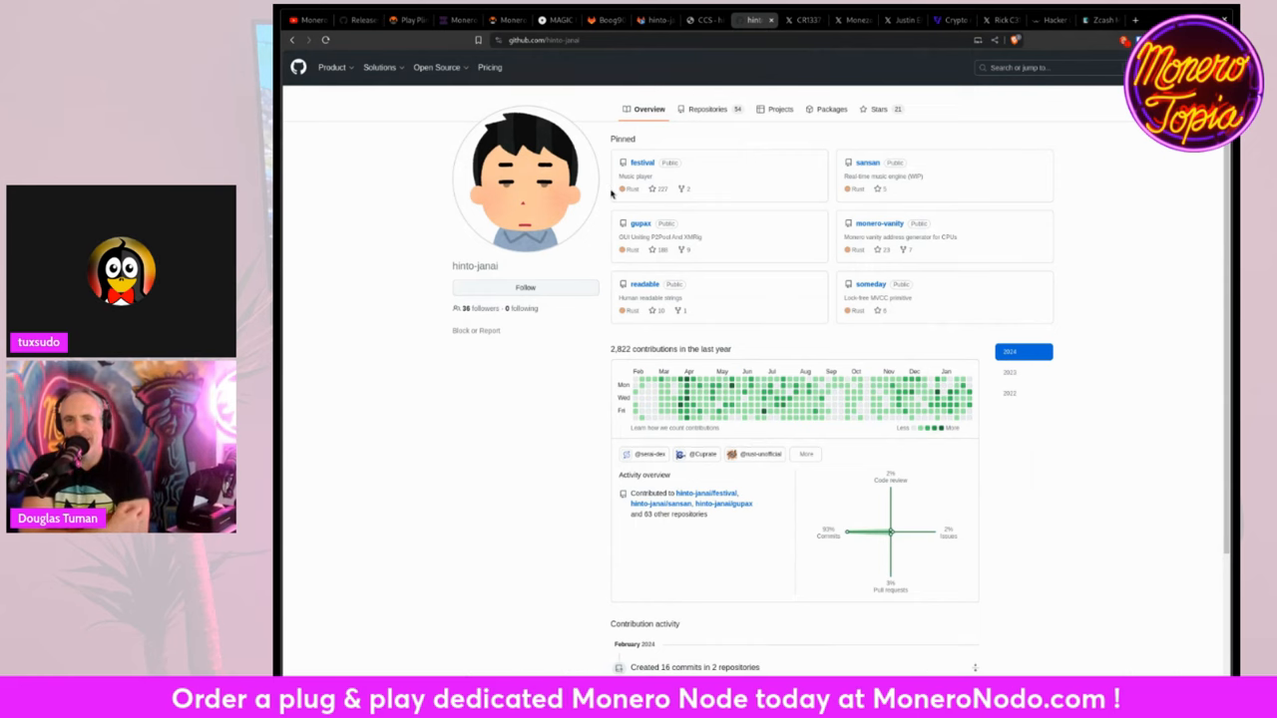
scroll("down", 3)
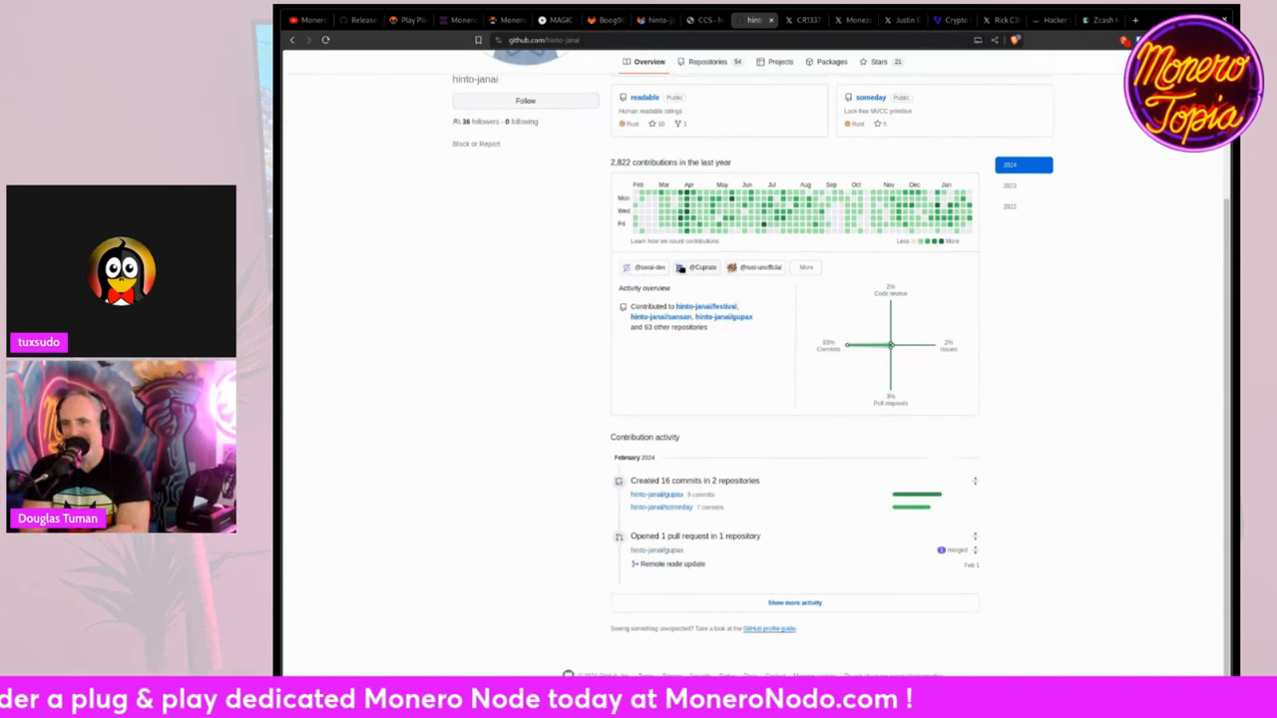
left_click(702, 20)
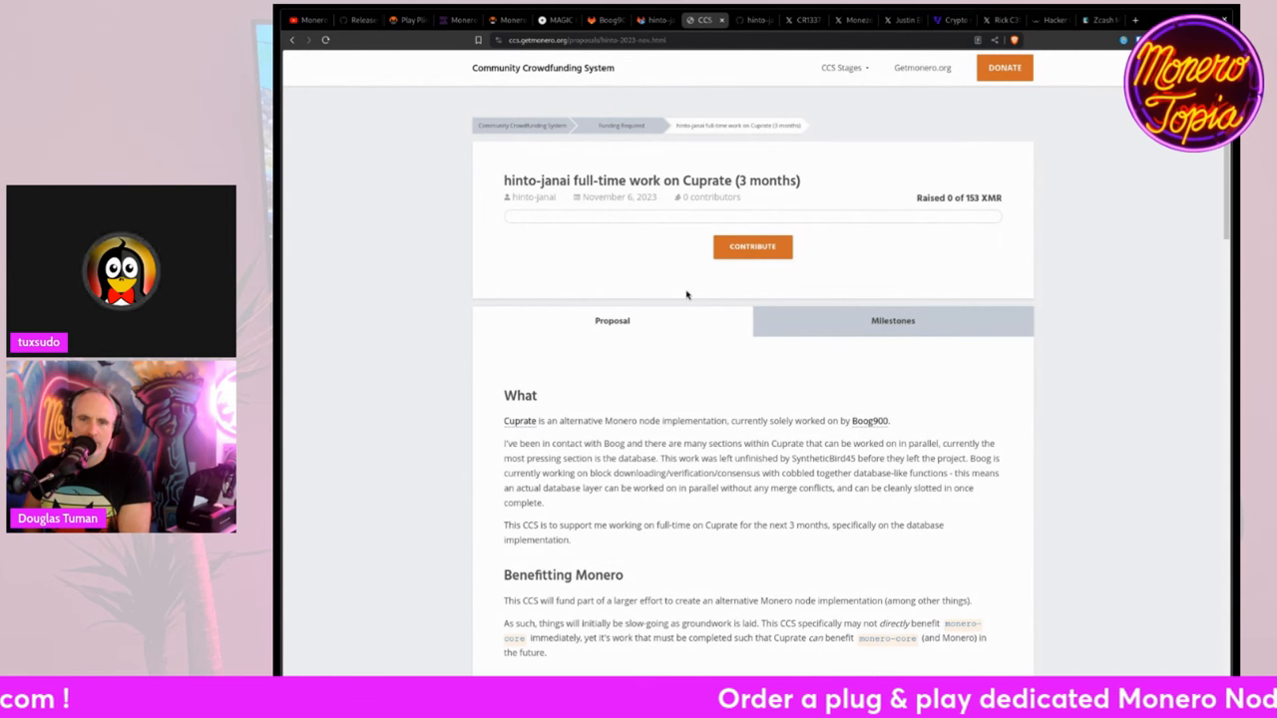
mouse_move(649, 152)
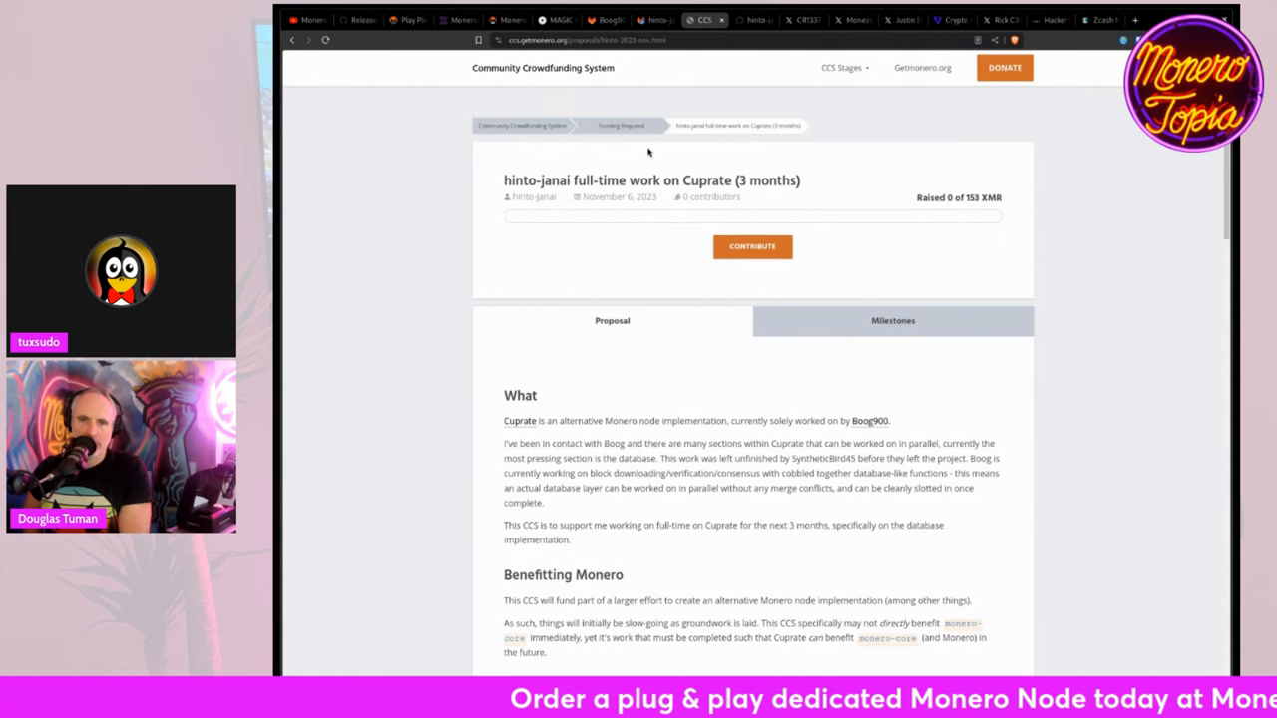
left_click(802, 20)
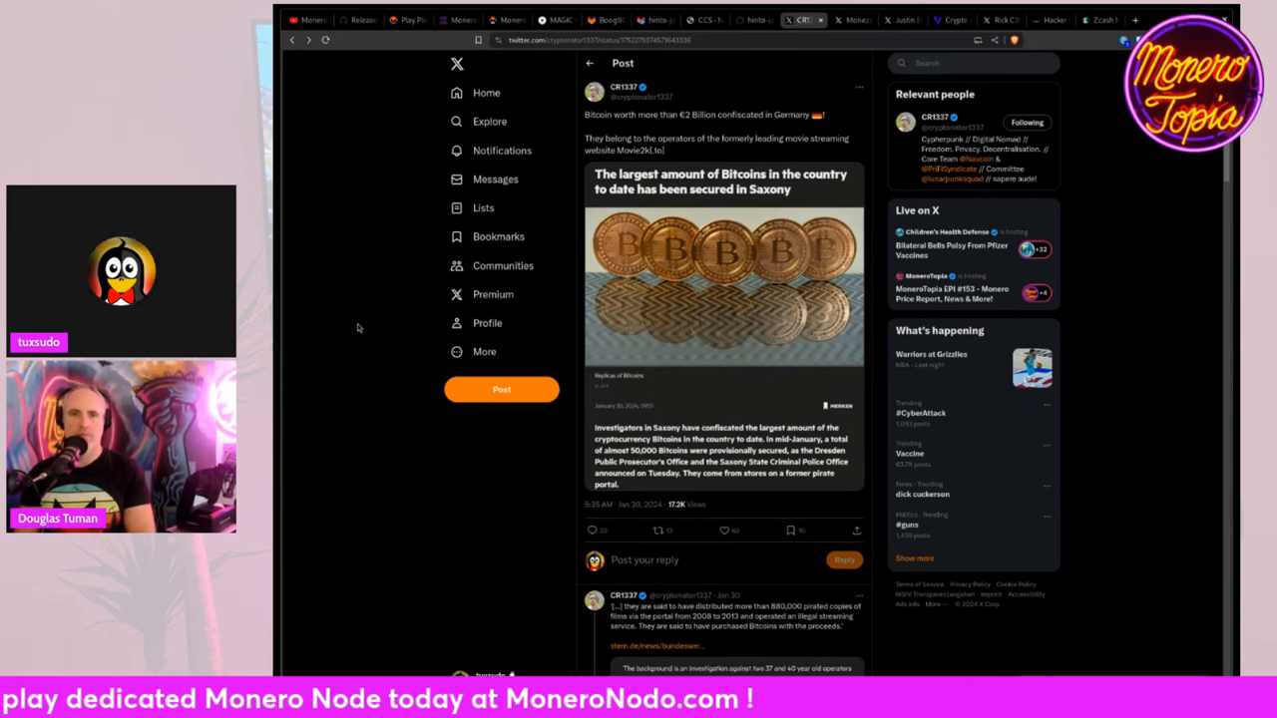
left_click(722, 284)
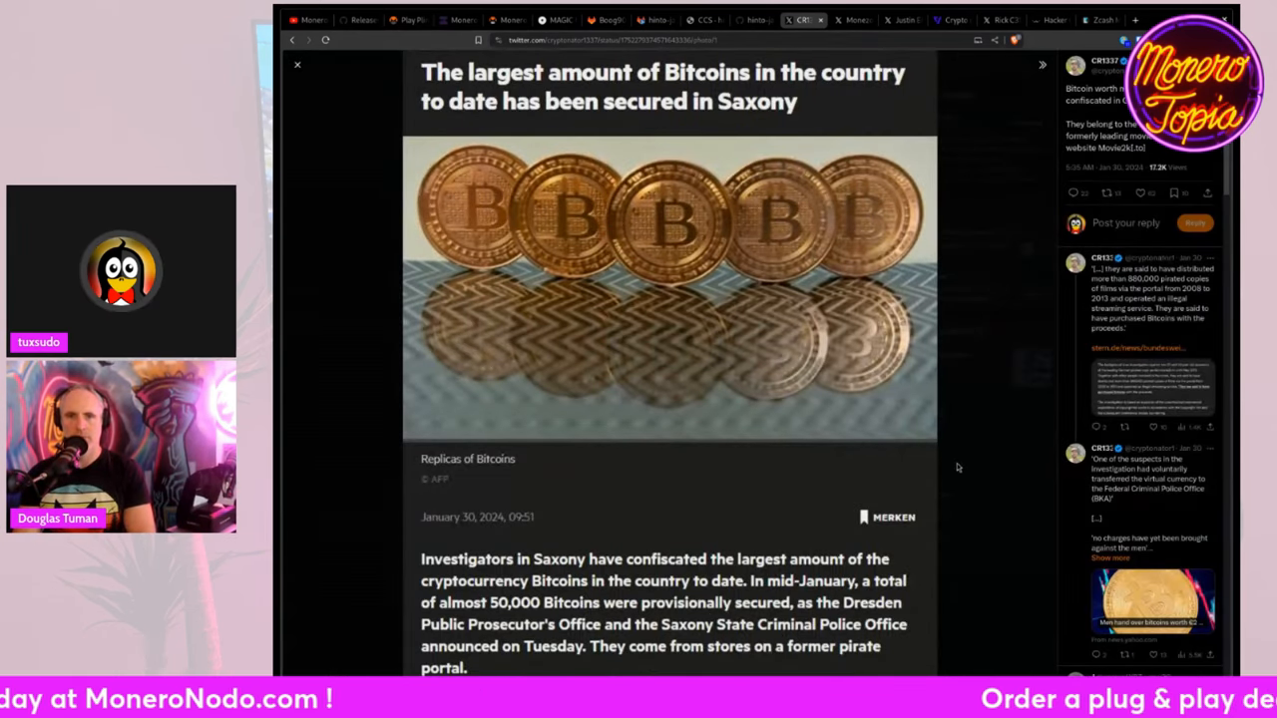
left_click(295, 64)
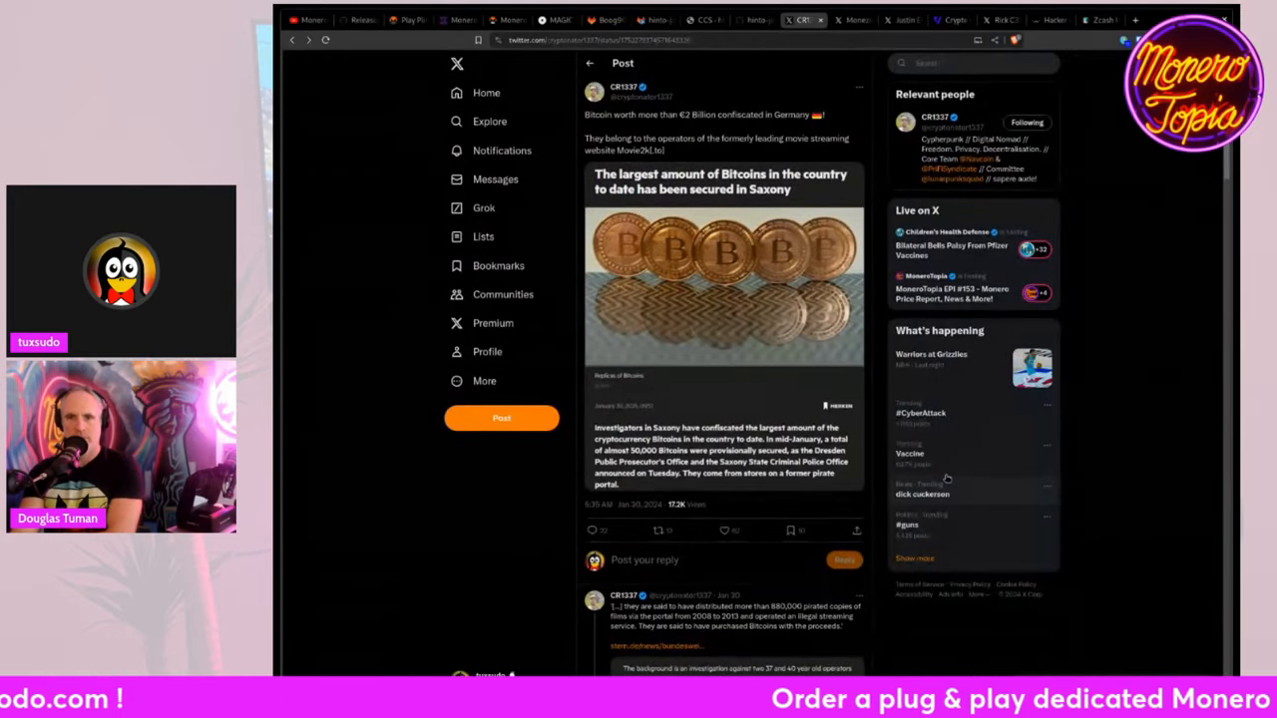
scroll("down", 3)
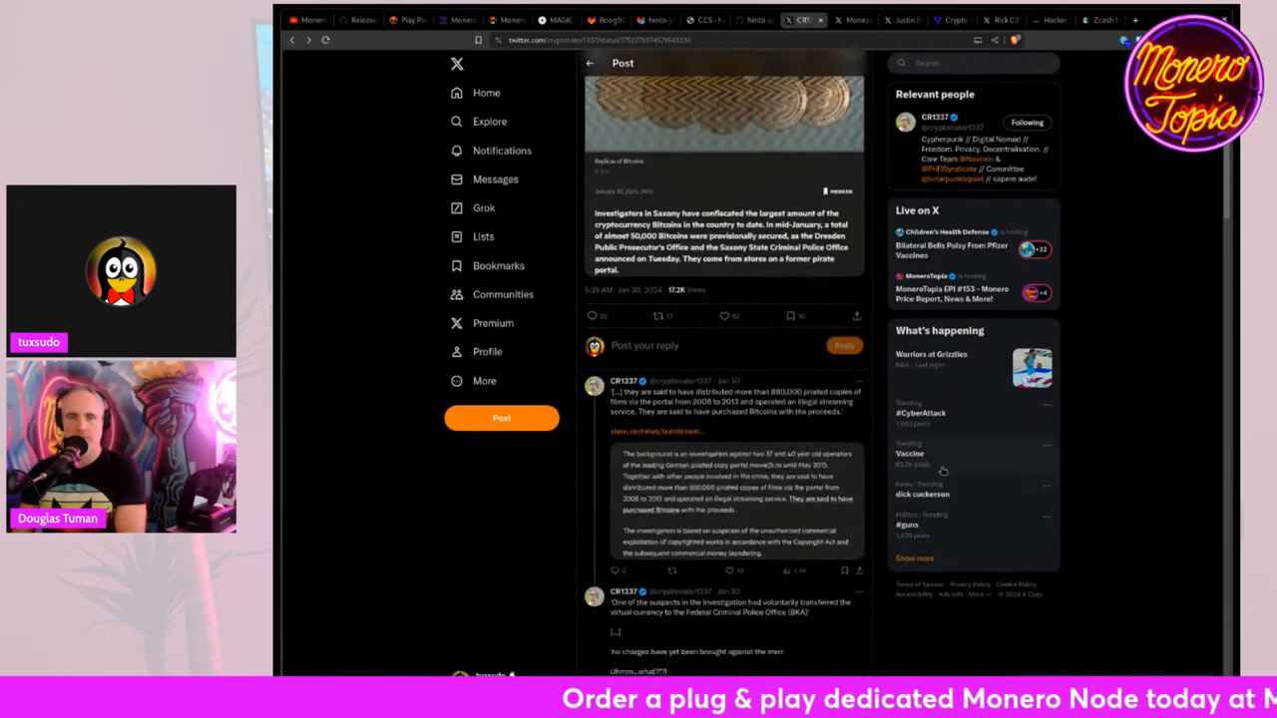
scroll("down", 3)
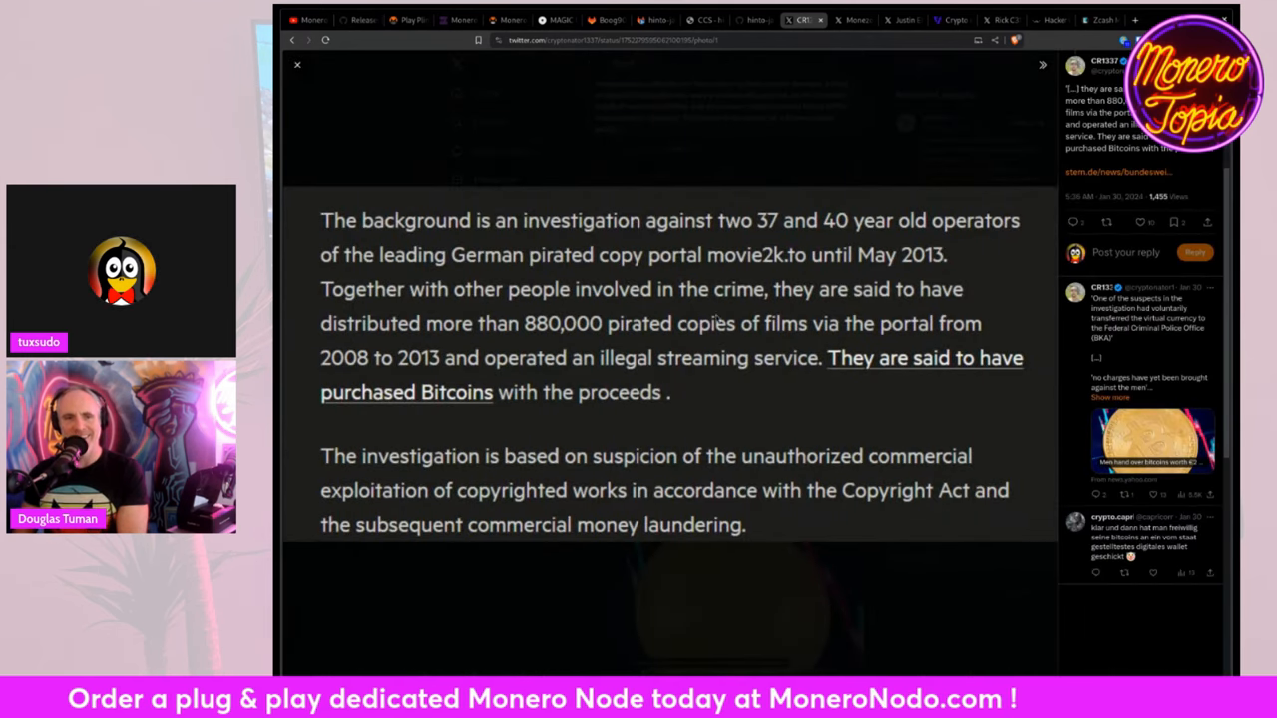
left_click(297, 64)
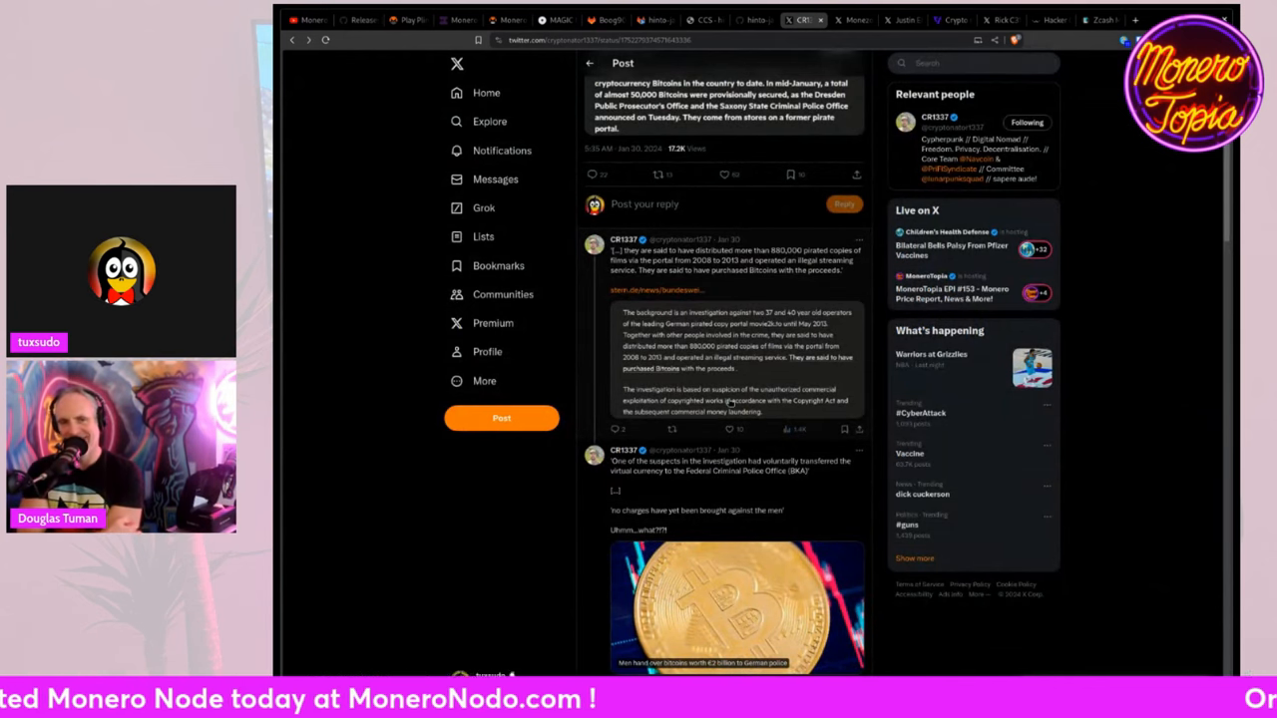
scroll("down", 3)
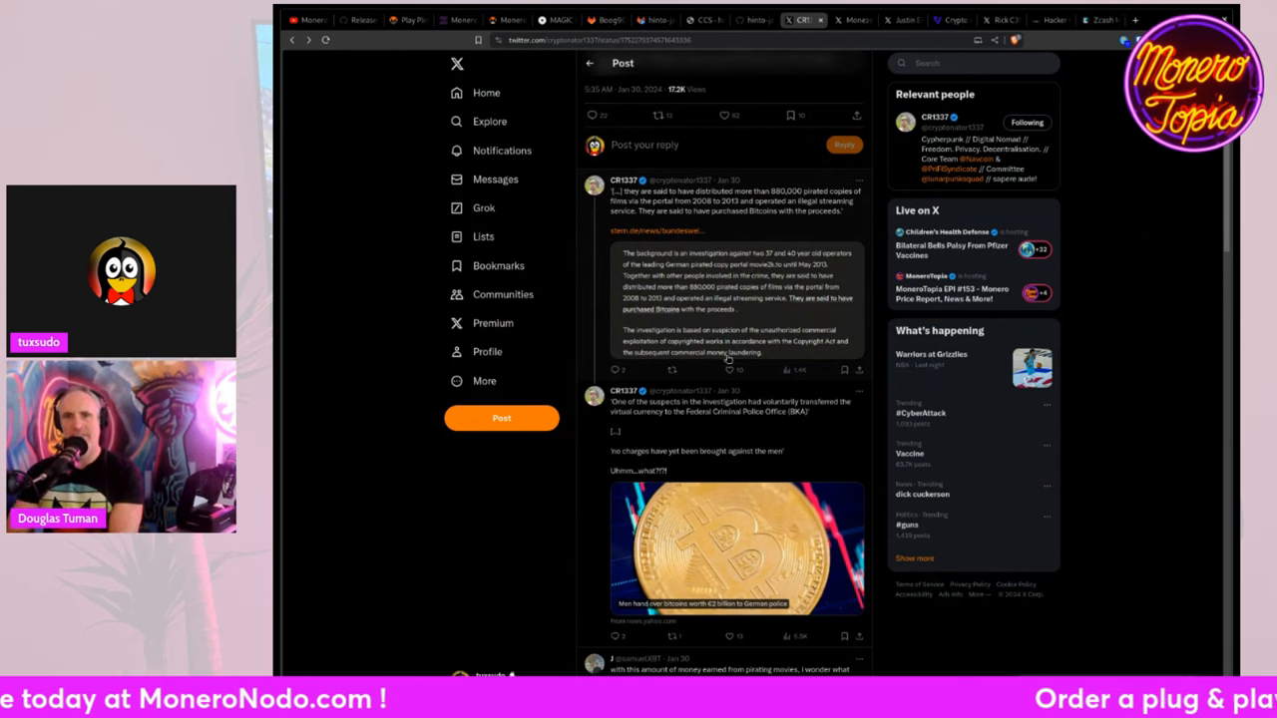
scroll("down", 3)
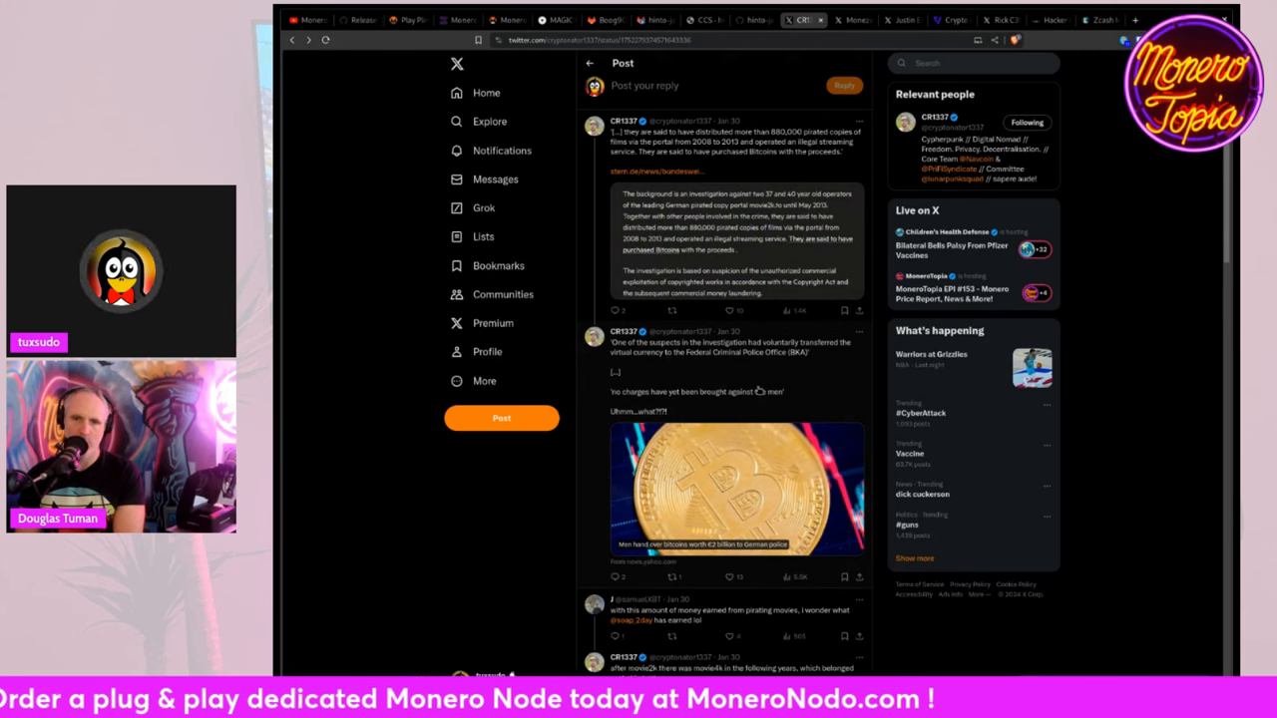
scroll("down", 3)
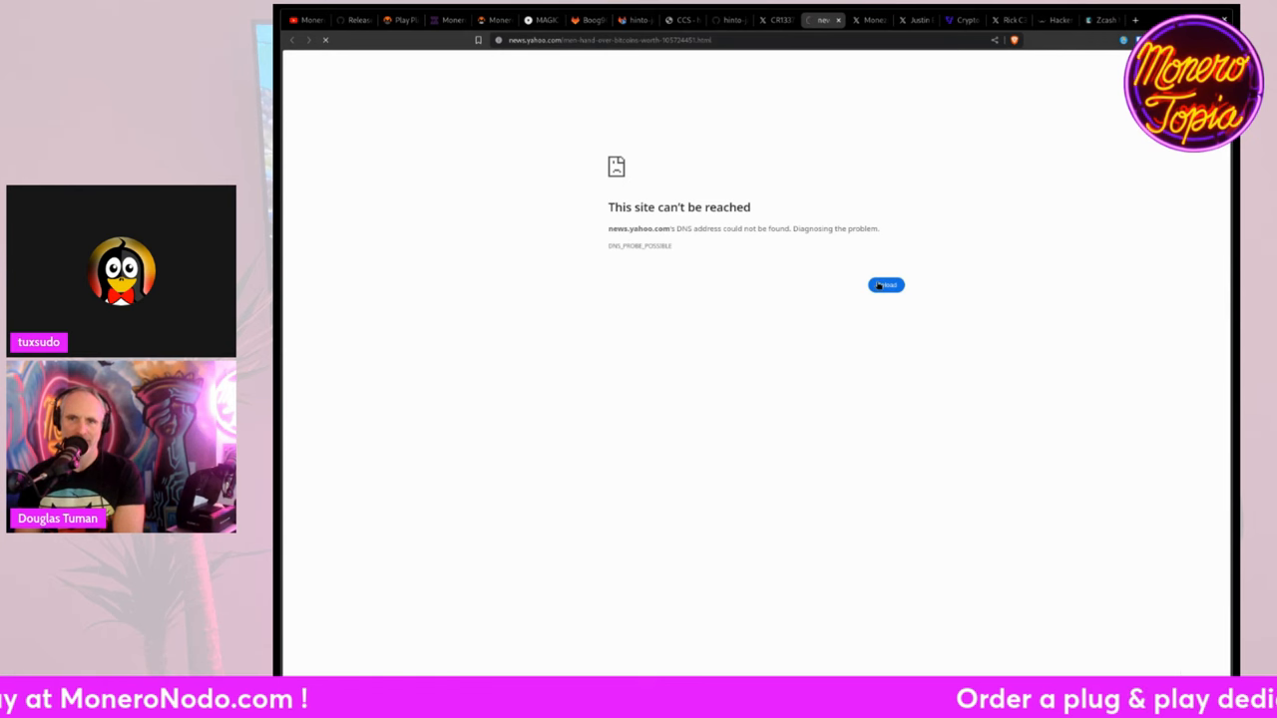
left_click(886, 285)
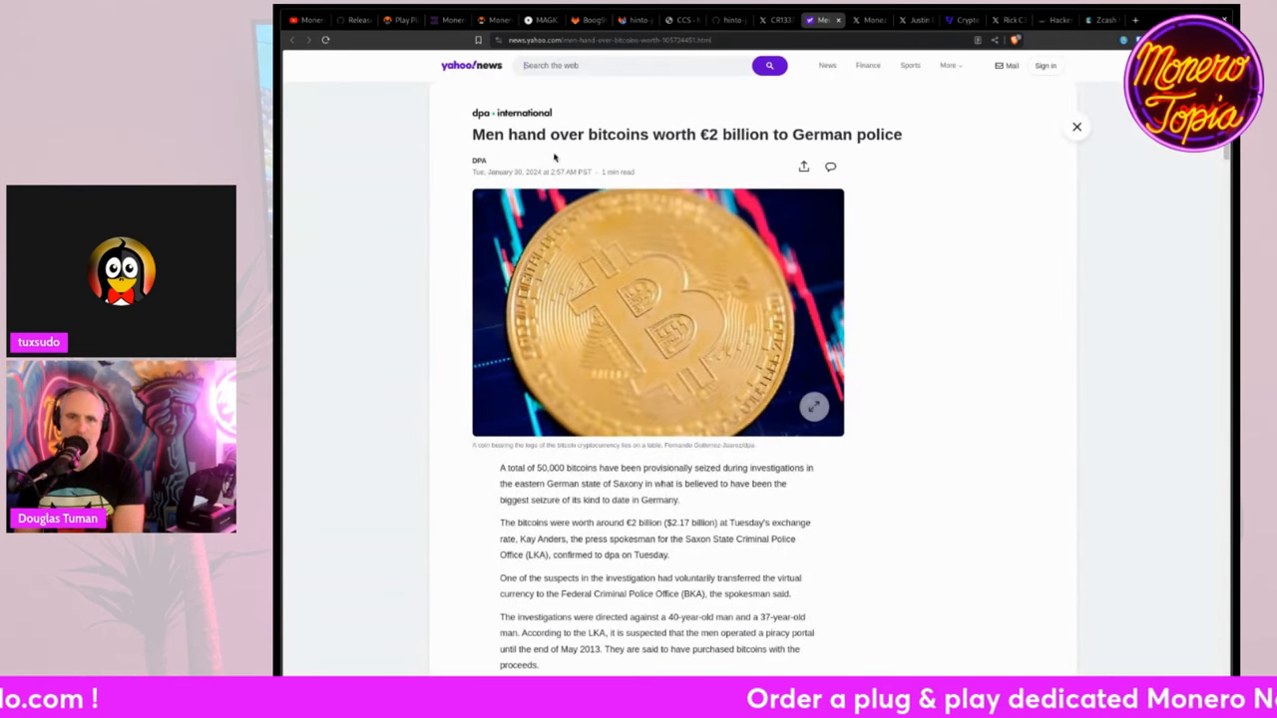
scroll("down", 3)
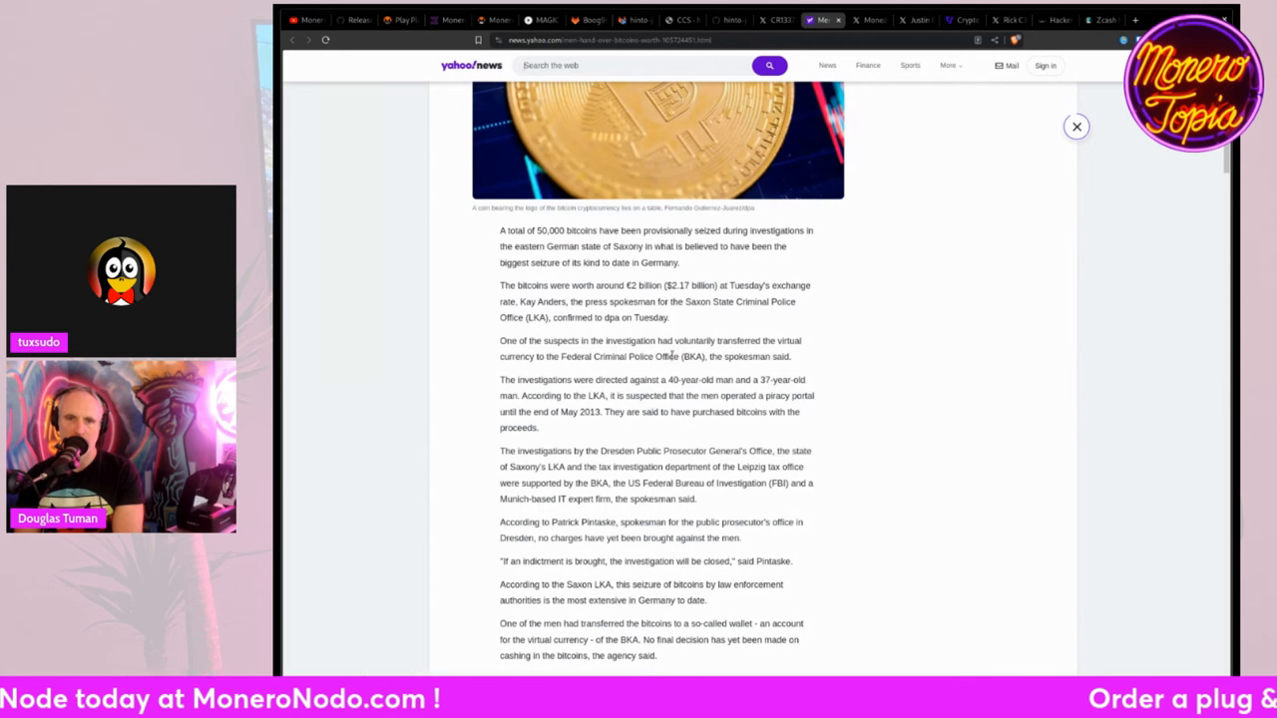
scroll("down", 3)
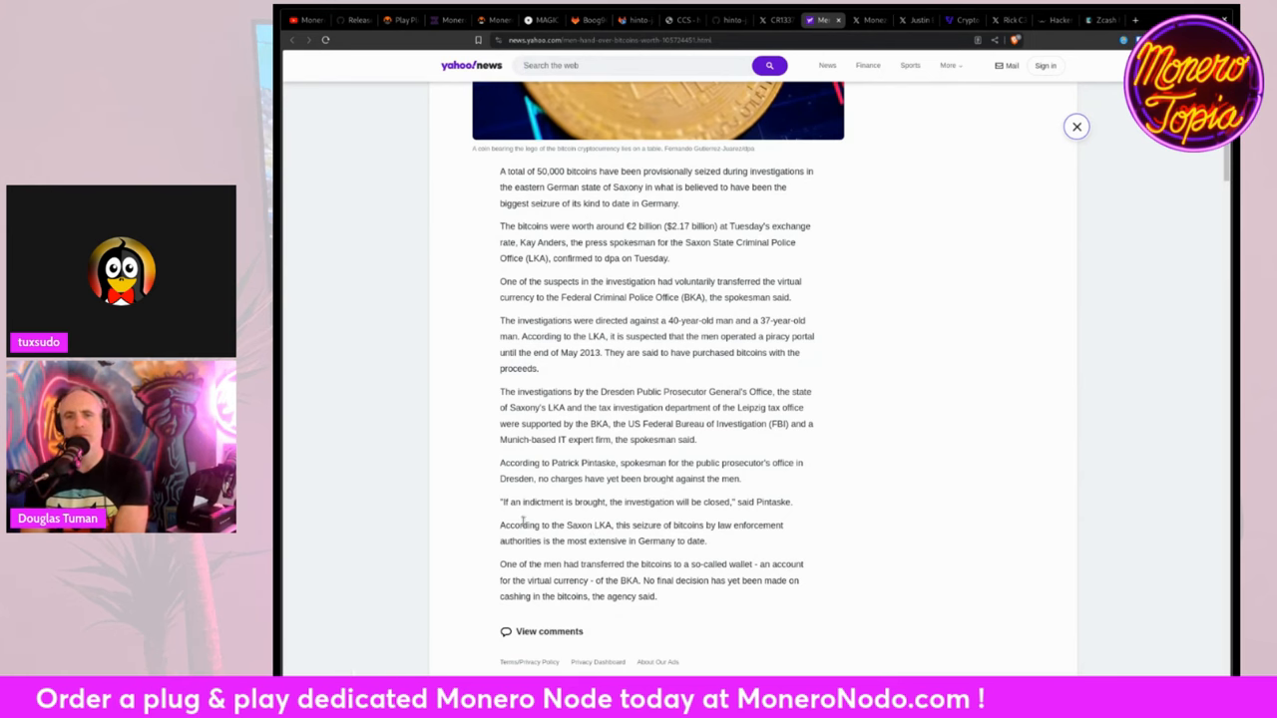
mouse_move(687, 595)
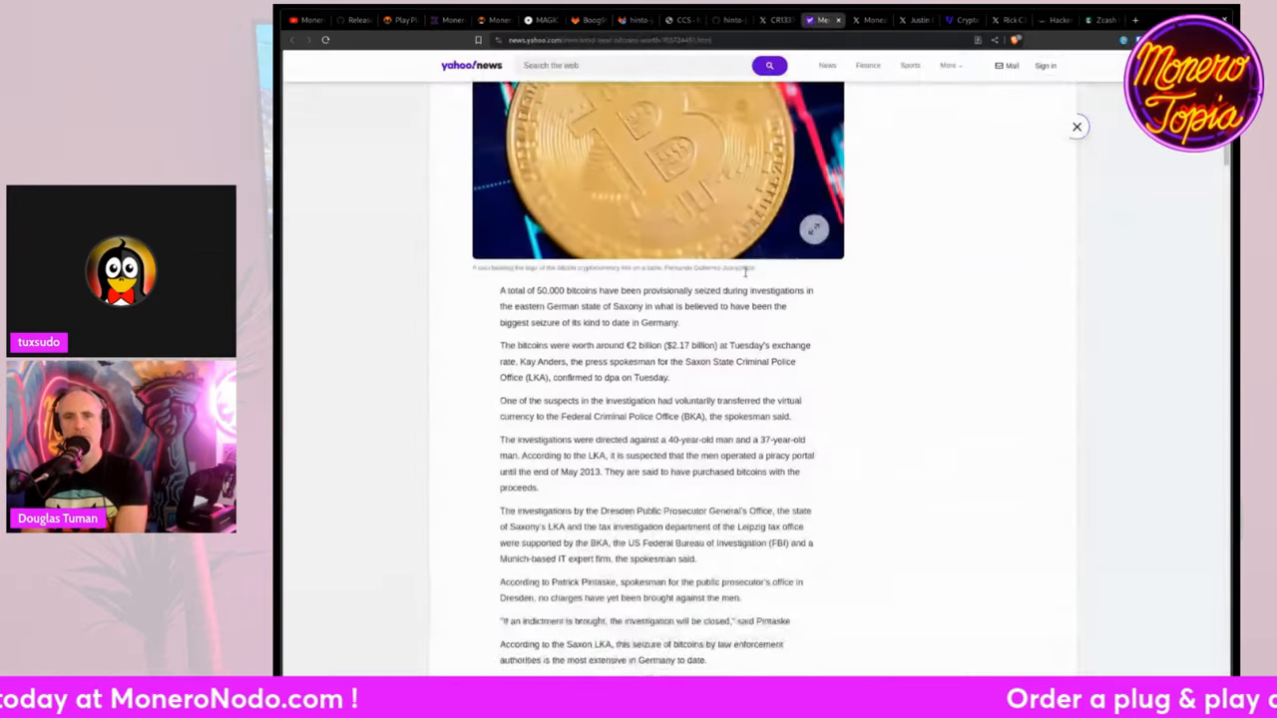
scroll("down", 3)
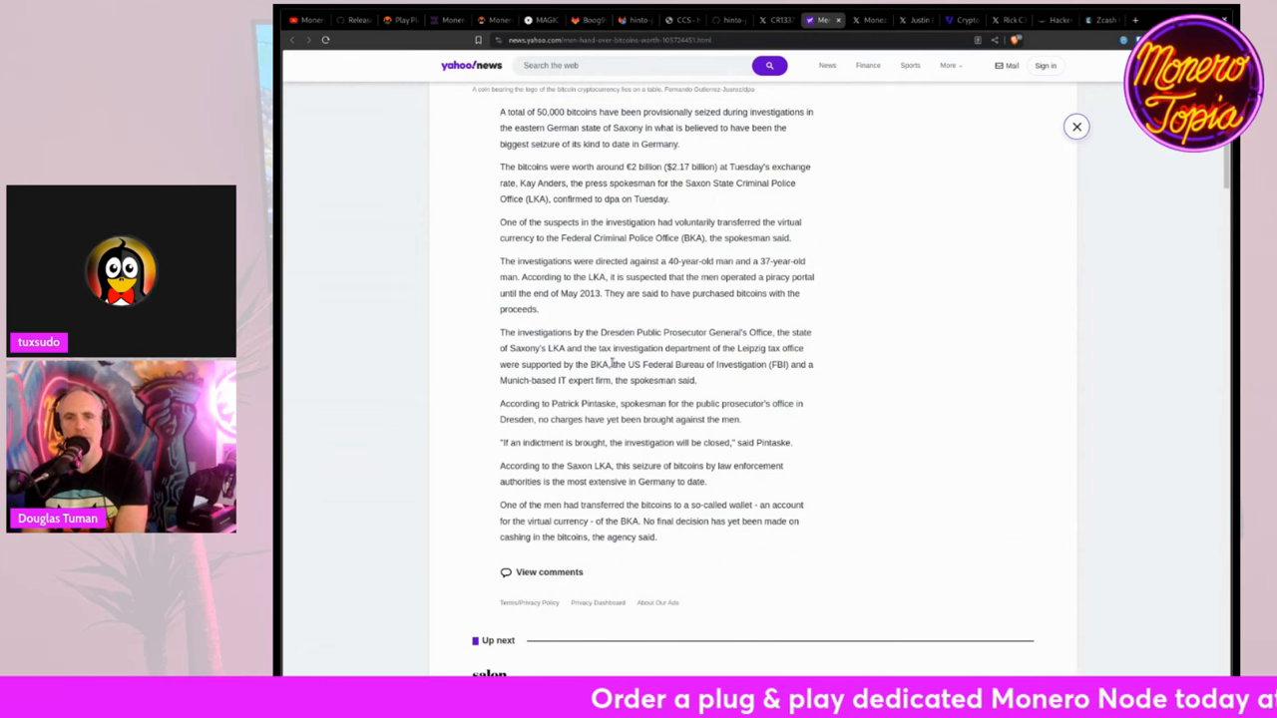
left_click(776, 20)
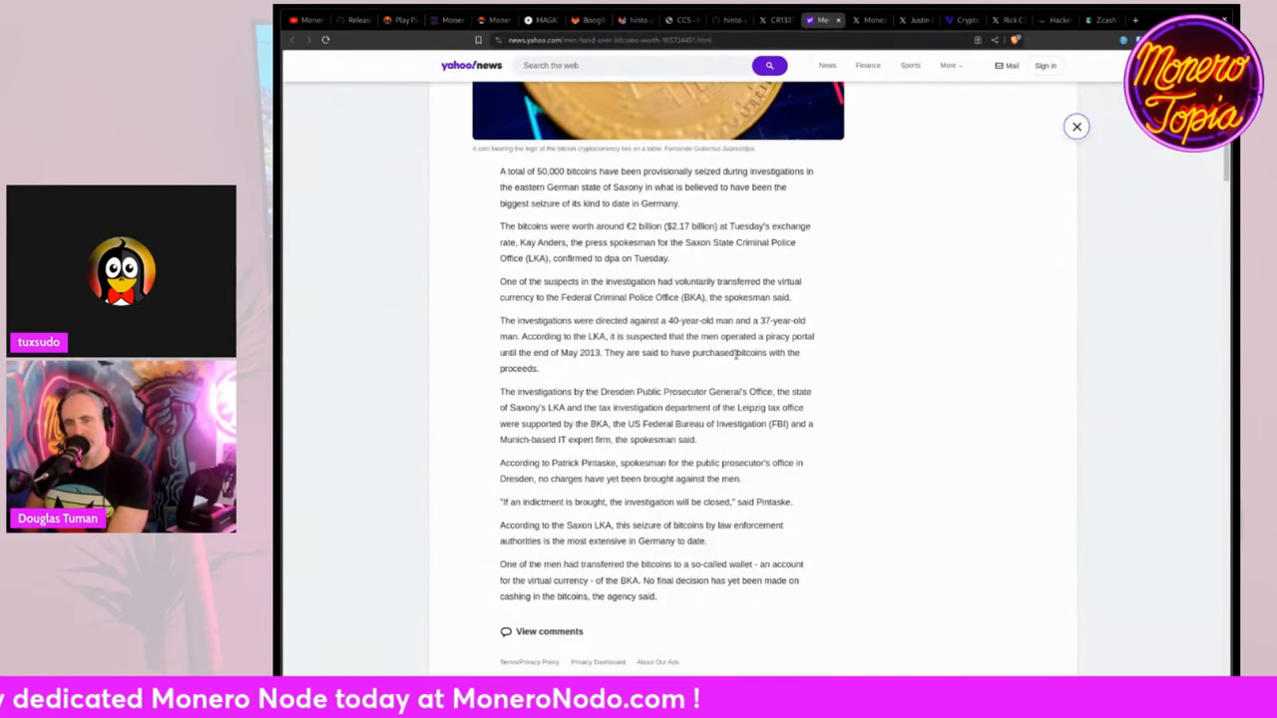
left_click(768, 20)
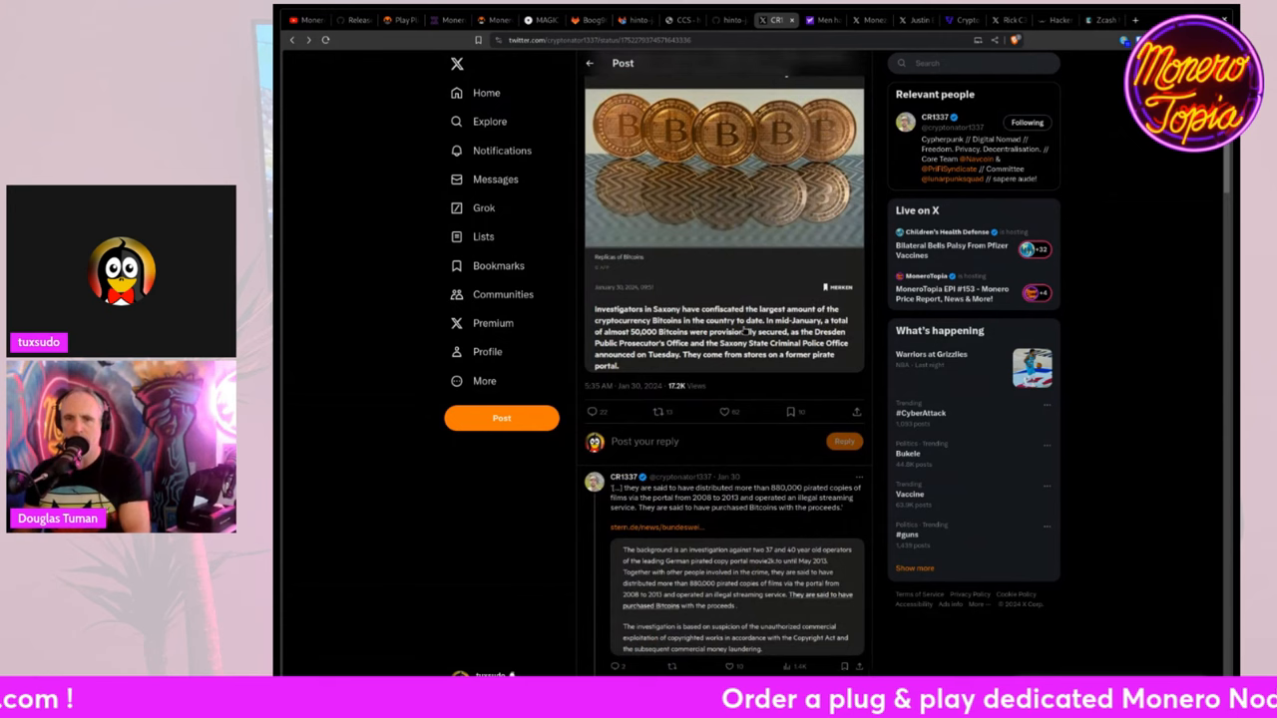
Step: Scroll the seizure tweet's replies, then switch to Monezon's 'We're back' post
scroll("down", 3)
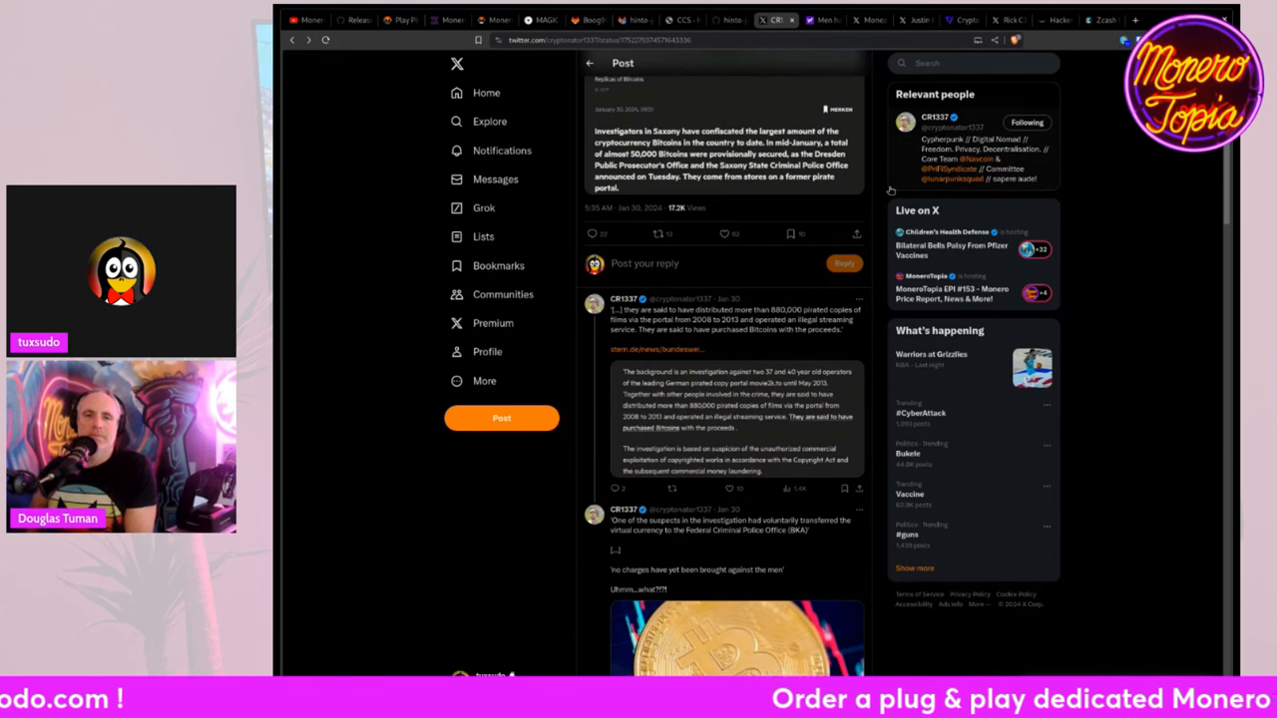
left_click(868, 20)
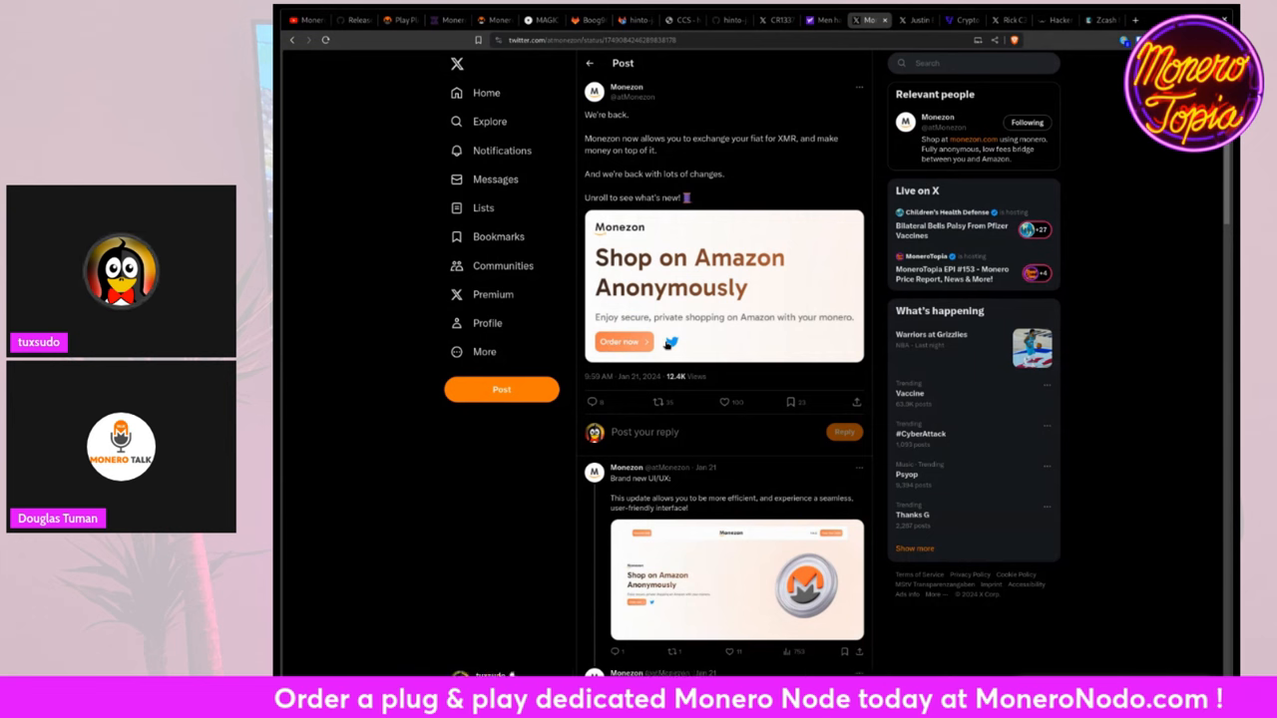
Step: Follow the monezon.com link in the tweet to open Monezon's website
scroll("down", 3)
type("monezon.")
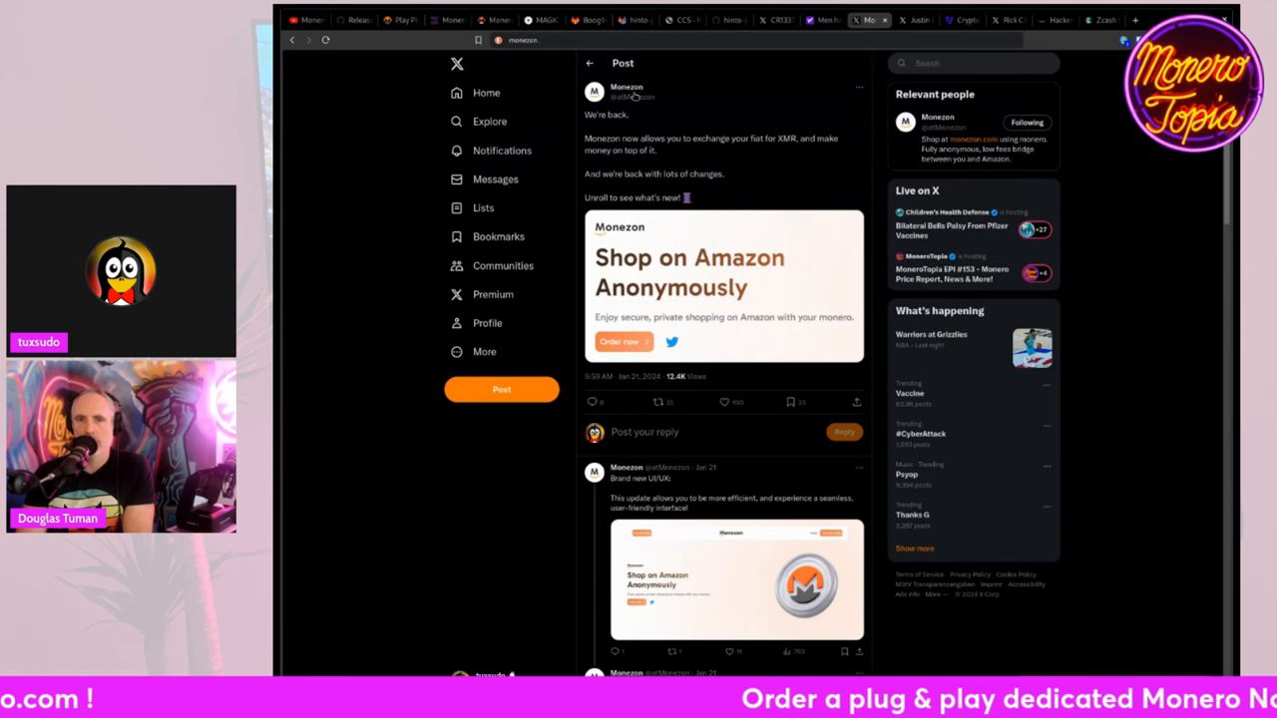
left_click(622, 341)
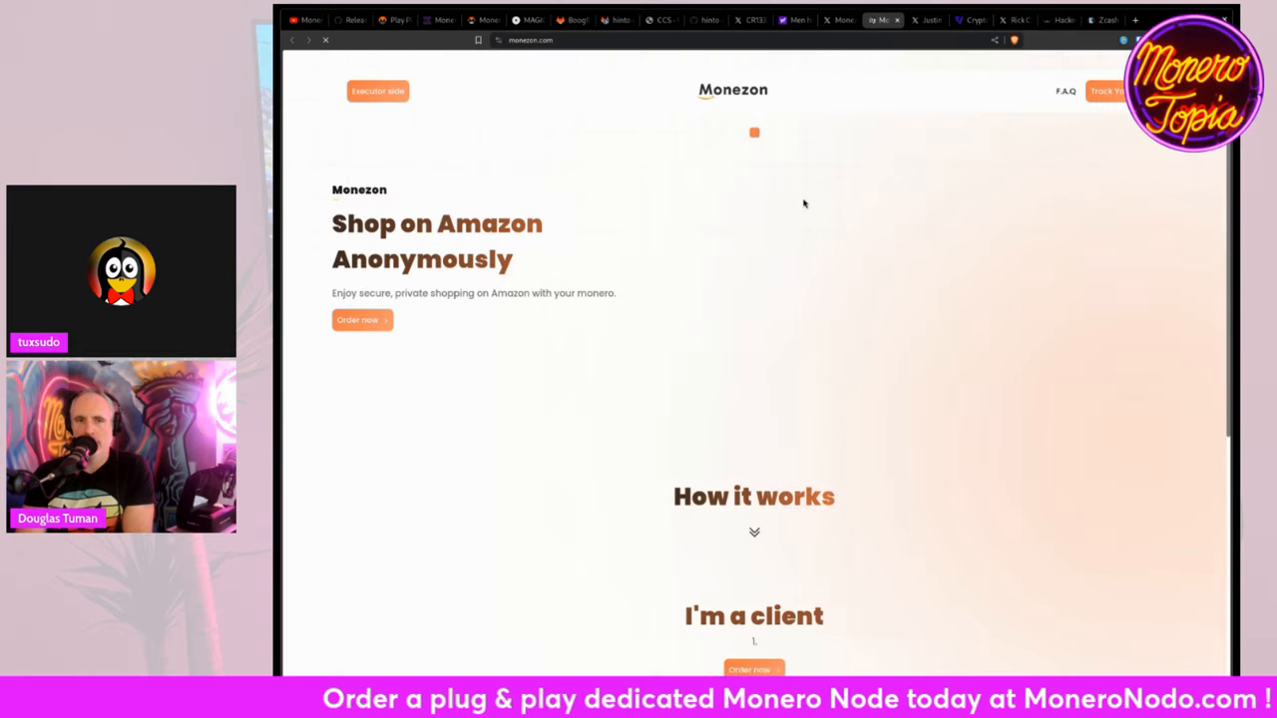
Step: Go to Monezon's Order now page with its Amazon URL form and empty cart
left_click(754, 132)
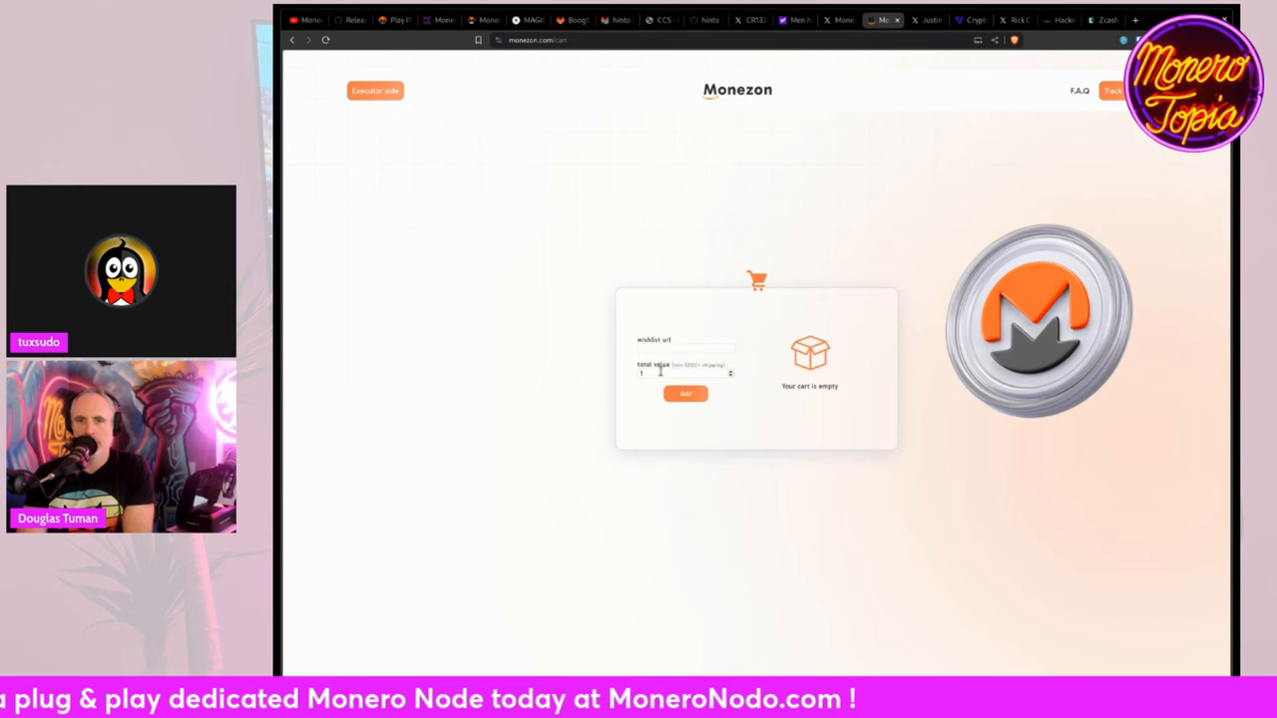
mouse_move(415, 126)
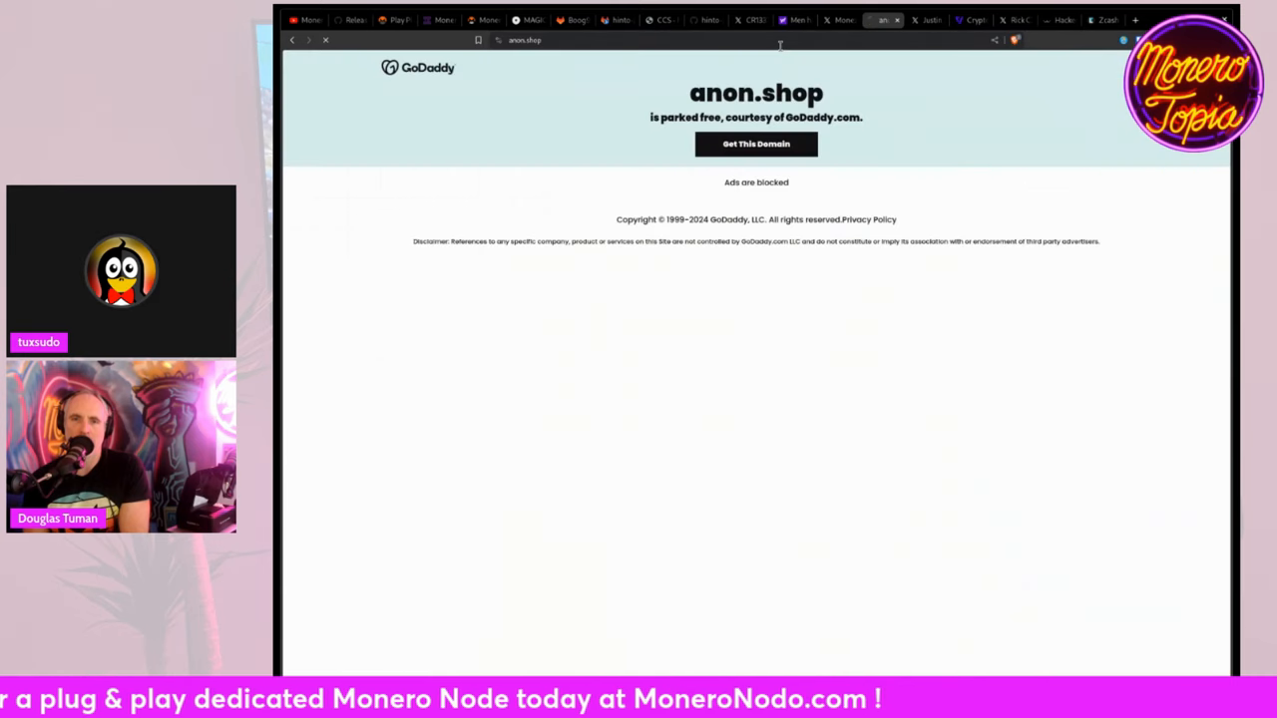
Step: Check the parked anon.shop GoDaddy domain, then search DuckDuckGo for 'anonshop'
left_click(754, 144)
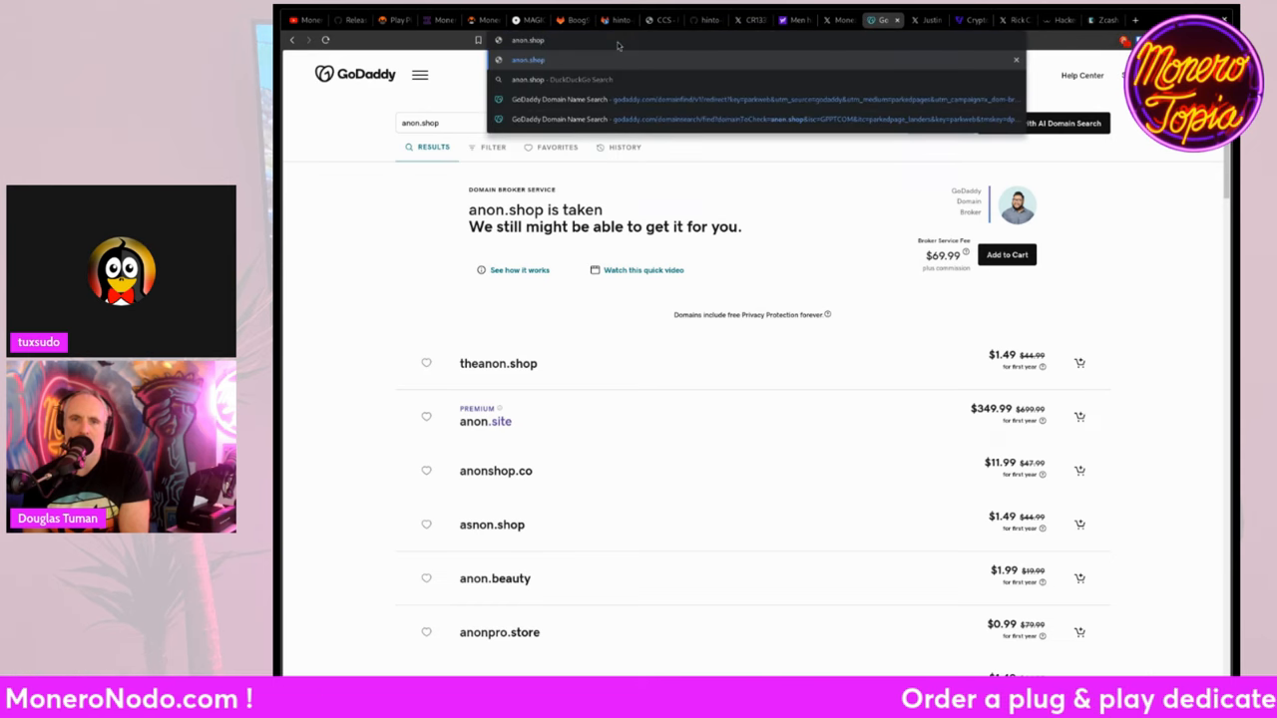
left_click(758, 100)
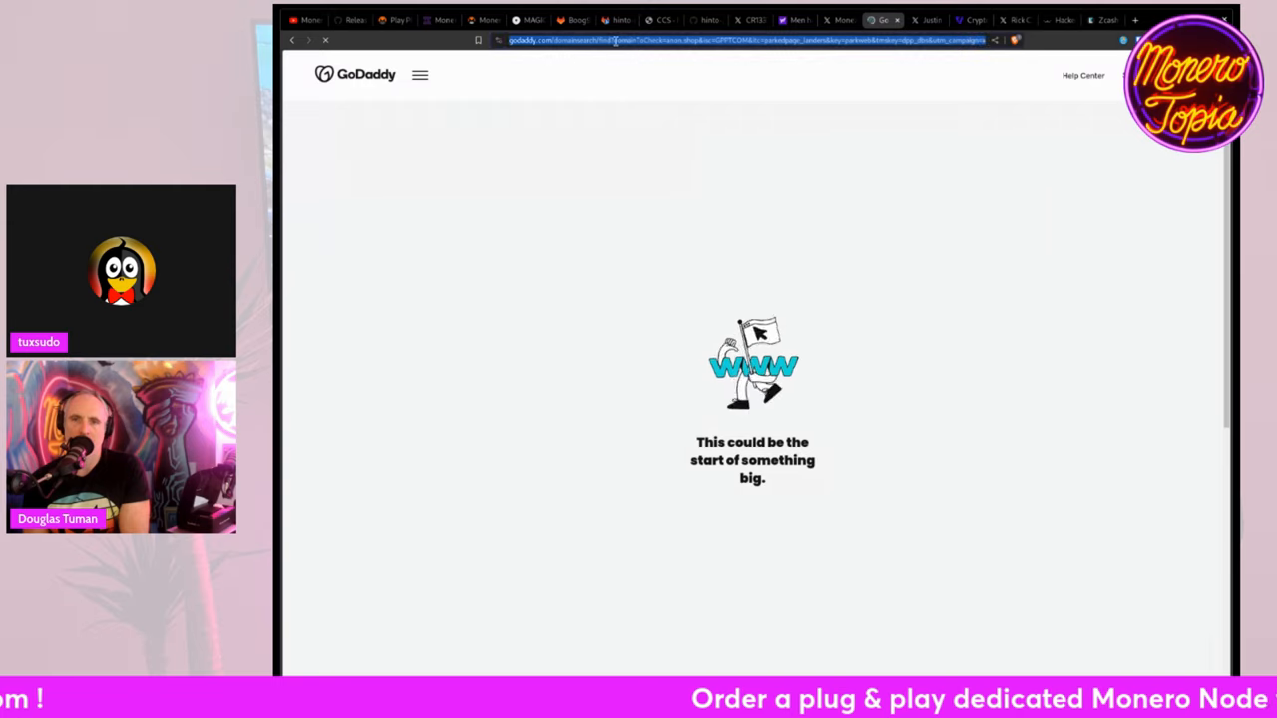
type("anonshop")
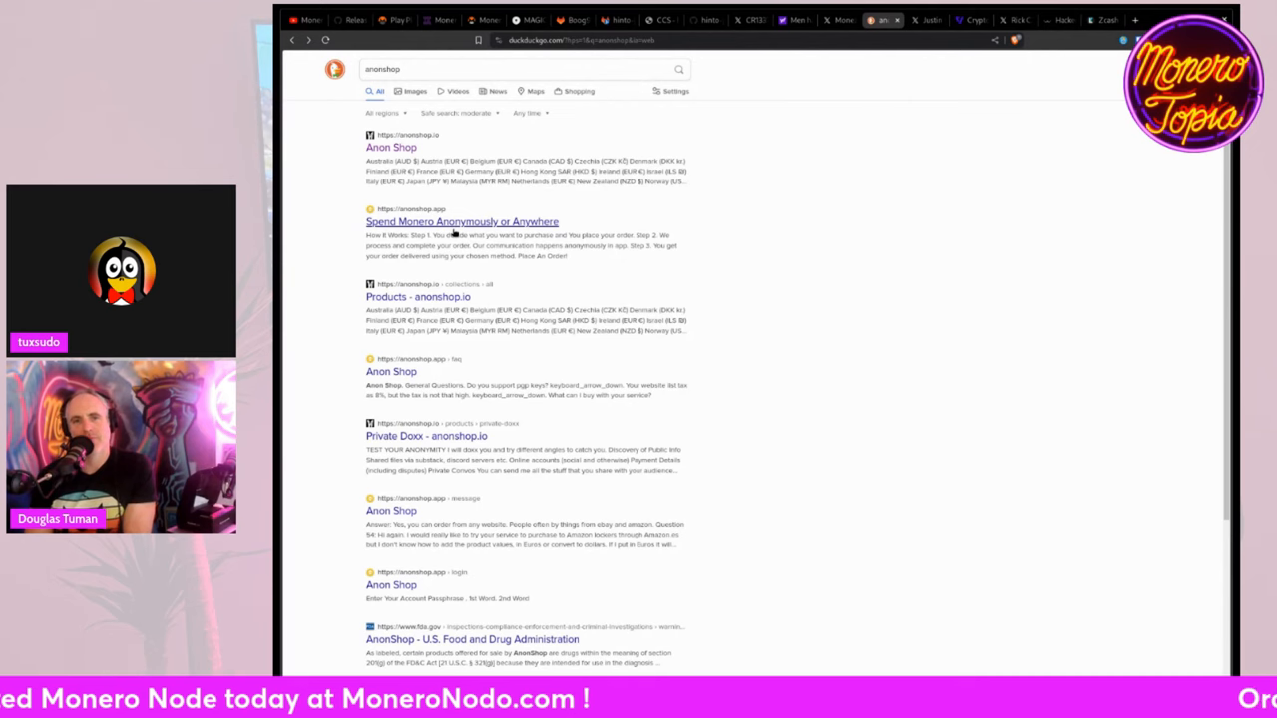
Step: Visit anonshop.app from the results and scroll through its service cards and How It Works steps
left_click(463, 221)
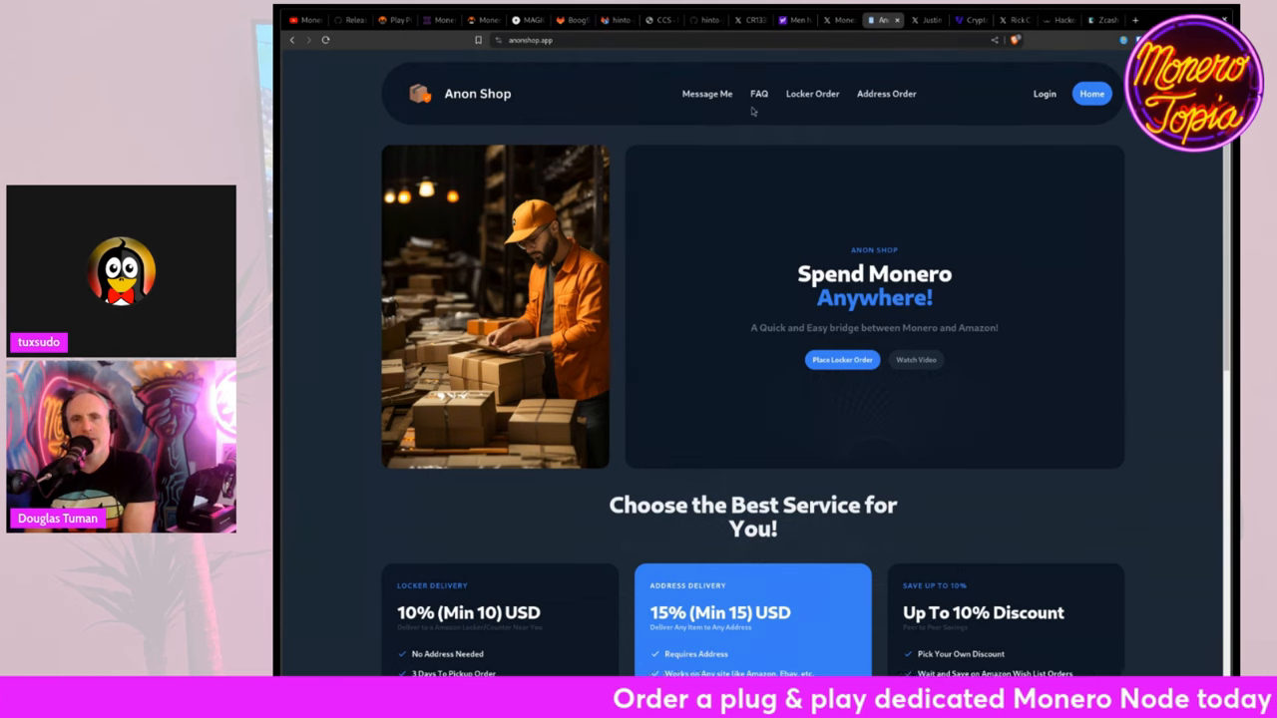
scroll("down", 3)
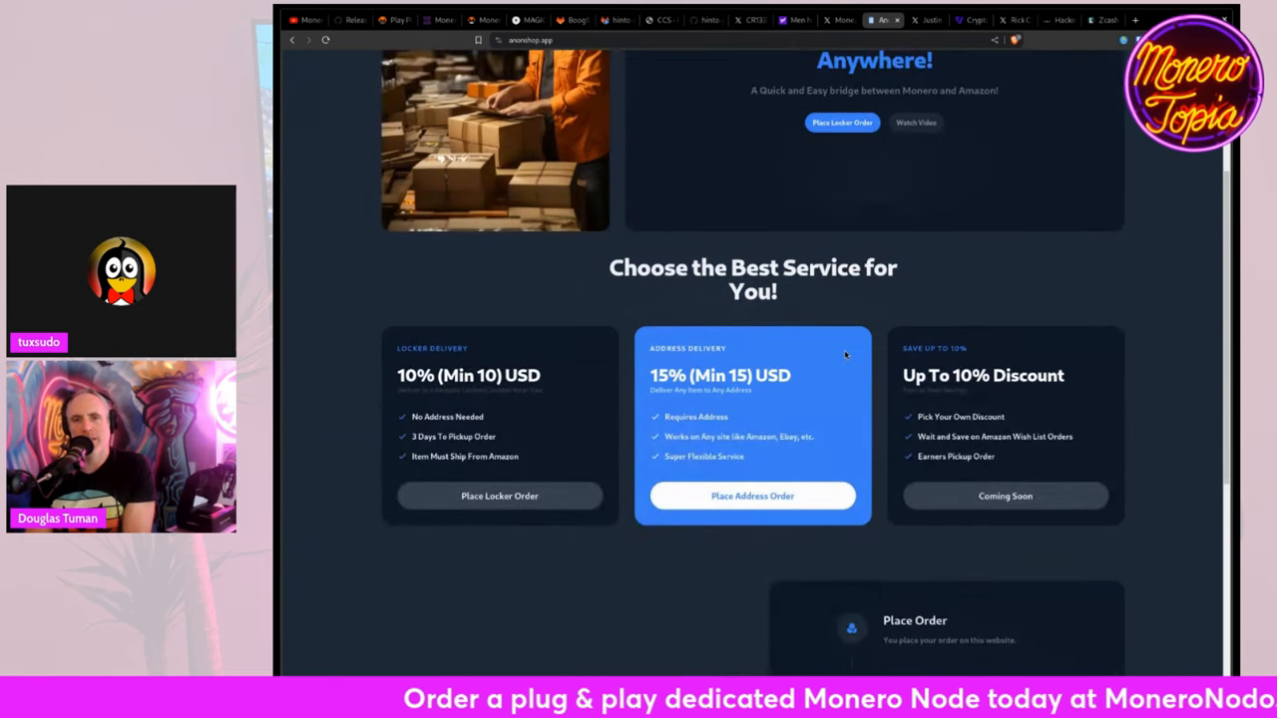
scroll("down", 3)
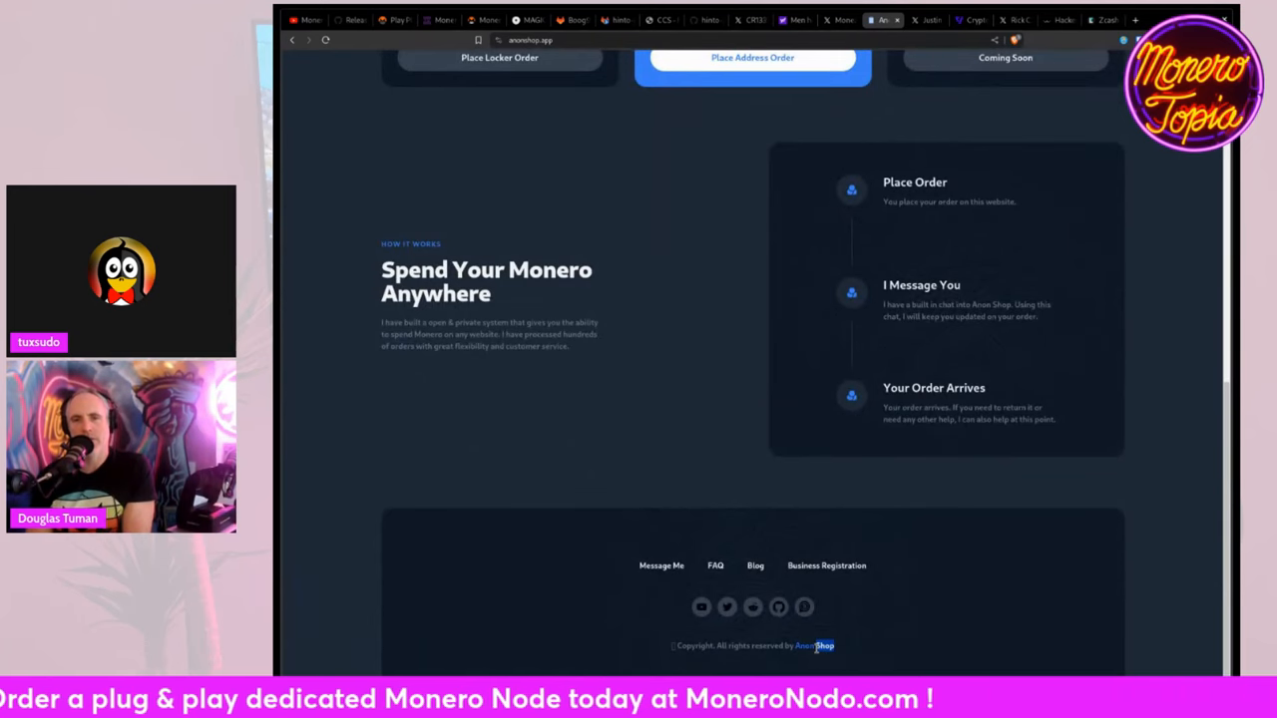
scroll("up", 3)
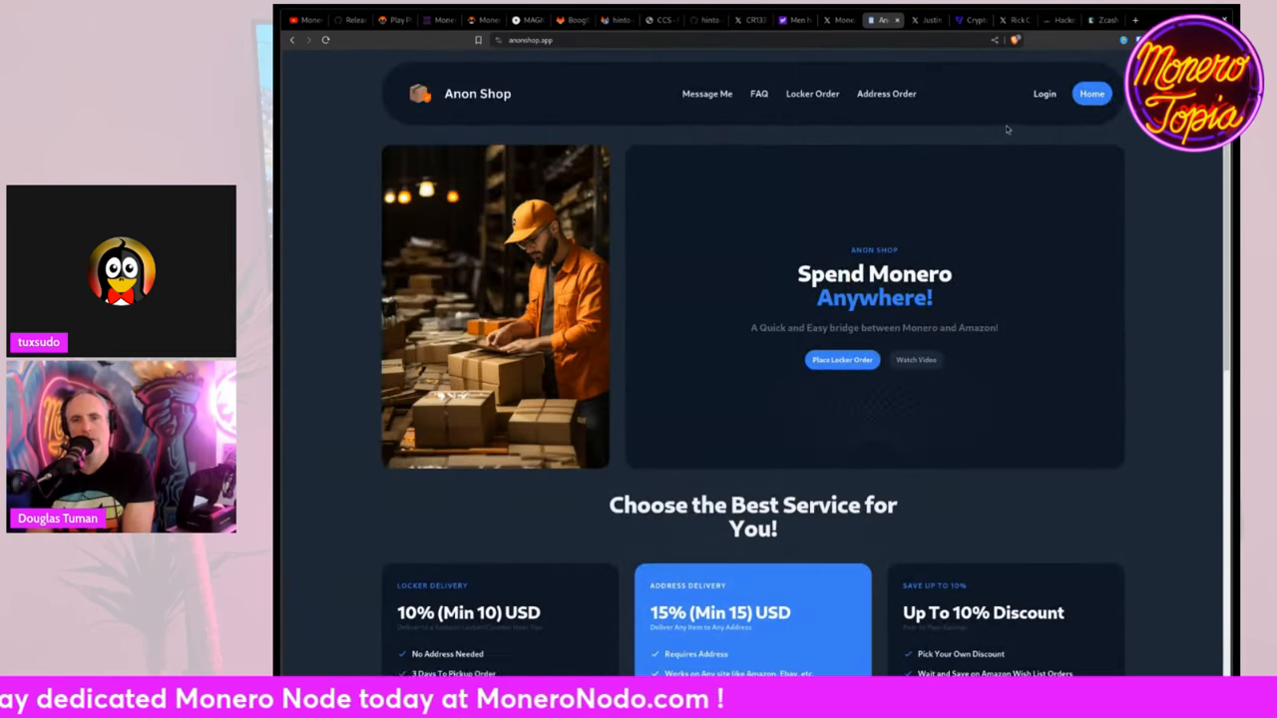
scroll("down", 3)
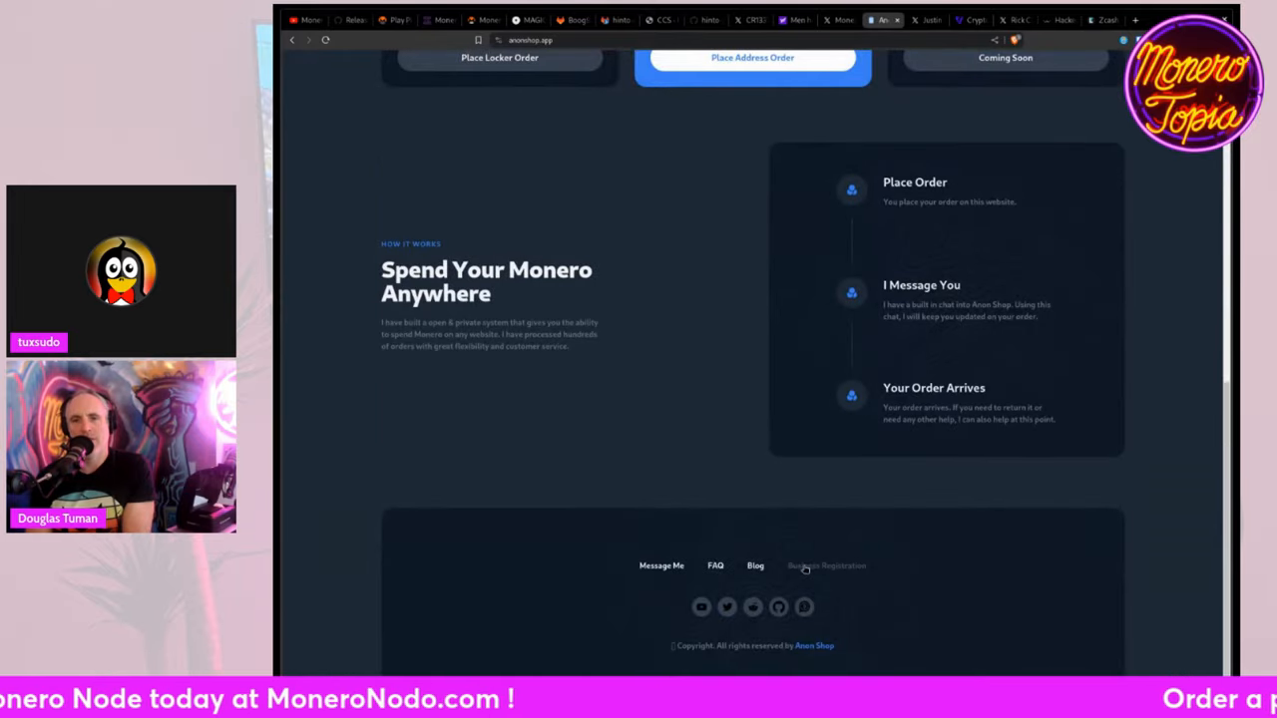
scroll("up", 3)
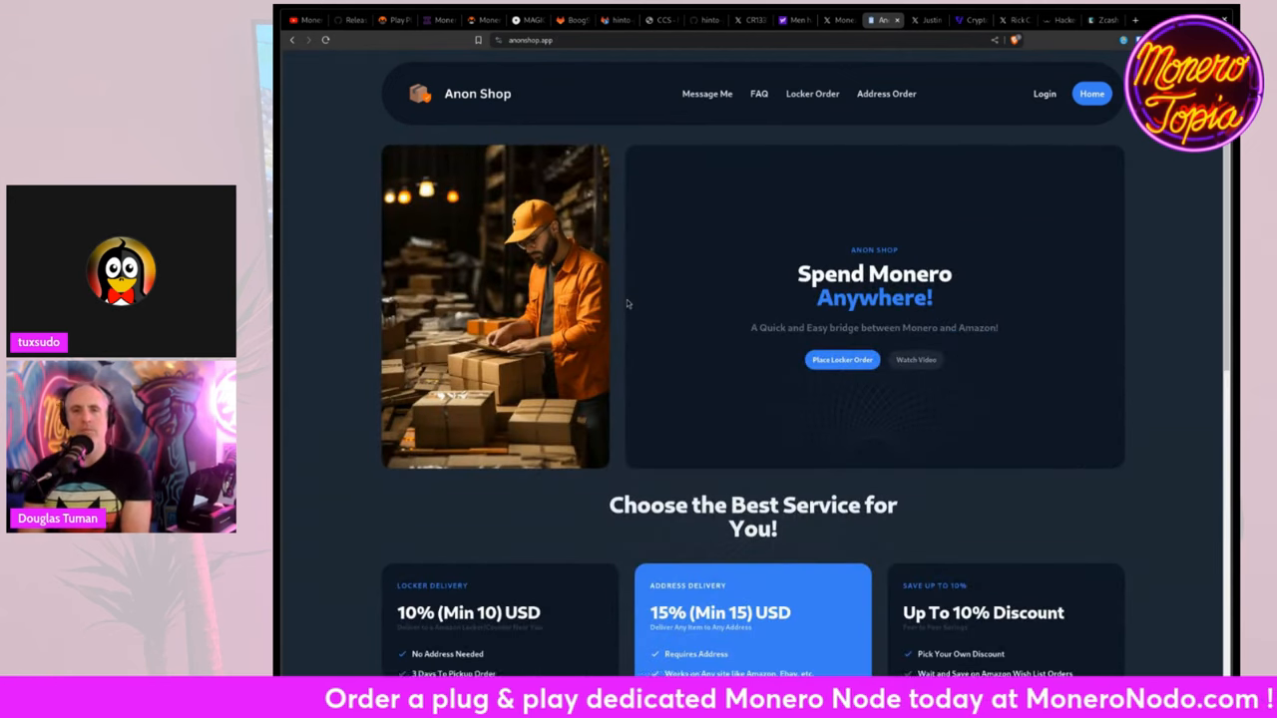
mouse_move(714, 269)
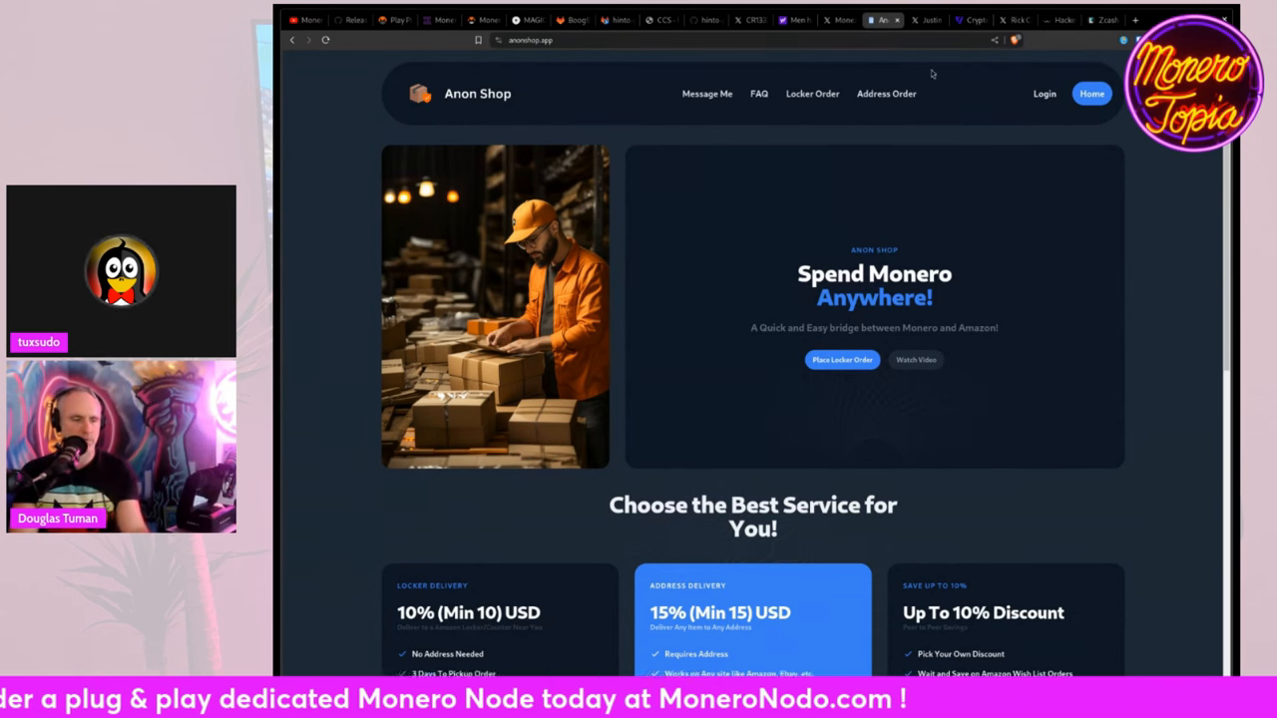
mouse_move(882, 107)
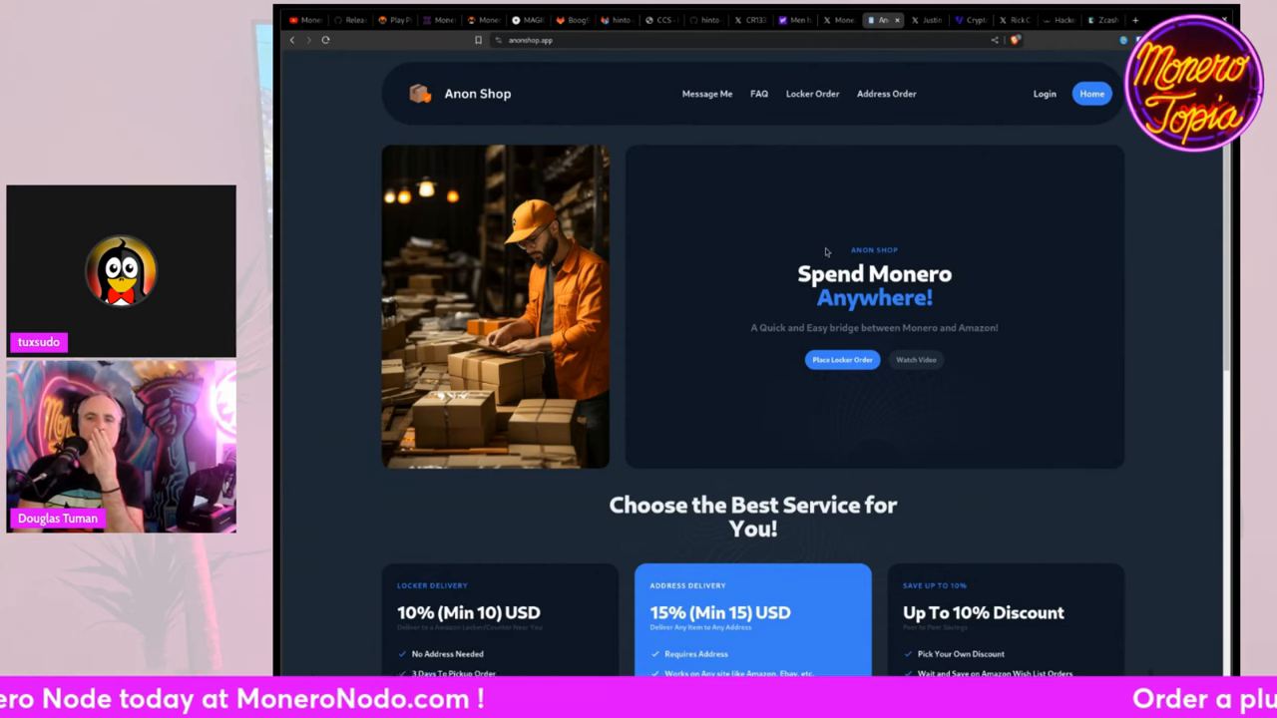
mouse_move(796, 240)
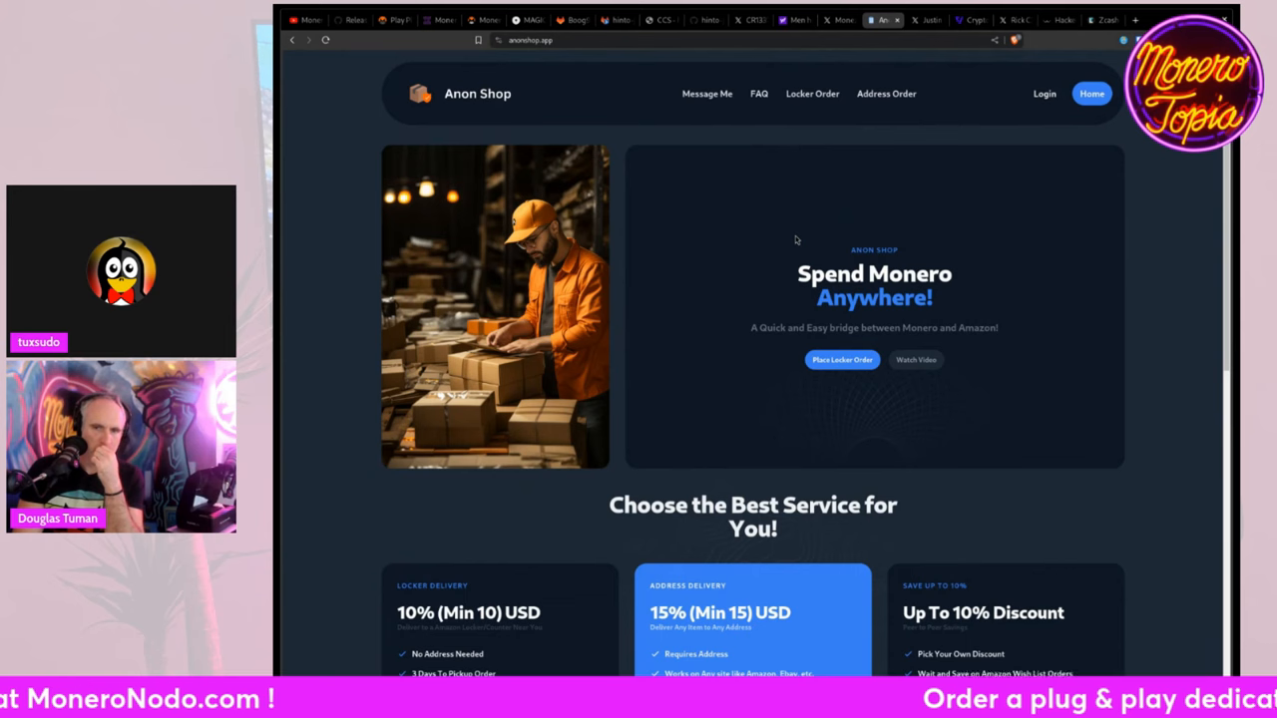
mouse_move(889, 143)
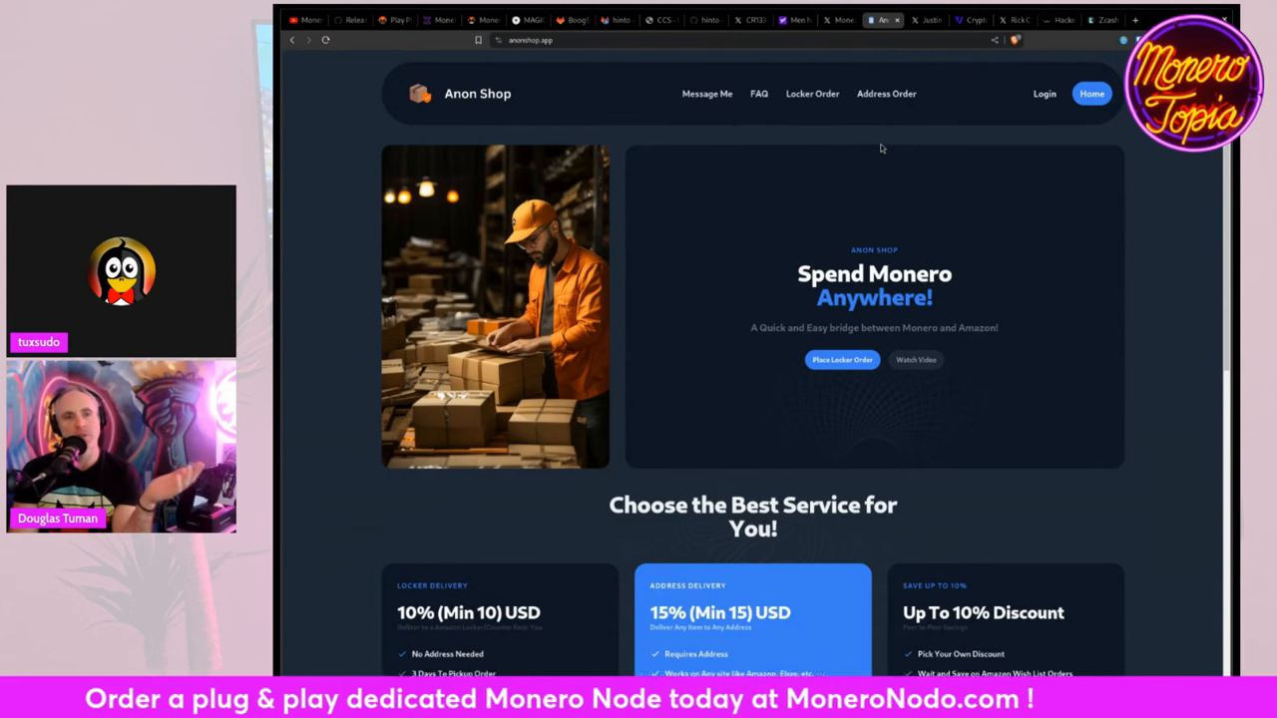
mouse_move(829, 79)
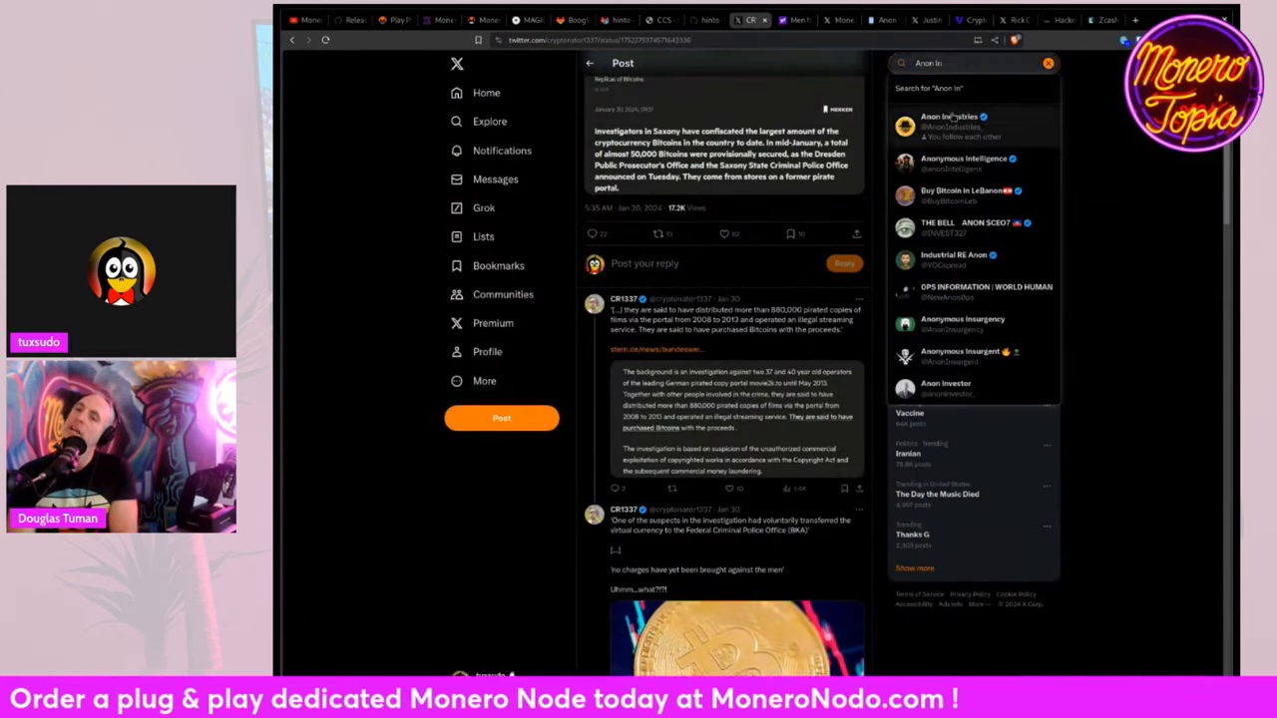
Step: View the Anon Industries X profile and follow its bio link to the Locker Order page
left_click(947, 121)
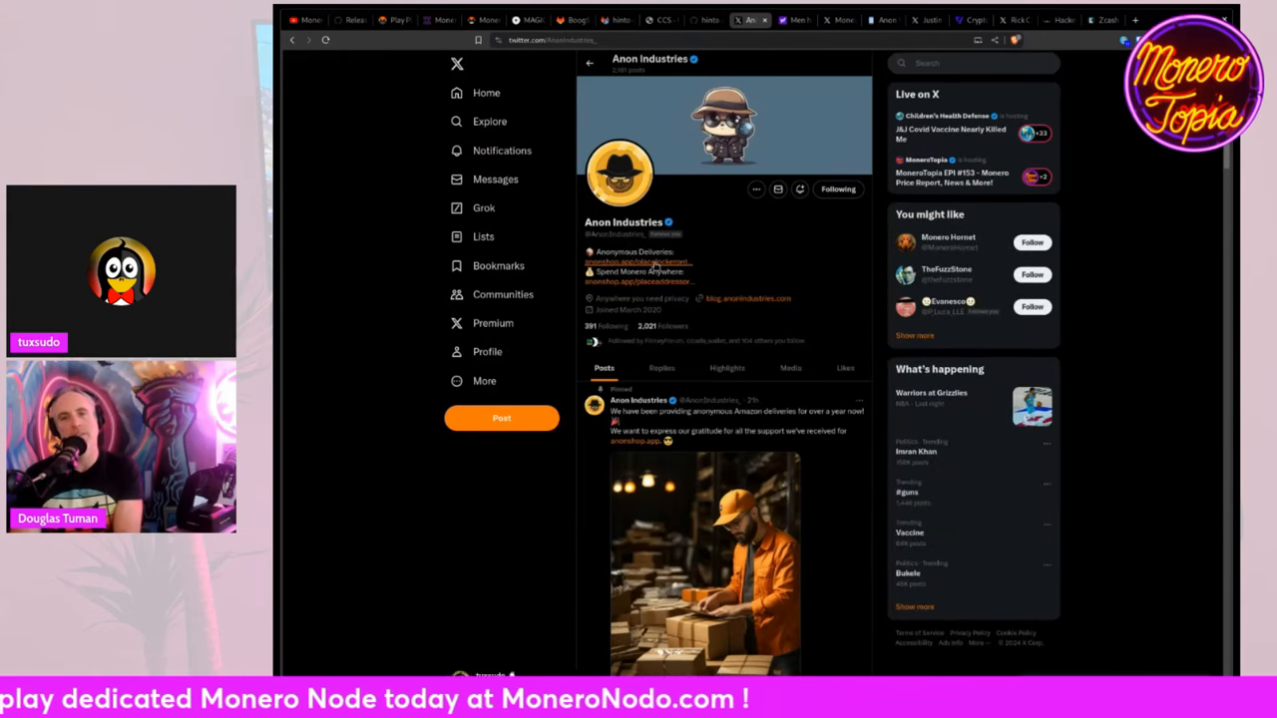
left_click(639, 261)
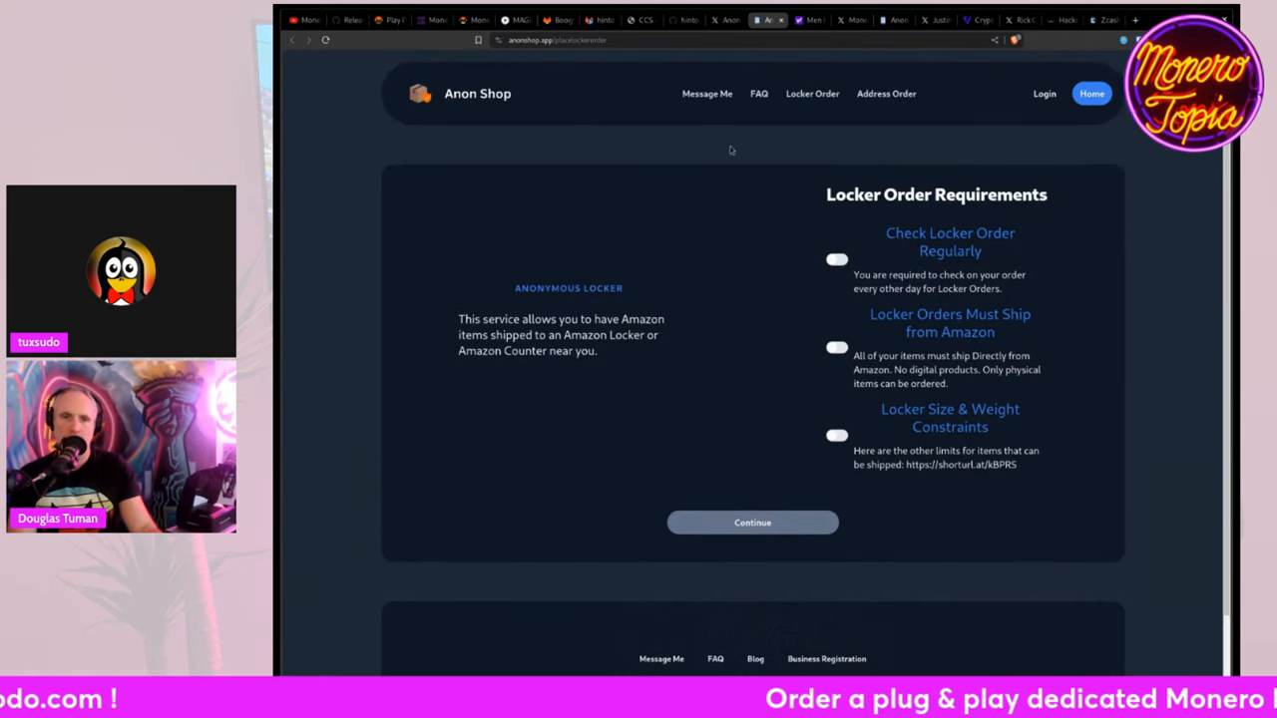
Step: Leave the Locker Order Requirements page for the X tab with the Feather wallet post
left_click(1091, 94)
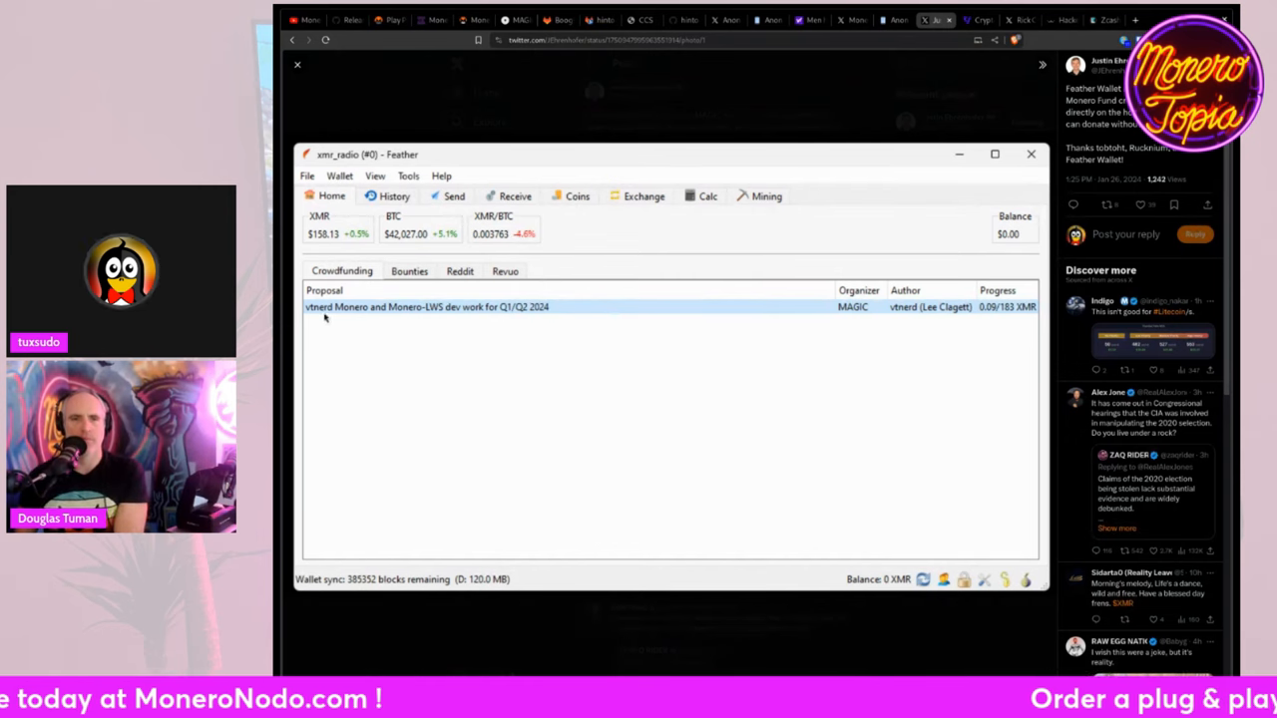
mouse_move(502, 325)
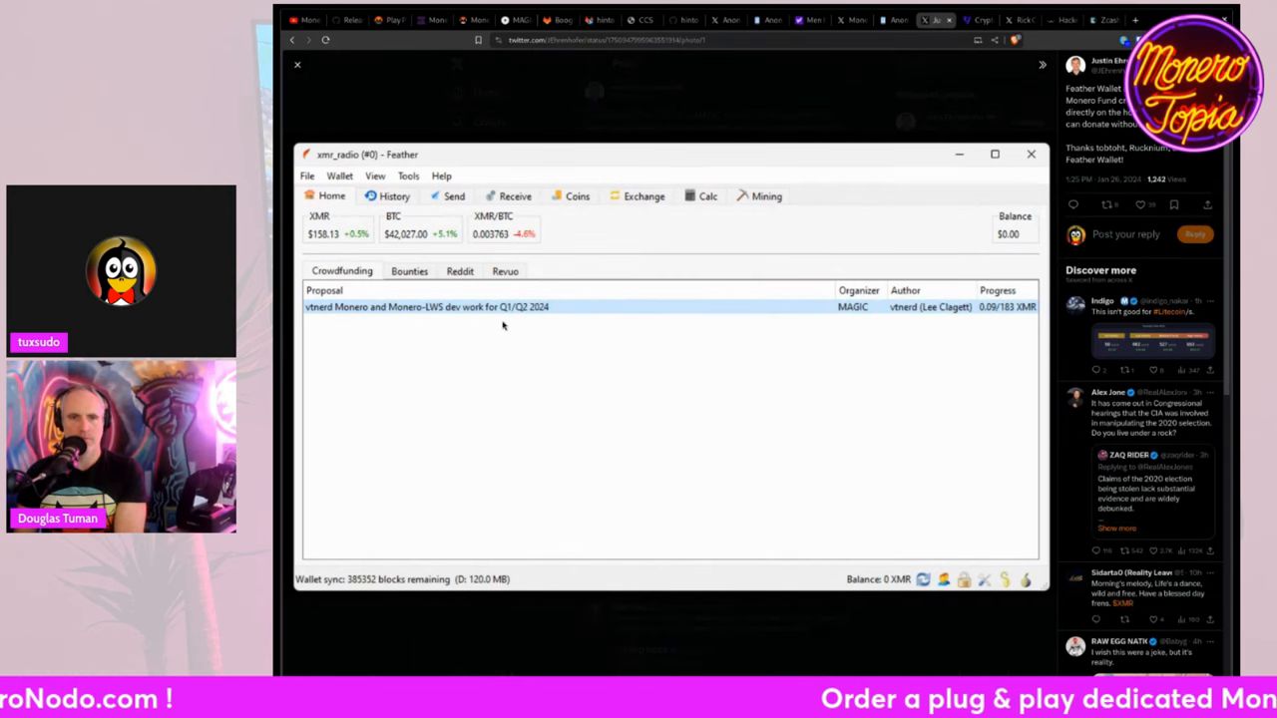
mouse_move(538, 343)
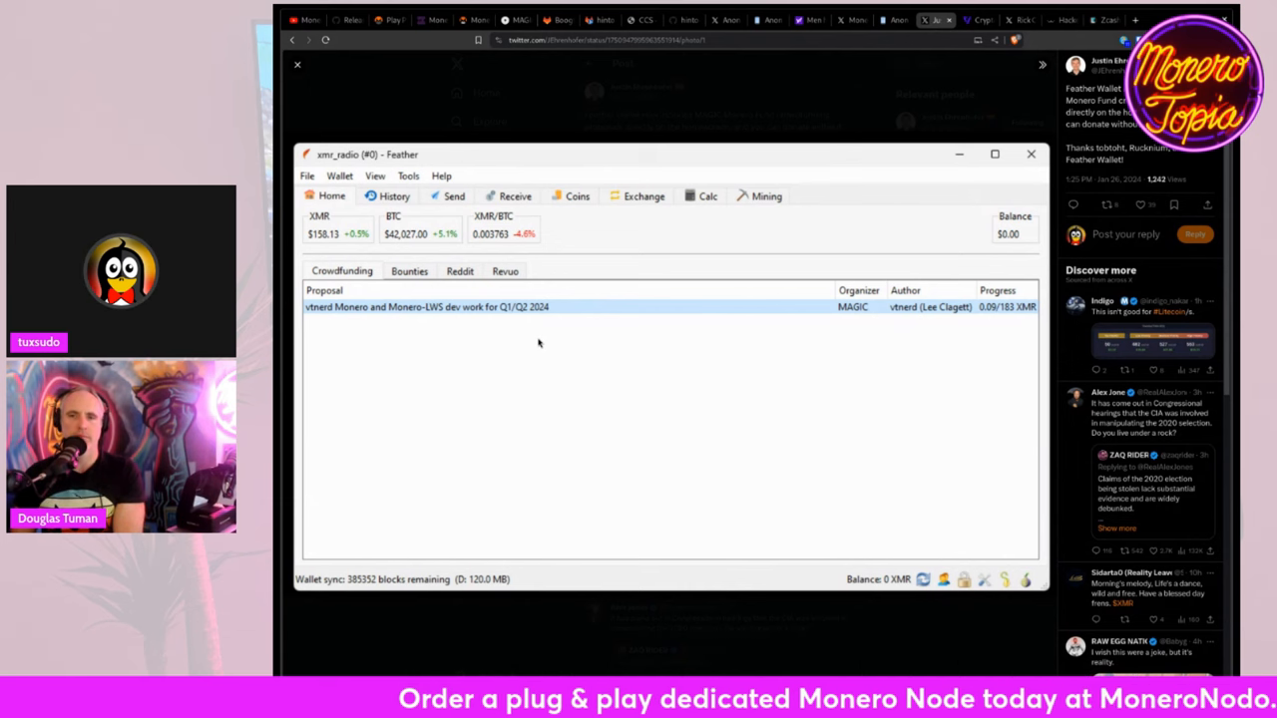
mouse_move(357, 291)
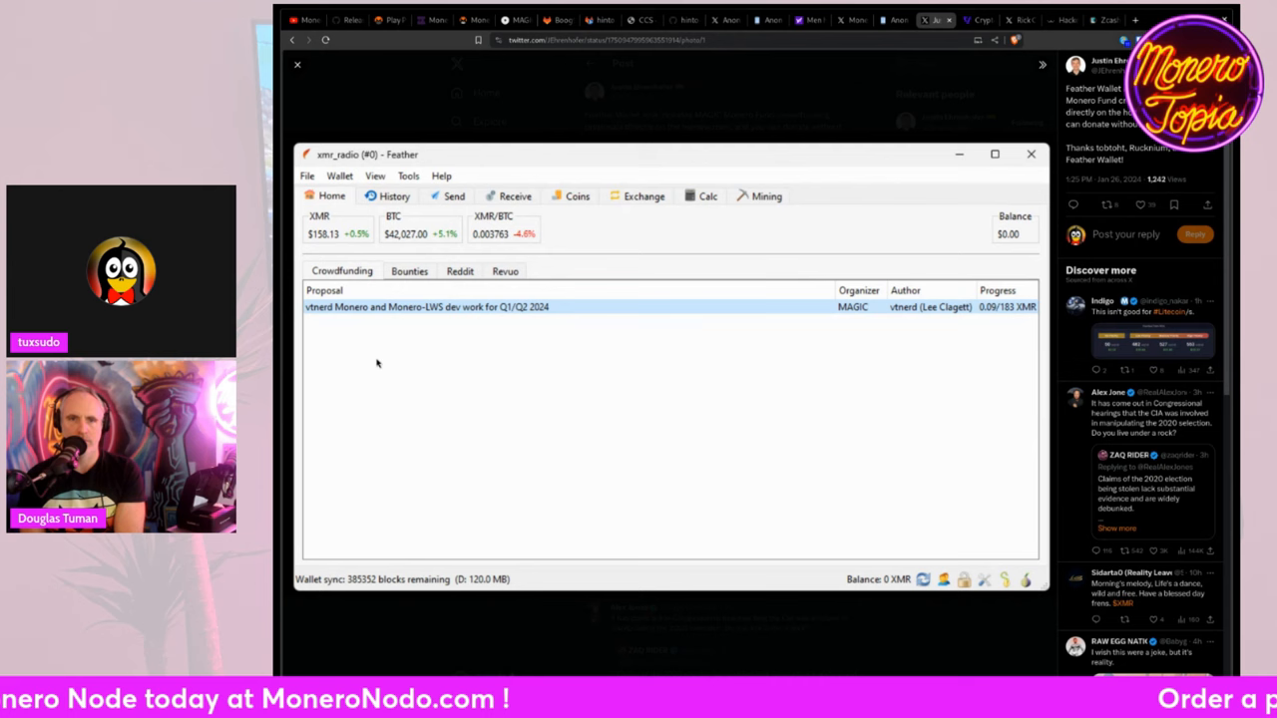
mouse_move(558, 118)
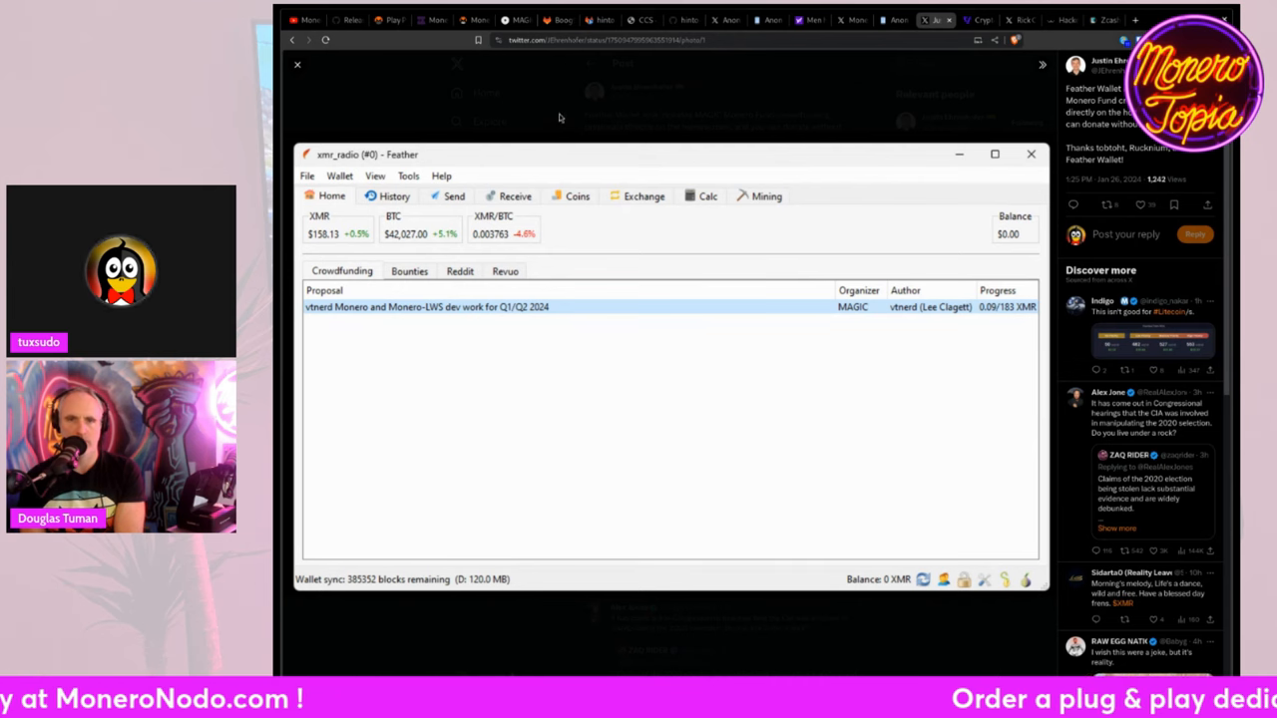
Step: Close the enlarged Feather crowdfunding screenshot to return to the X post
left_click(1030, 154)
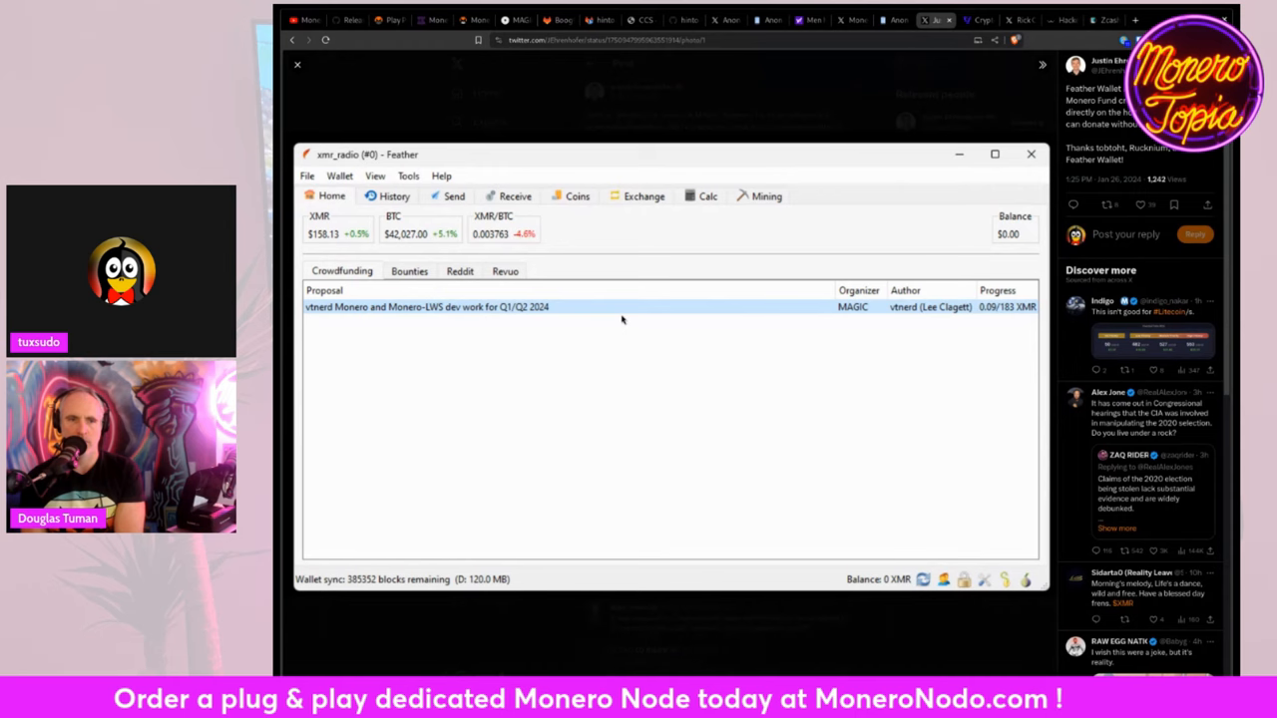
mouse_move(486, 250)
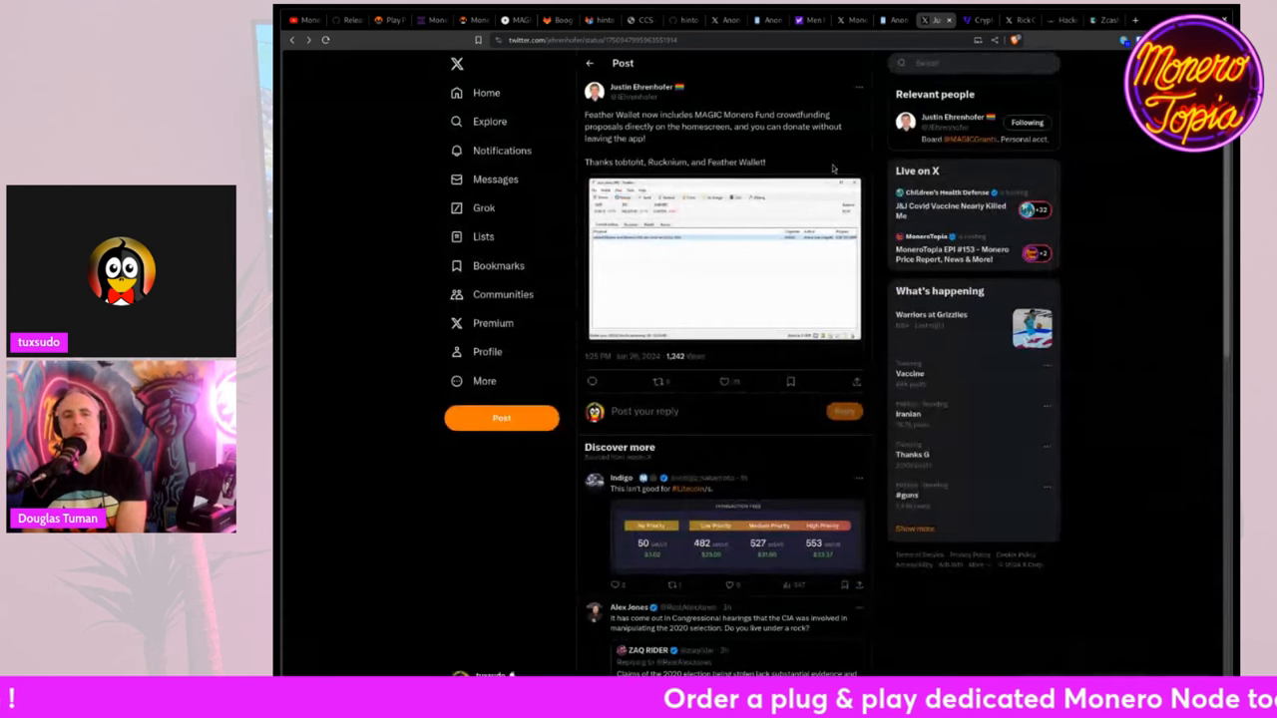
Step: Switch to The Verge's crypto mines energy-reporting article and scroll down through it
left_click(978, 20)
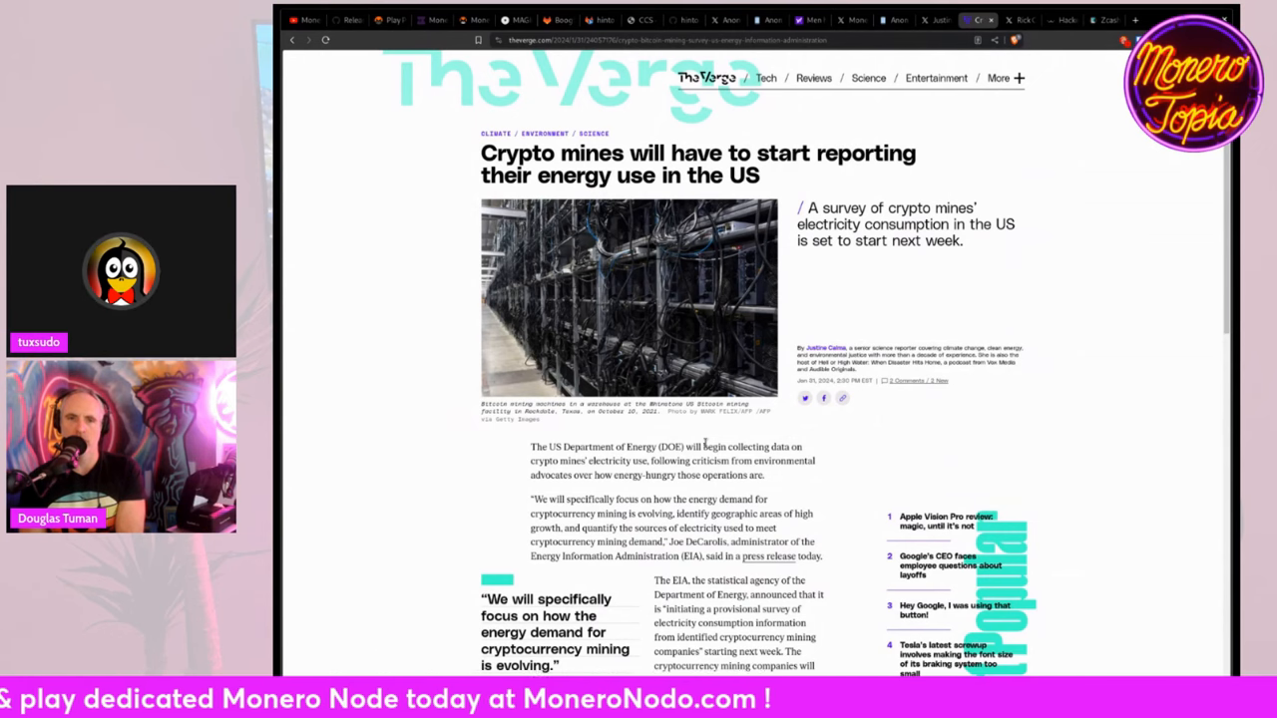
scroll("down", 3)
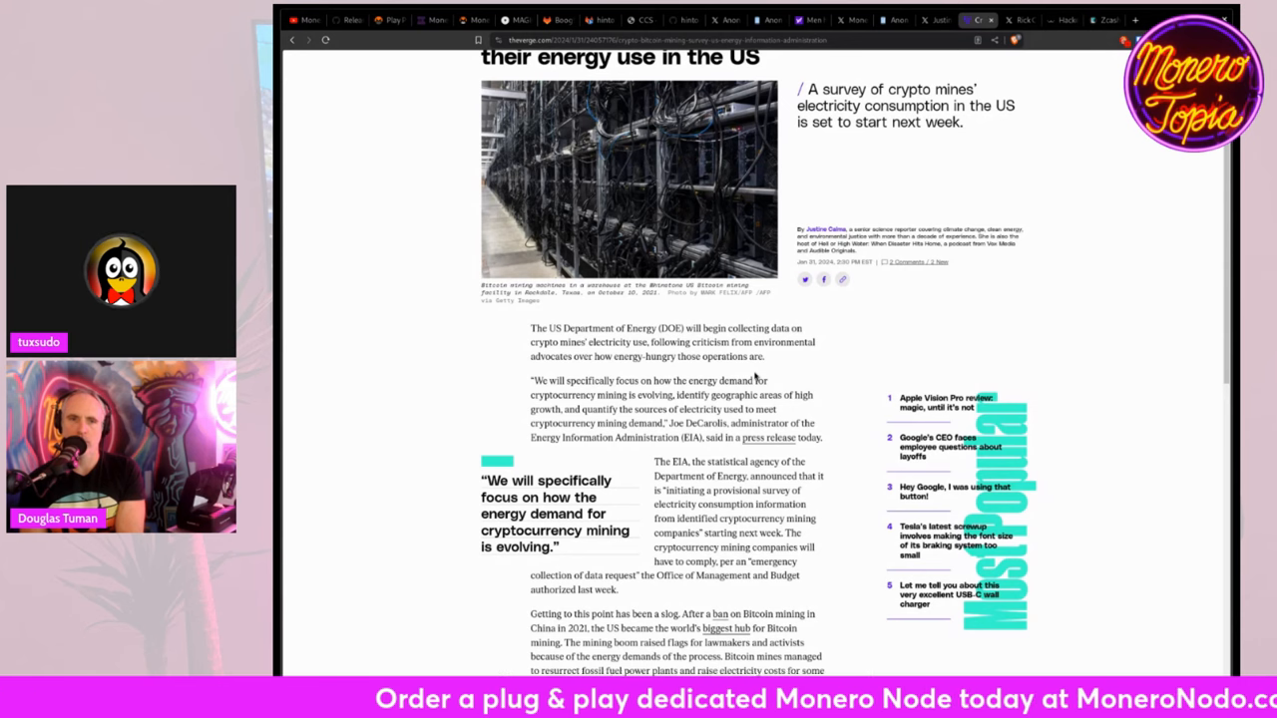
scroll("down", 3)
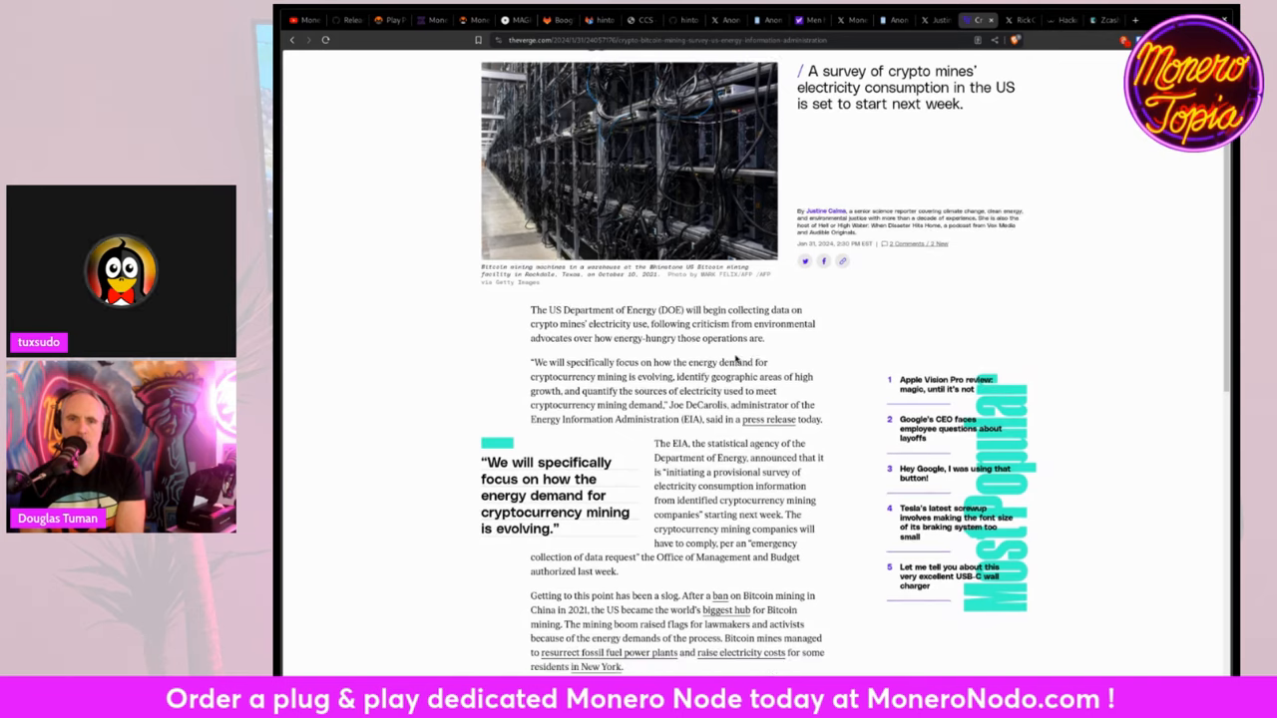
scroll("down", 3)
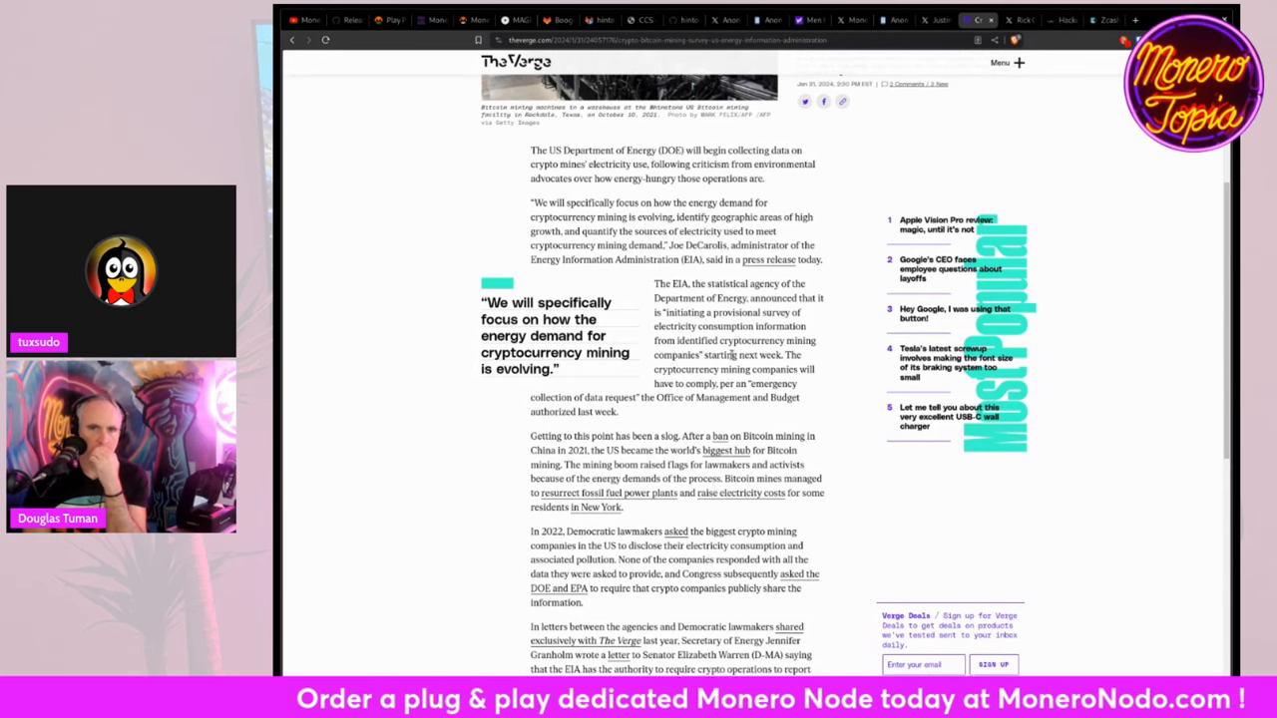
scroll("down", 3)
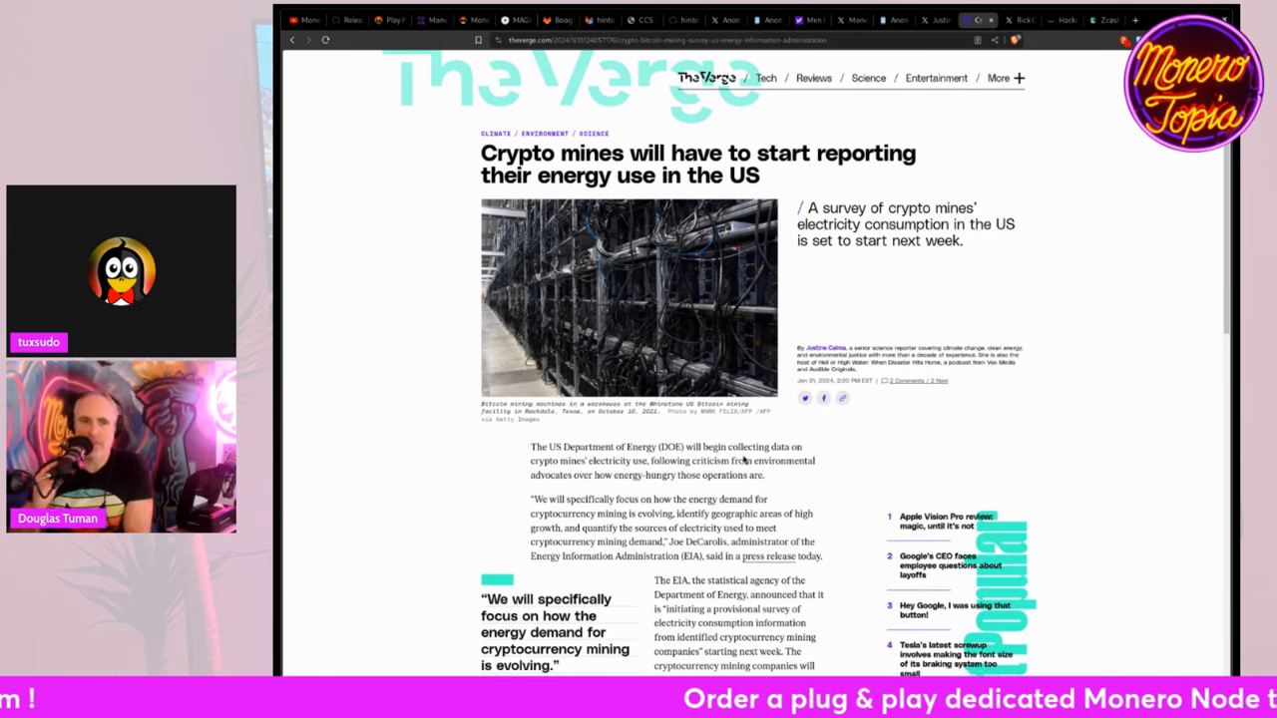
scroll("down", 3)
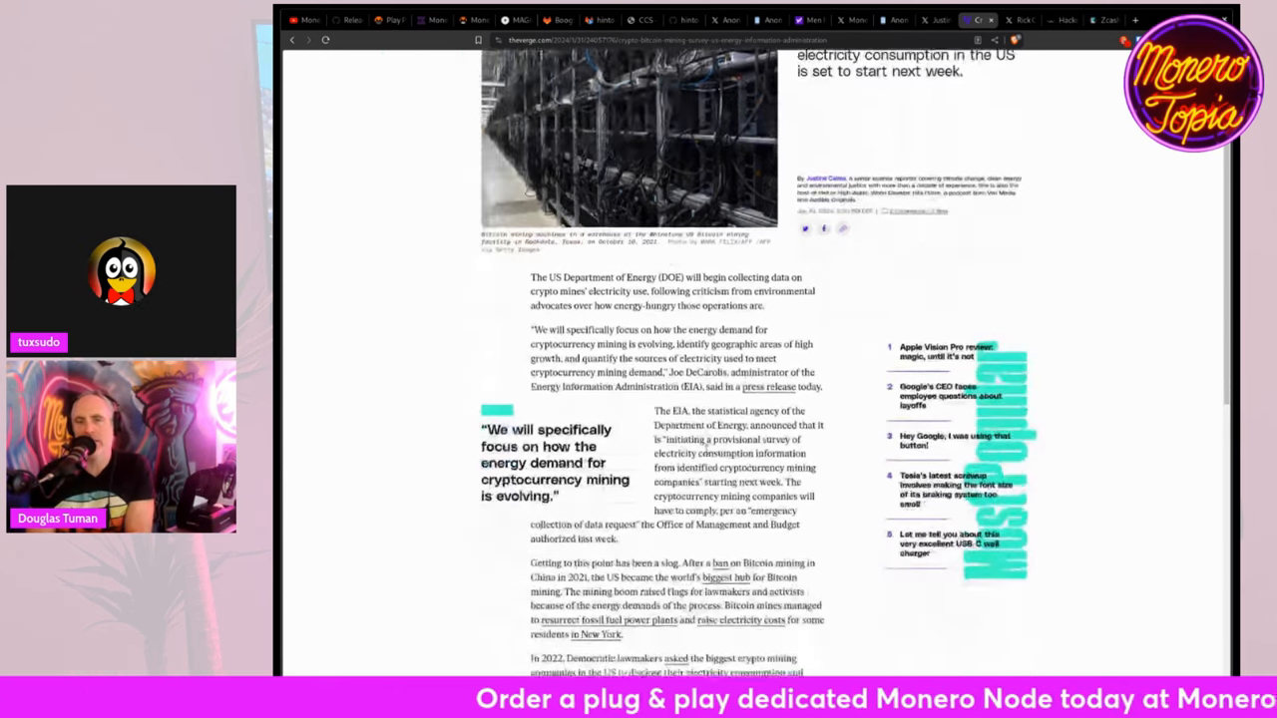
scroll("down", 3)
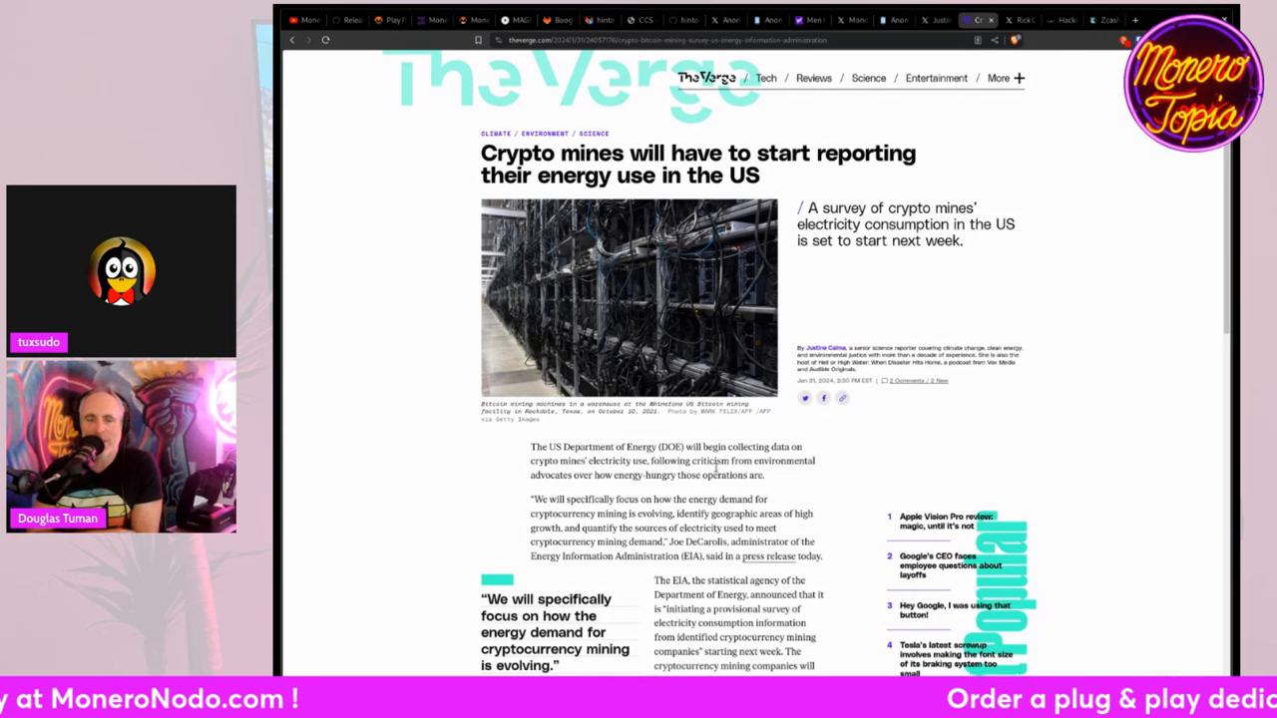
mouse_move(1201, 252)
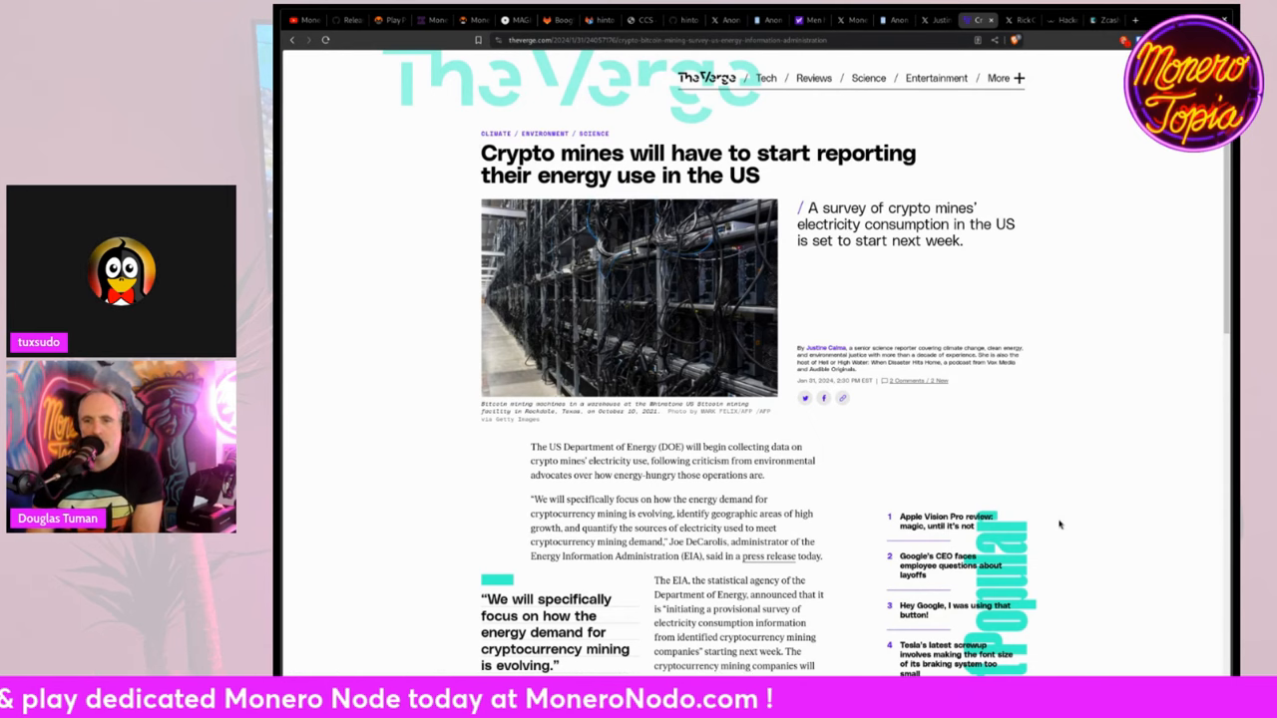
scroll("down", 3)
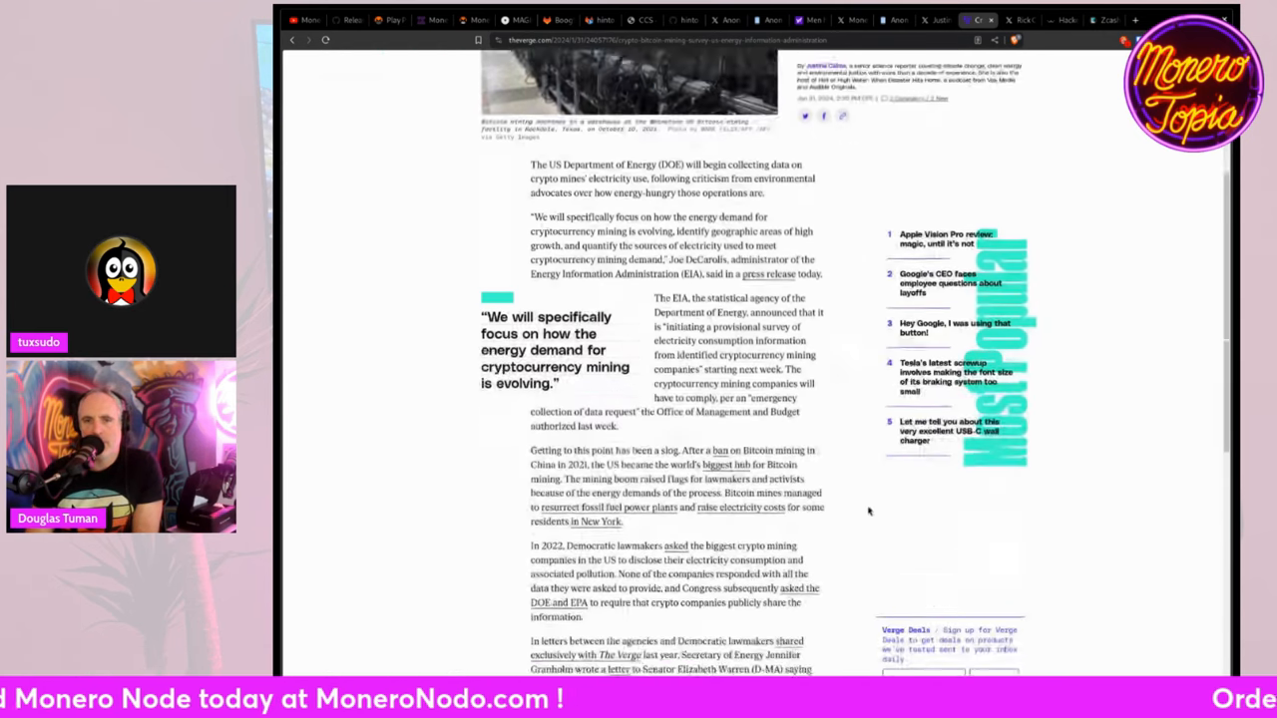
scroll("down", 3)
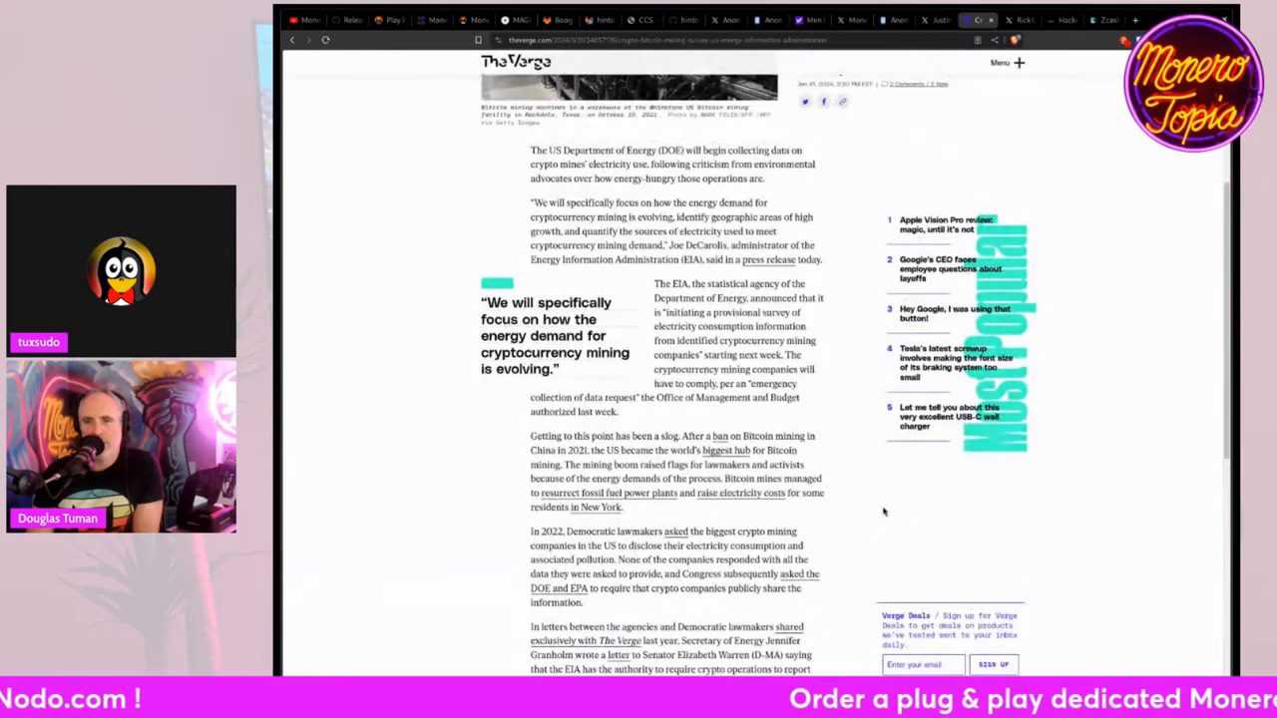
Step: Scroll back up the Verge article before moving to the KrebsOnSecurity extortion story
scroll("up", 3)
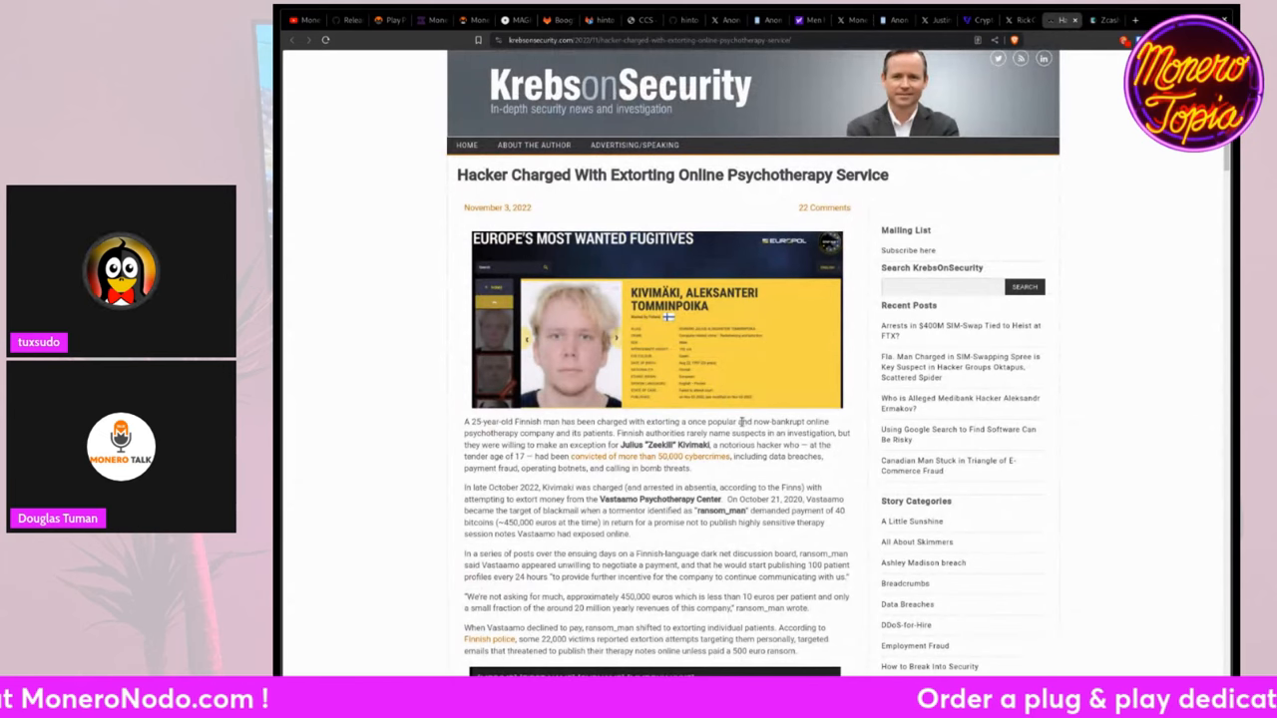
Step: Scroll down the KrebsOnSecurity article past the ransom note into the investigation and leak details
scroll("down", 3)
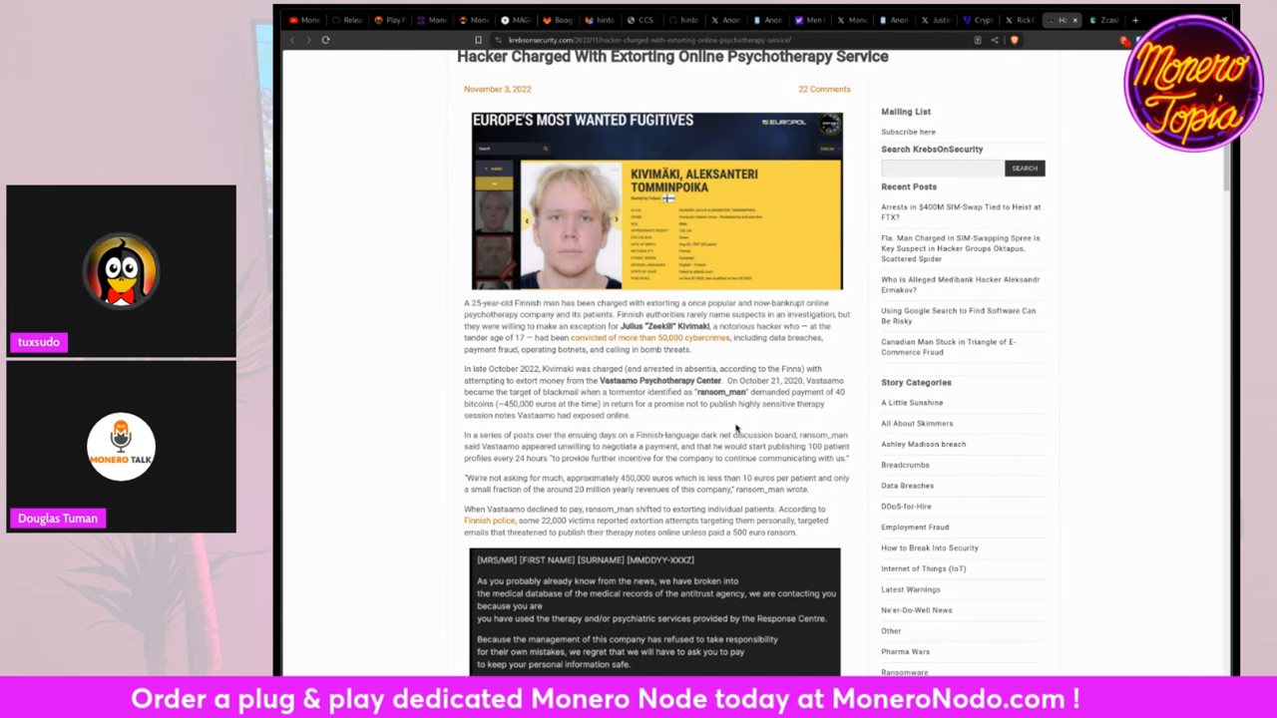
scroll("down", 3)
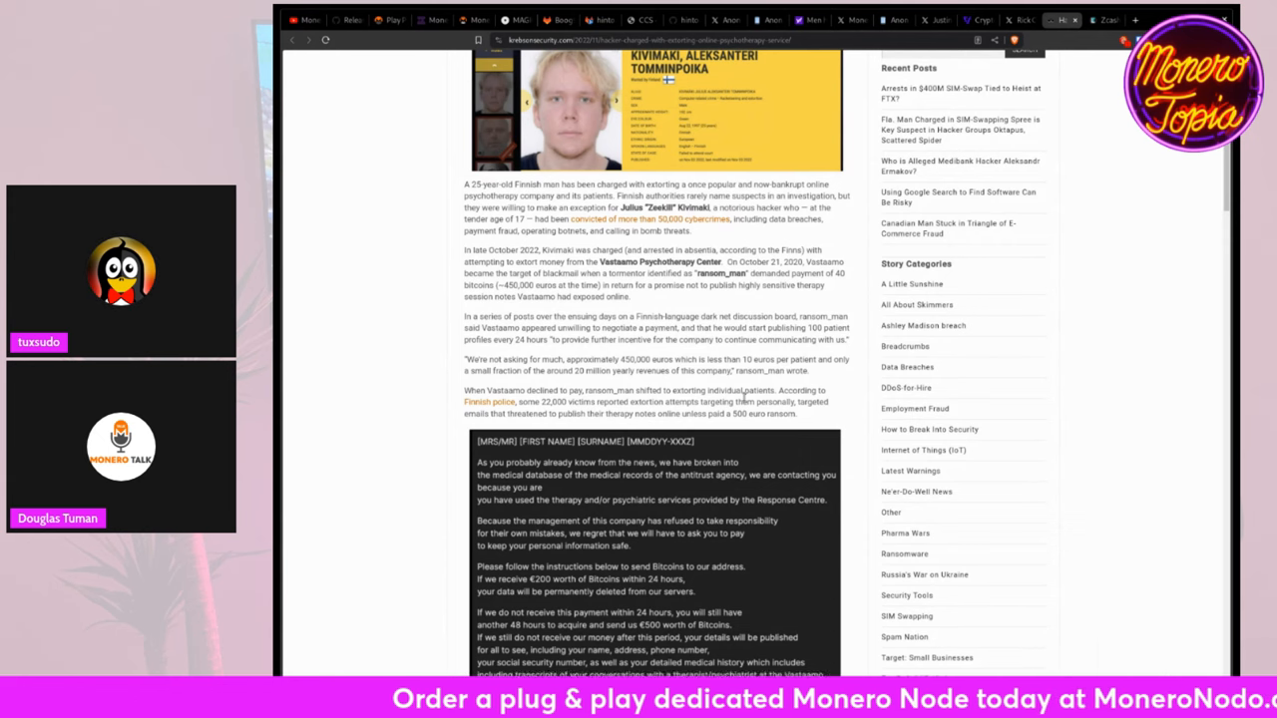
scroll("down", 3)
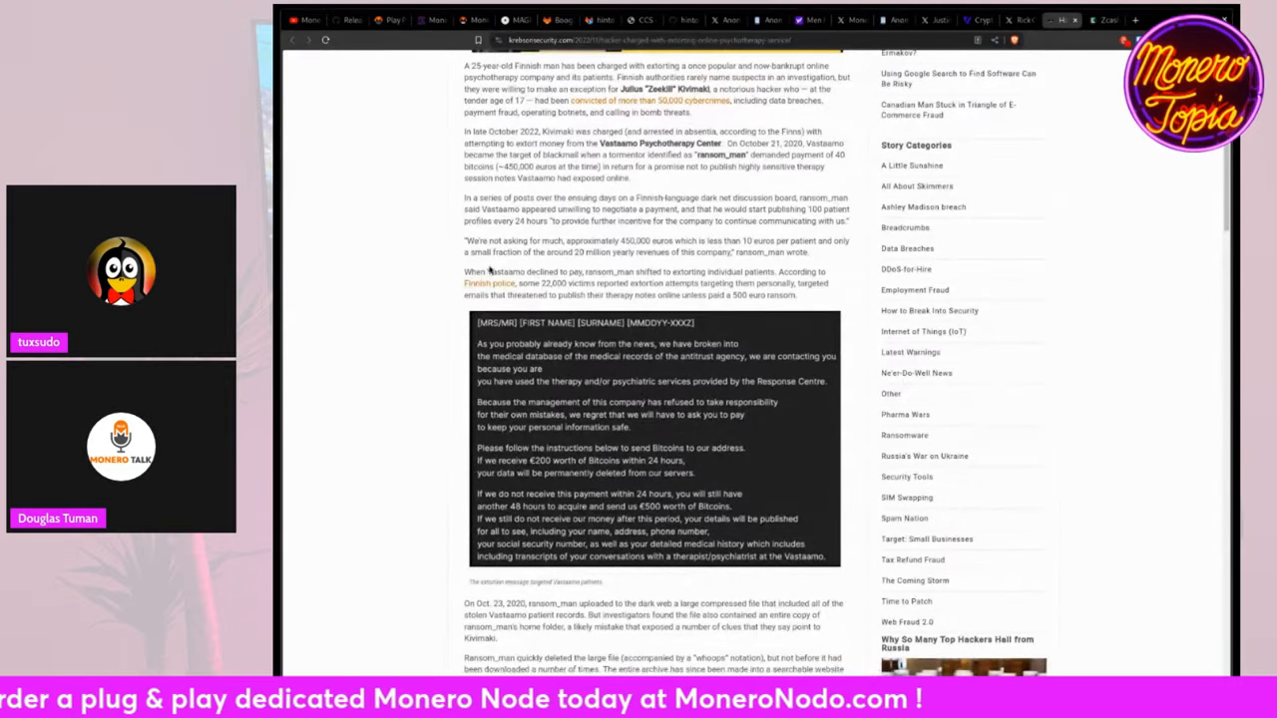
scroll("down", 3)
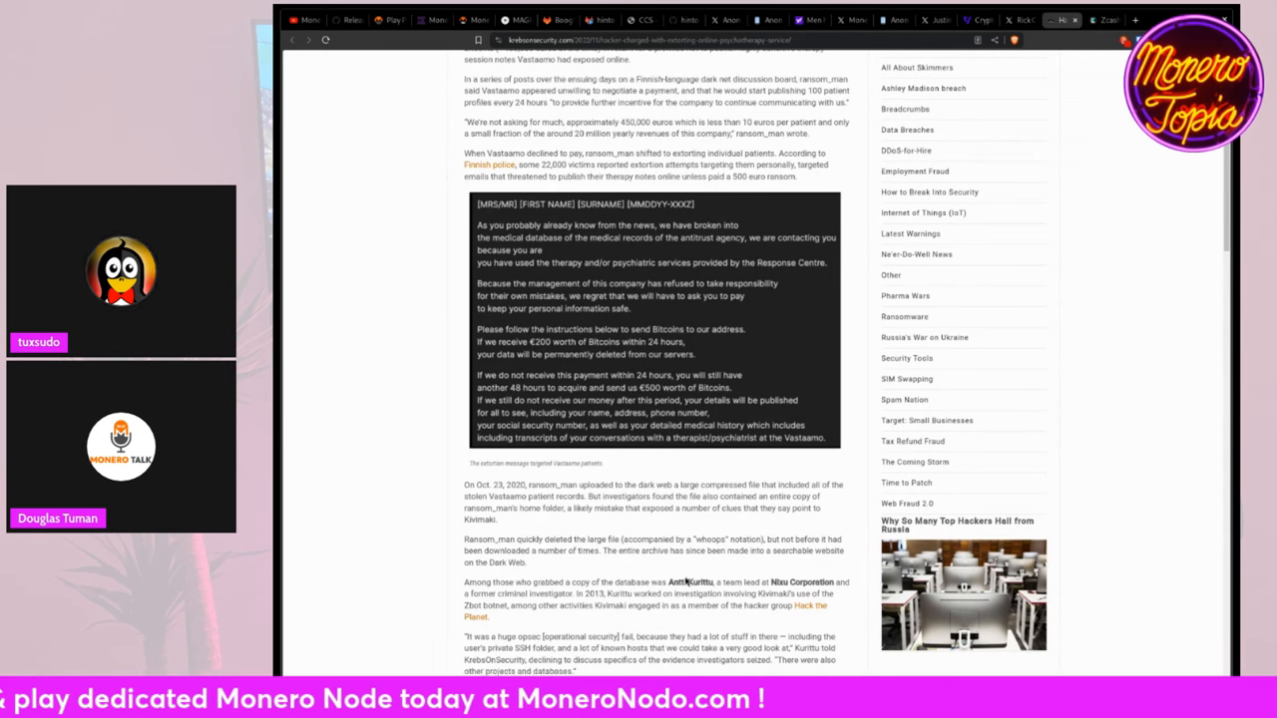
scroll("down", 3)
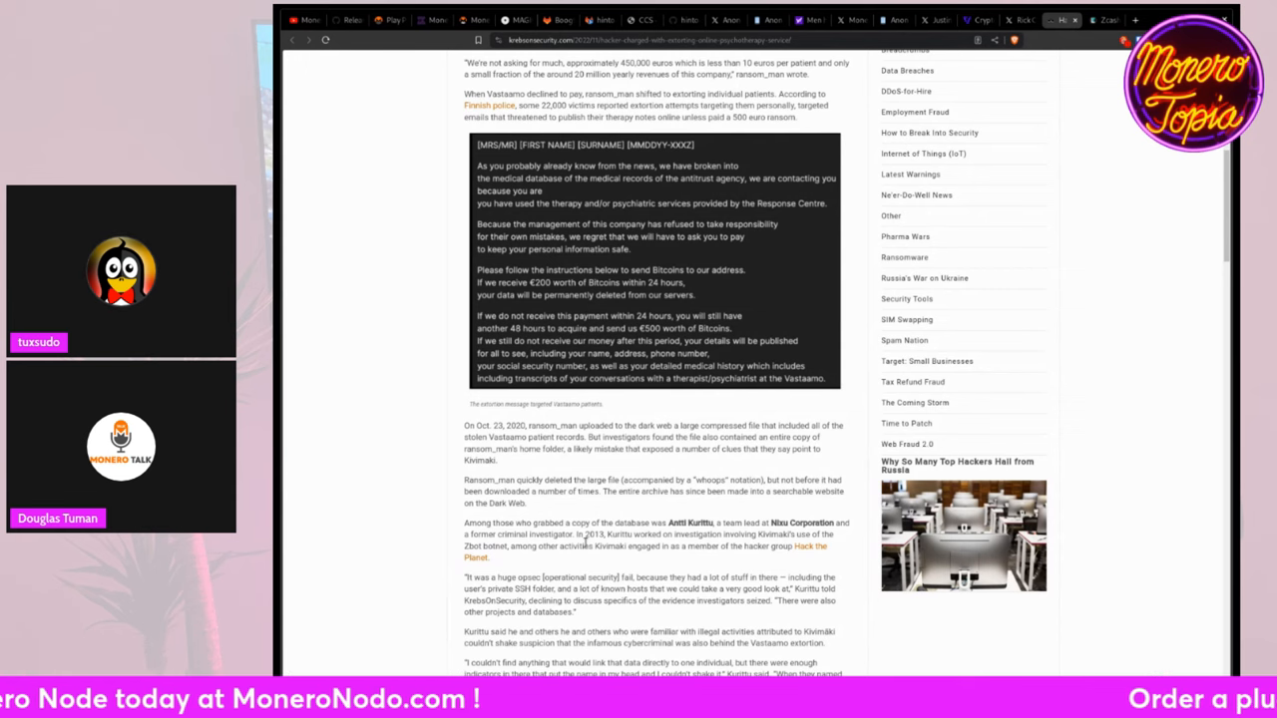
scroll("down", 3)
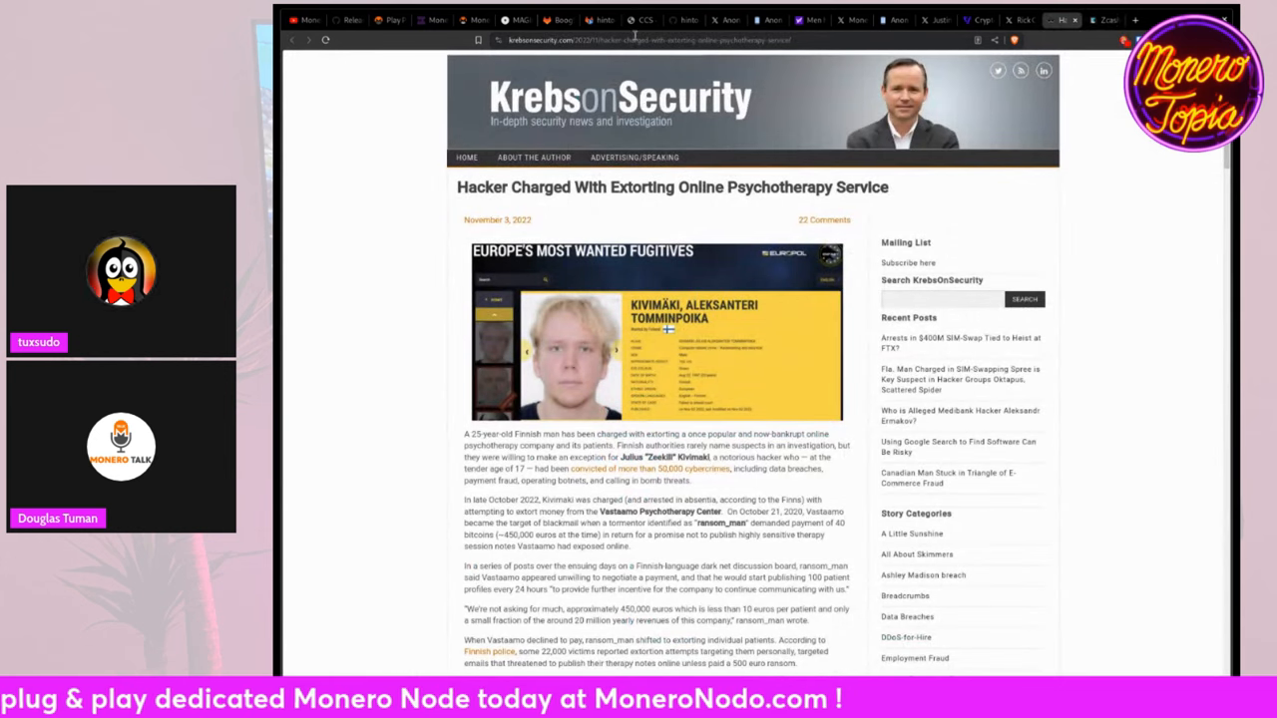
mouse_move(848, 20)
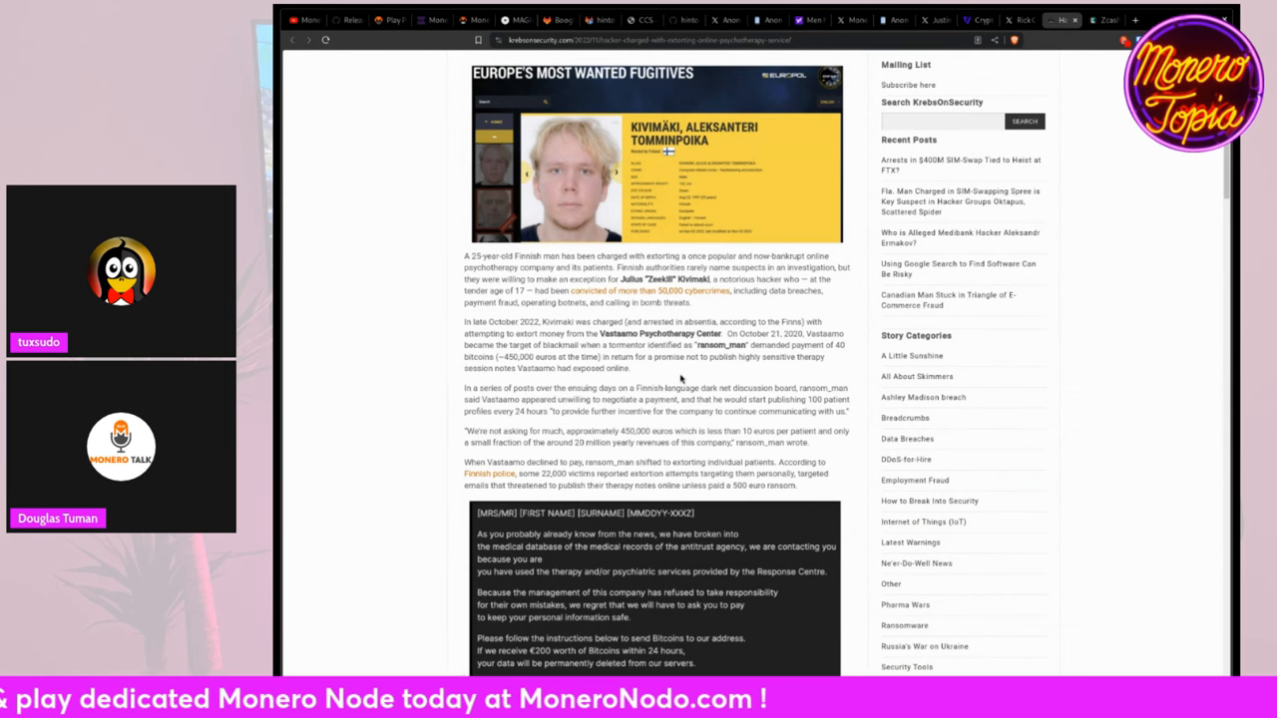
Step: Scroll to the article's end where the tags, previous/next links and comments heading appear
scroll("down", 3)
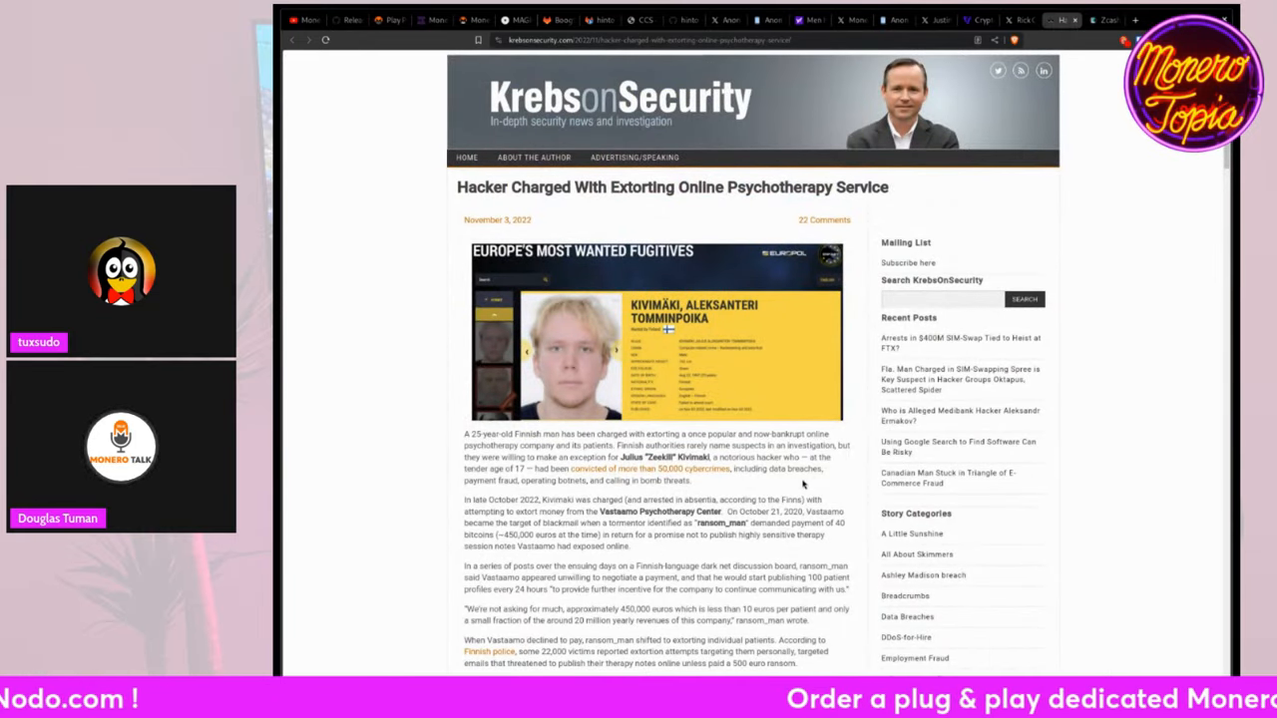
scroll("down", 3)
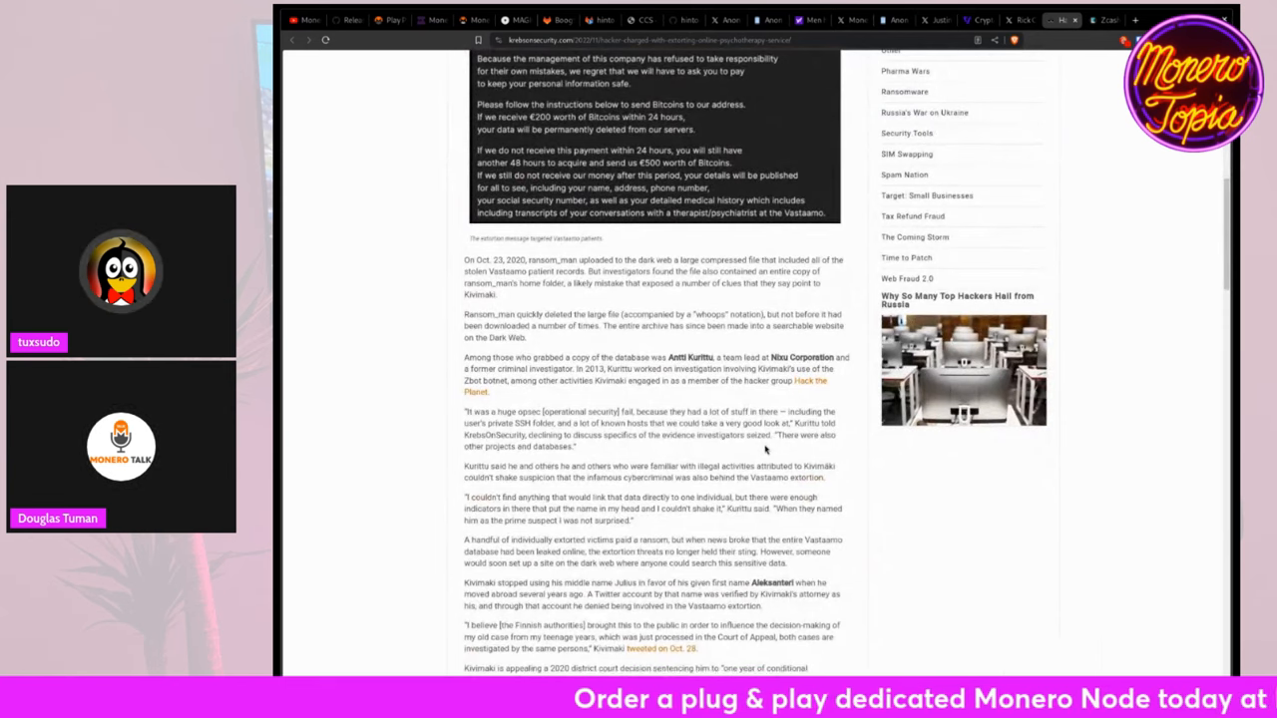
scroll("down", 3)
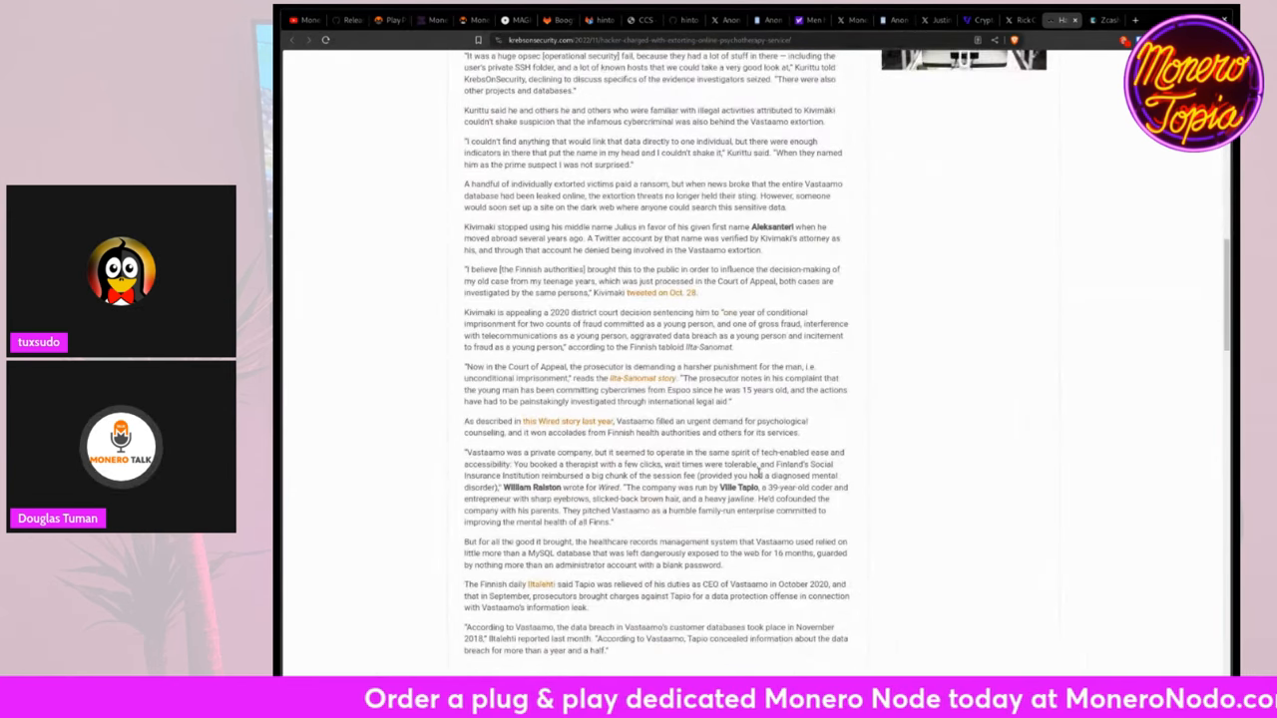
scroll("down", 3)
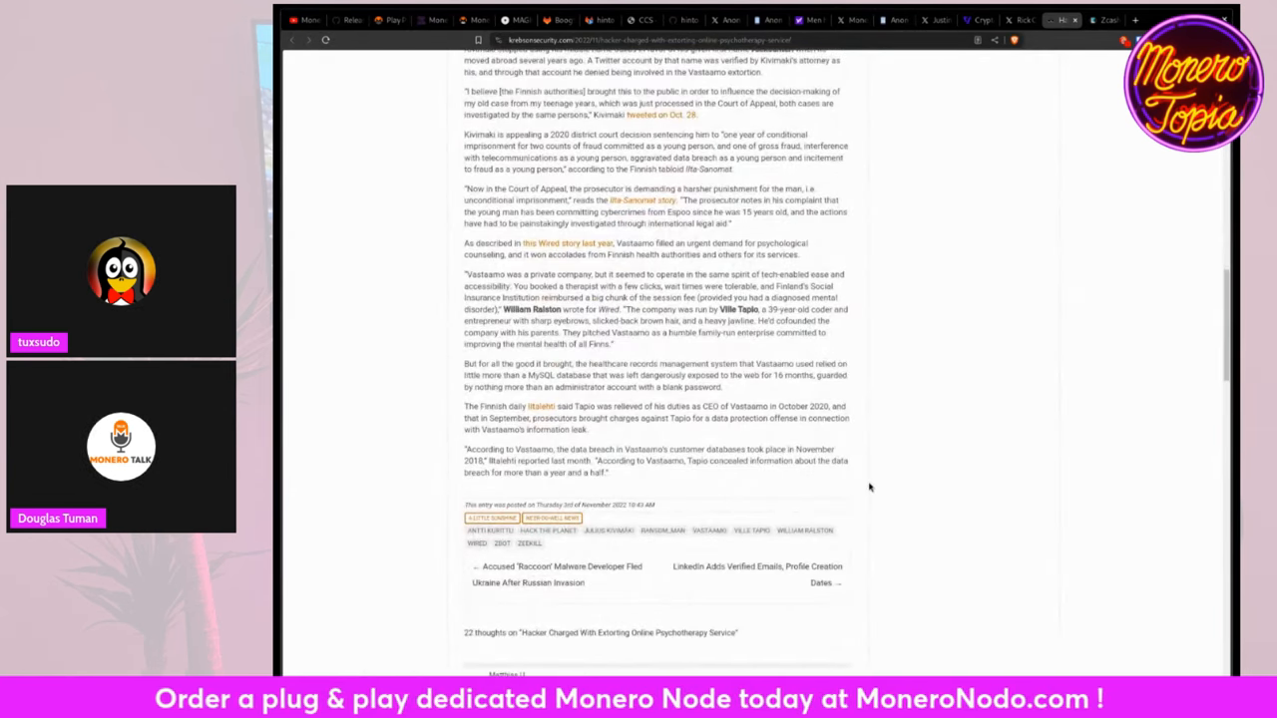